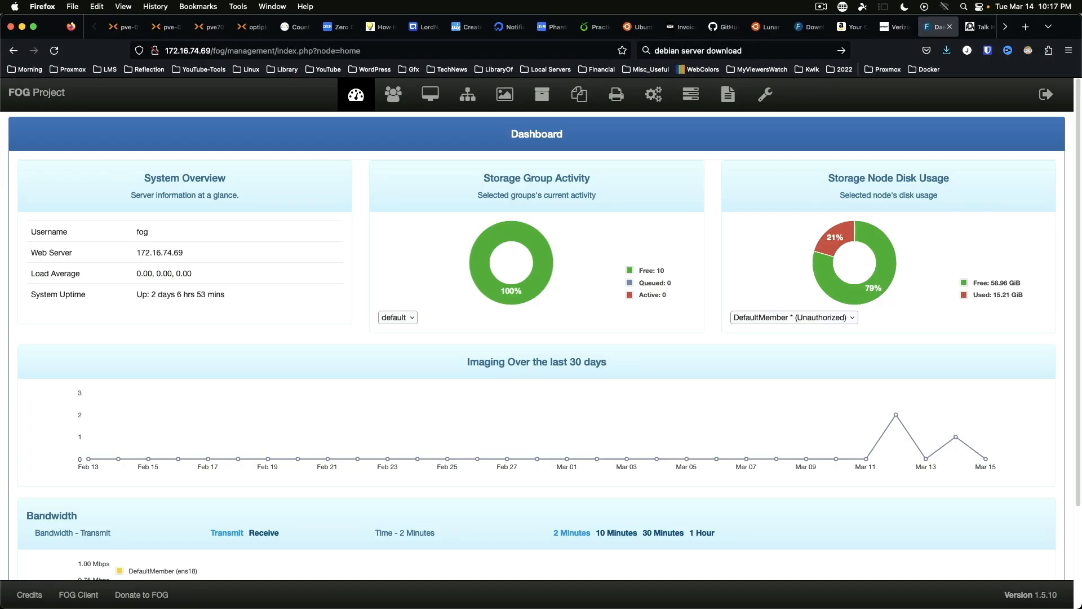
mouse_move(709, 349)
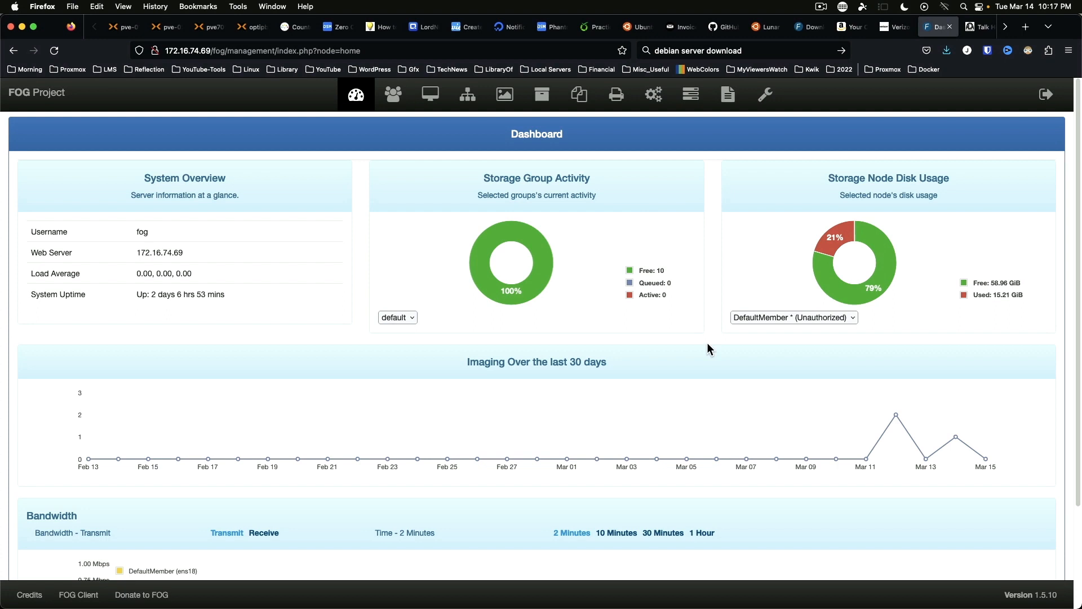
mouse_move(508, 453)
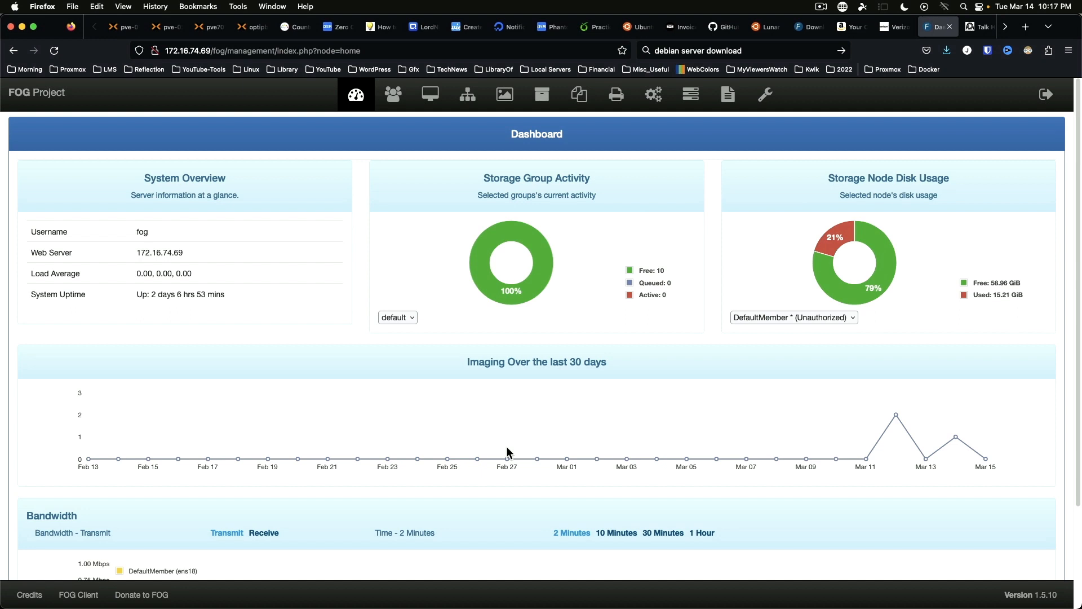
mouse_move(833, 129)
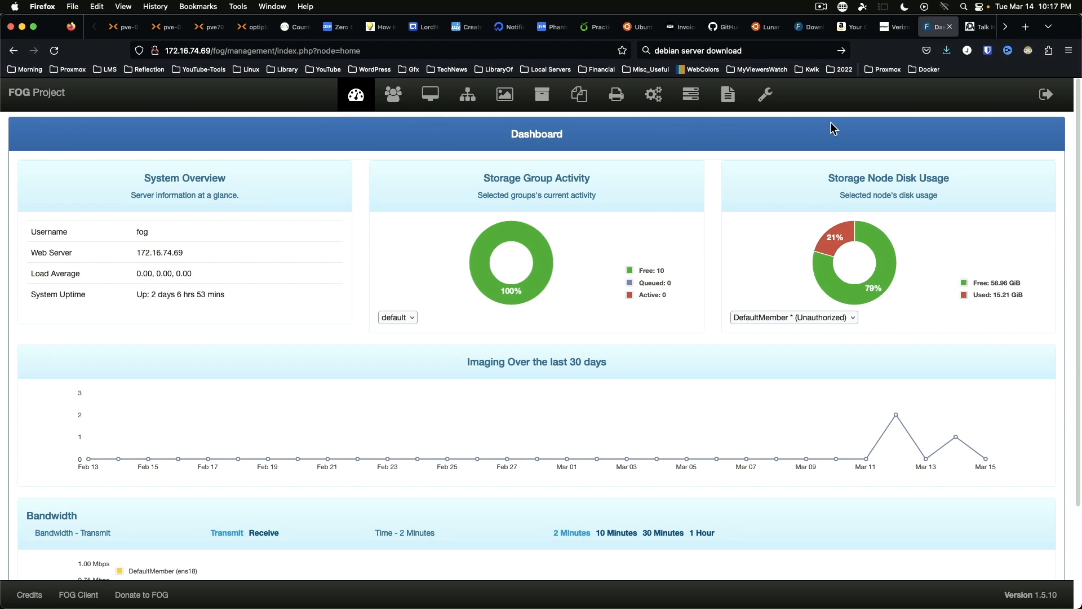
mouse_move(680, 148)
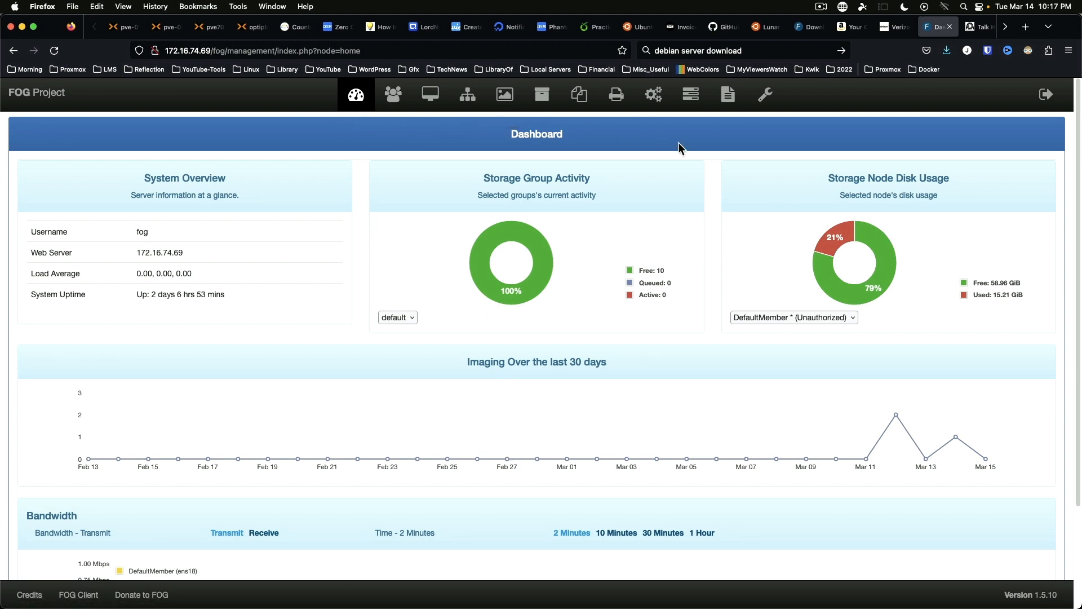
mouse_move(355, 94)
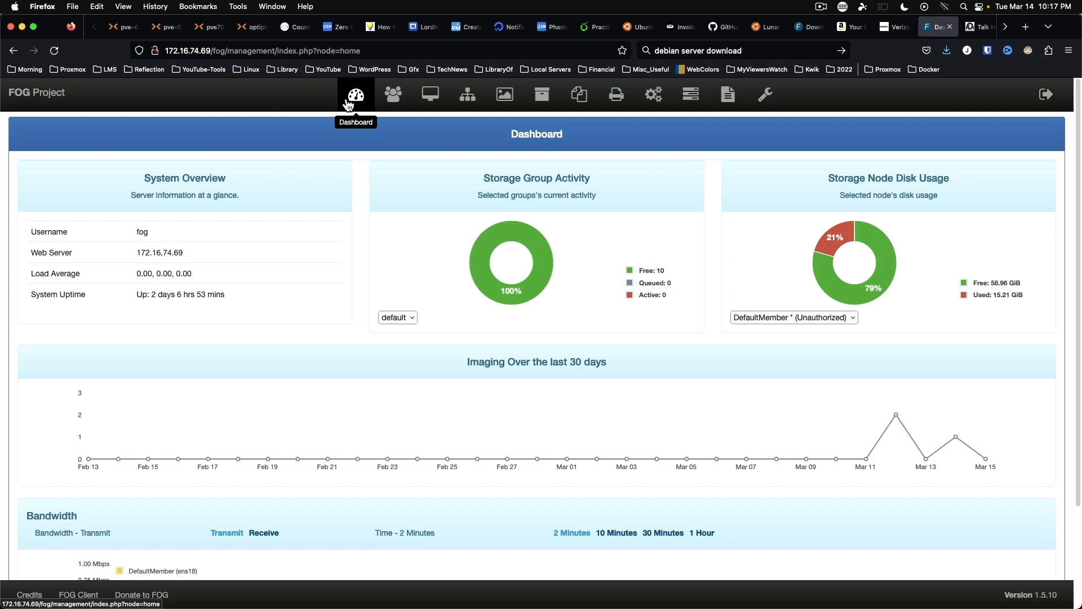
mouse_move(430, 94)
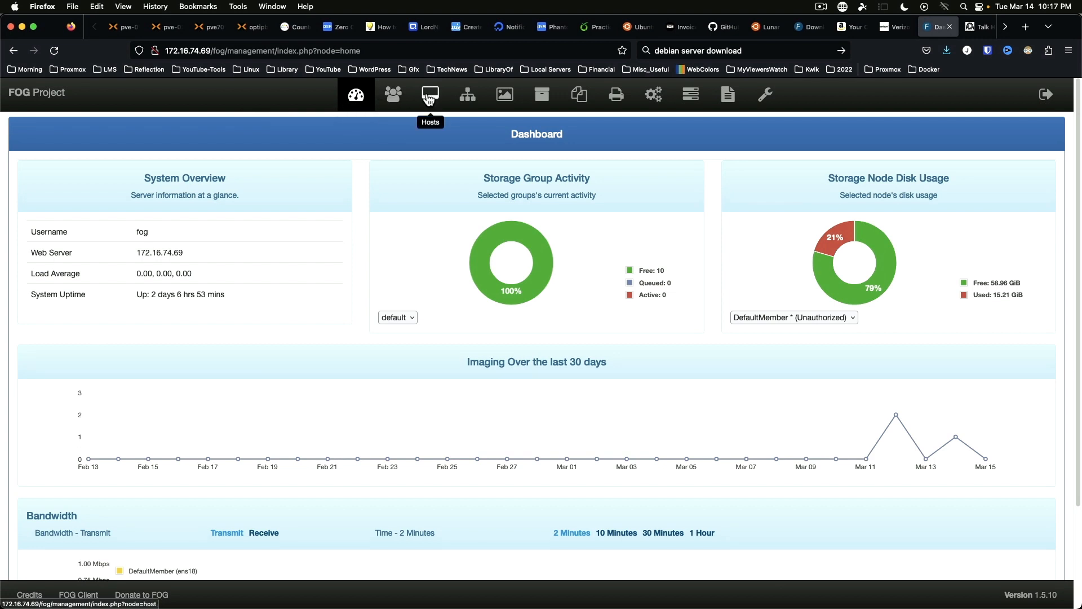
mouse_move(467, 95)
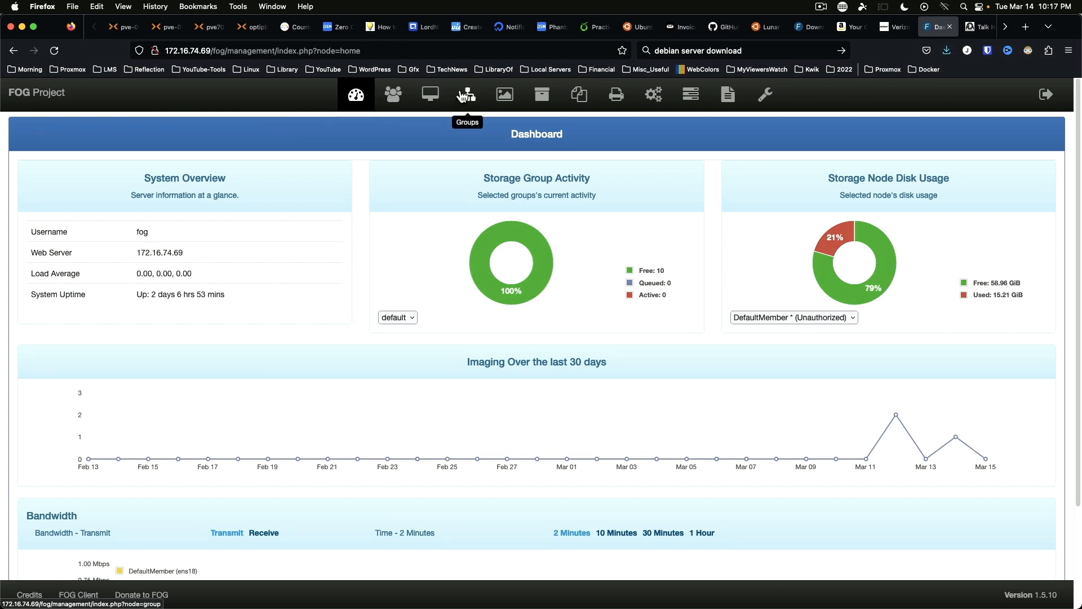
mouse_move(542, 94)
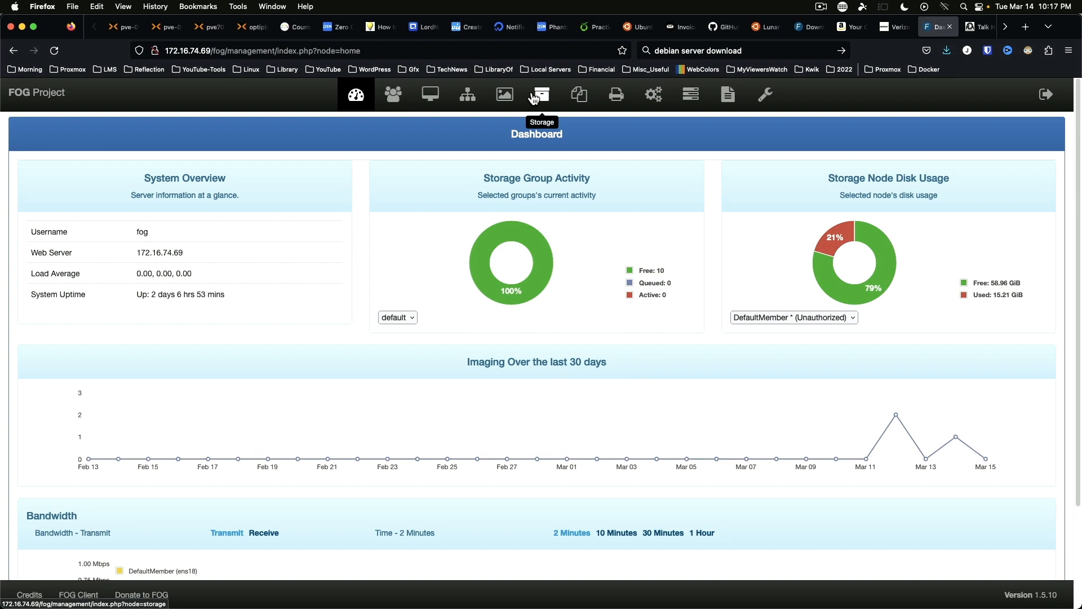
mouse_move(616, 95)
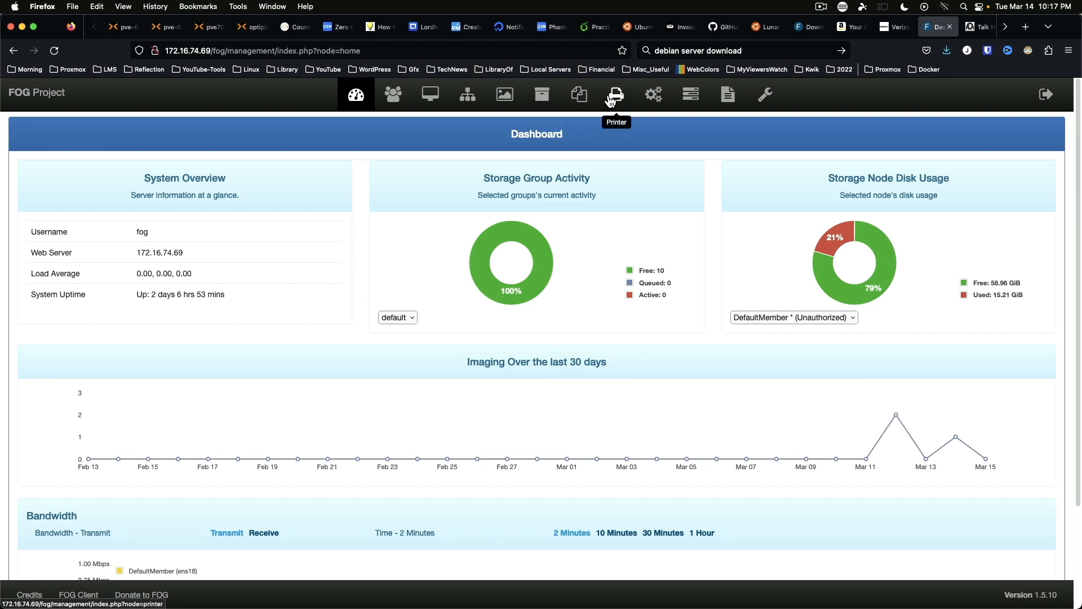
mouse_move(652, 94)
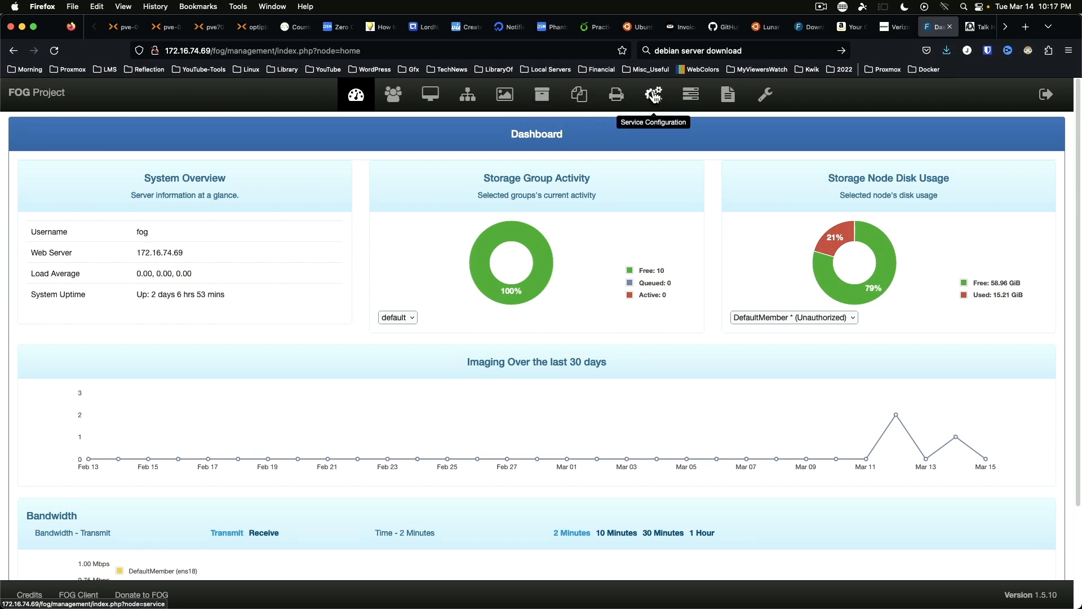
mouse_move(690, 95)
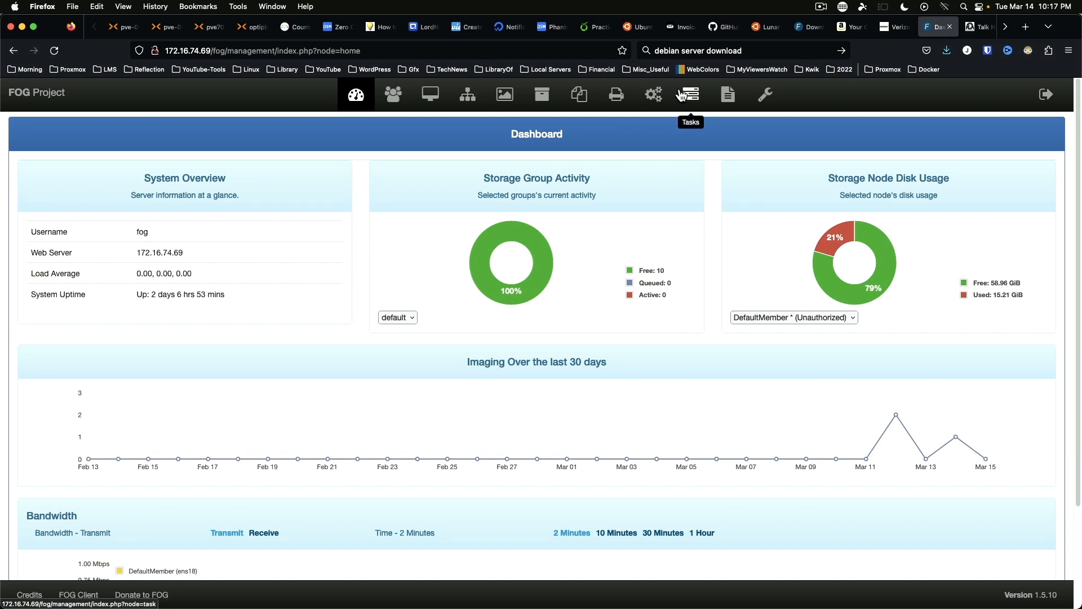
mouse_move(764, 95)
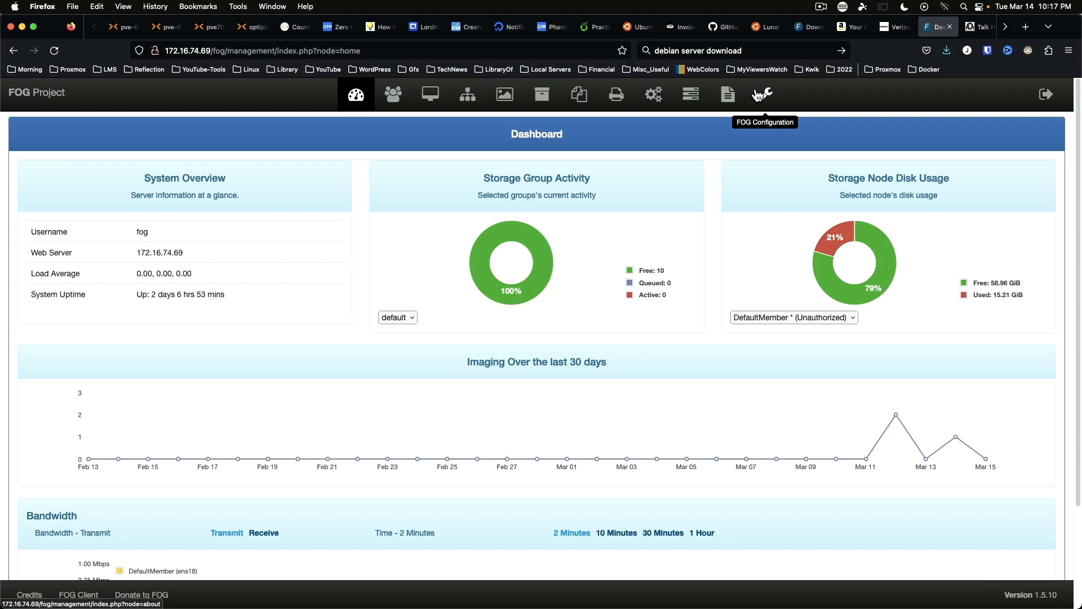
mouse_move(700, 68)
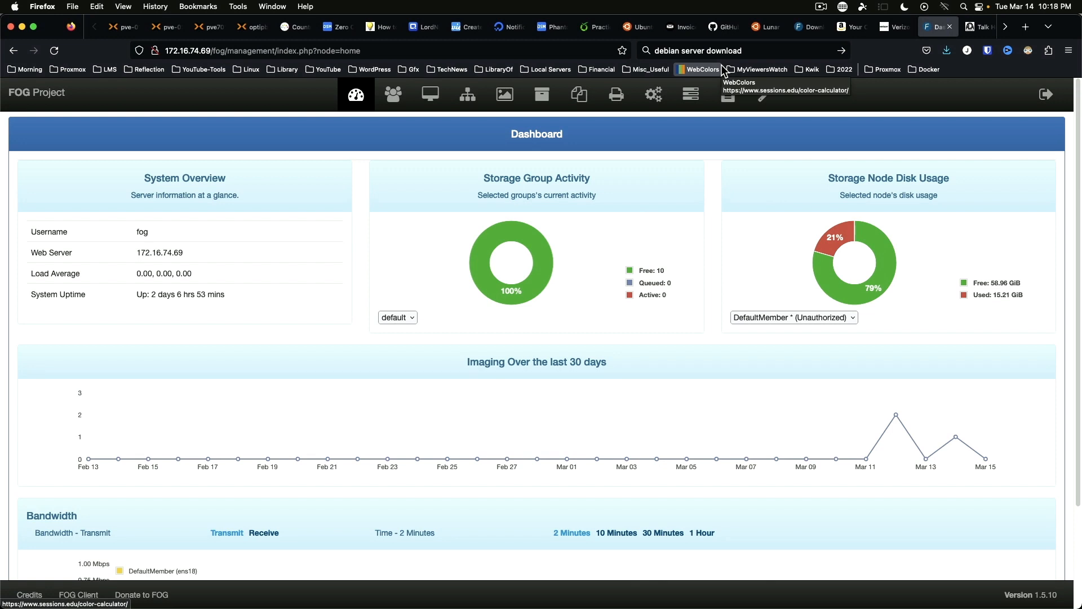
mouse_move(687, 221)
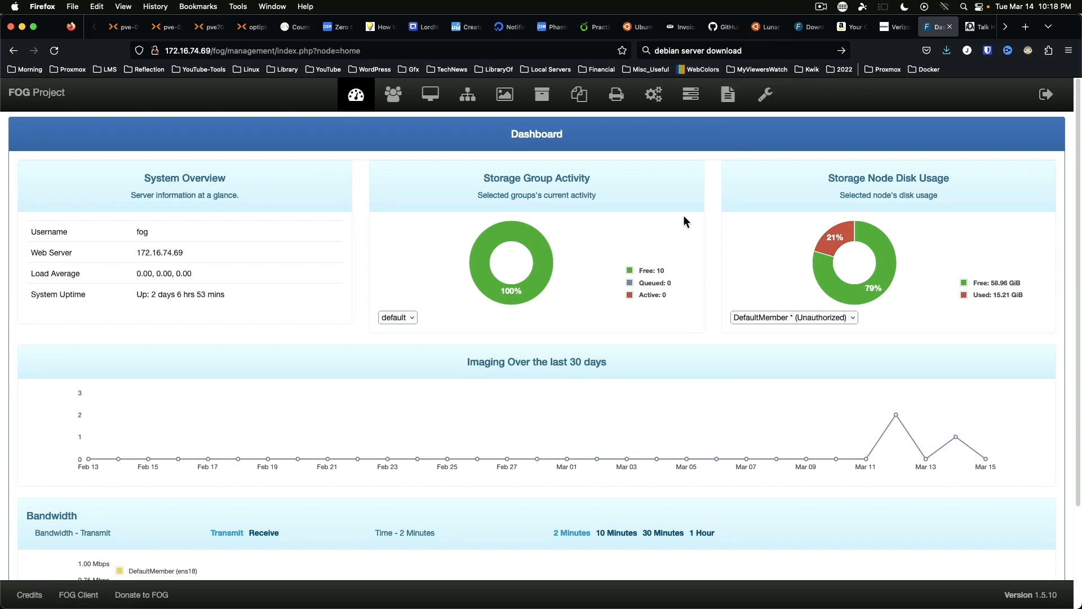
mouse_move(505, 94)
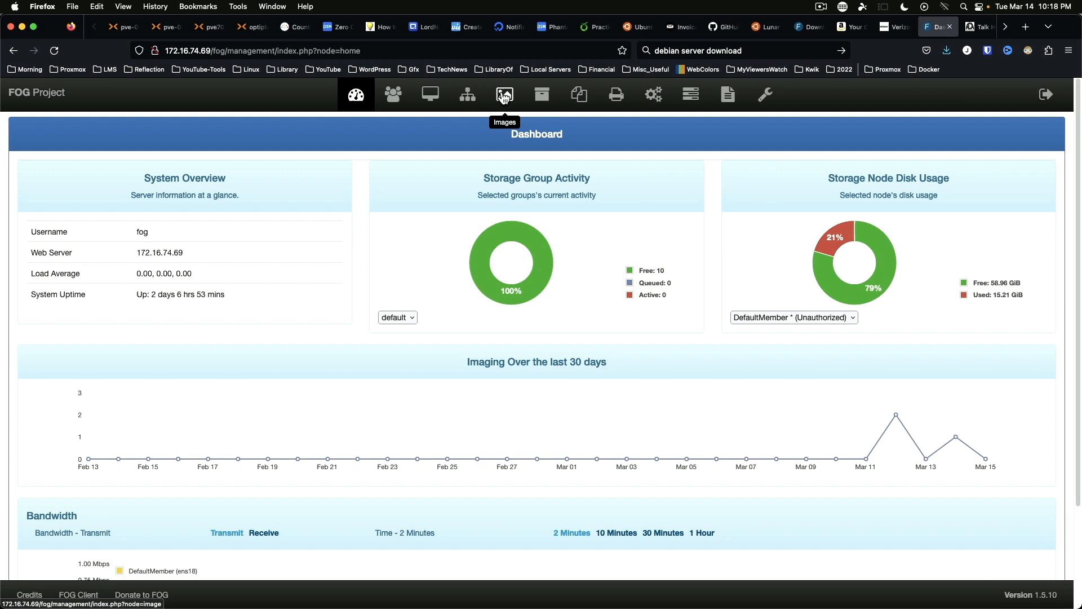
Step: Add a new image named Demo with Linux as its operating system
left_click(505, 93)
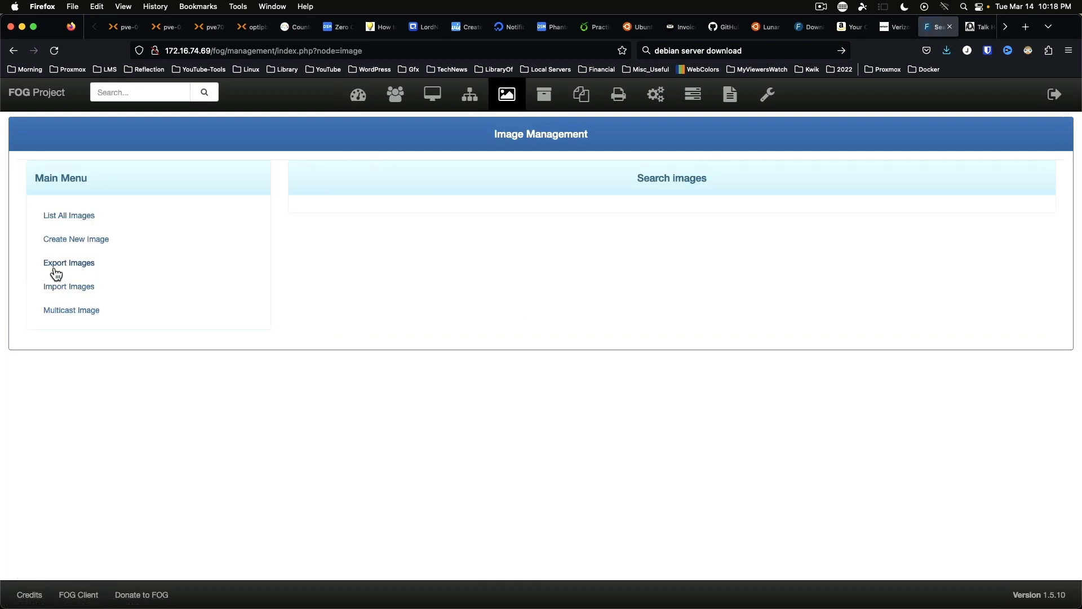
left_click(76, 239)
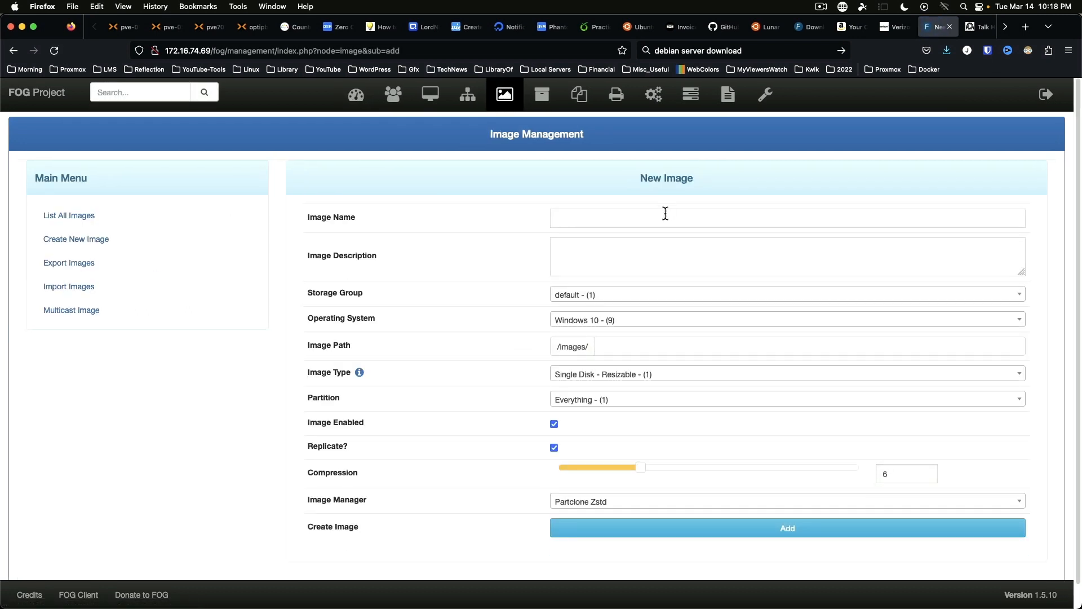
type("Den")
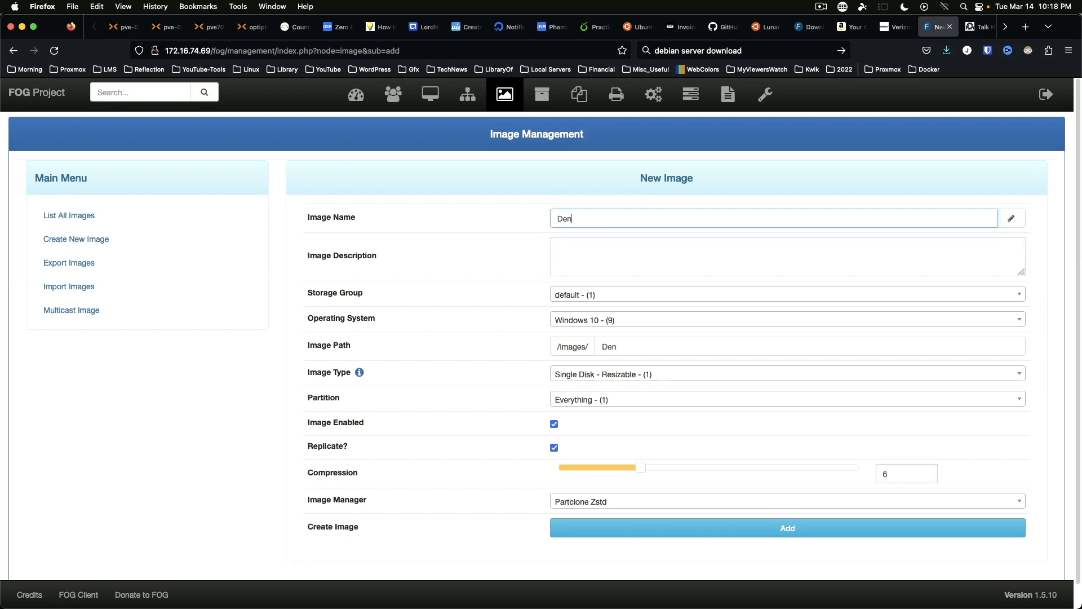
type("m")
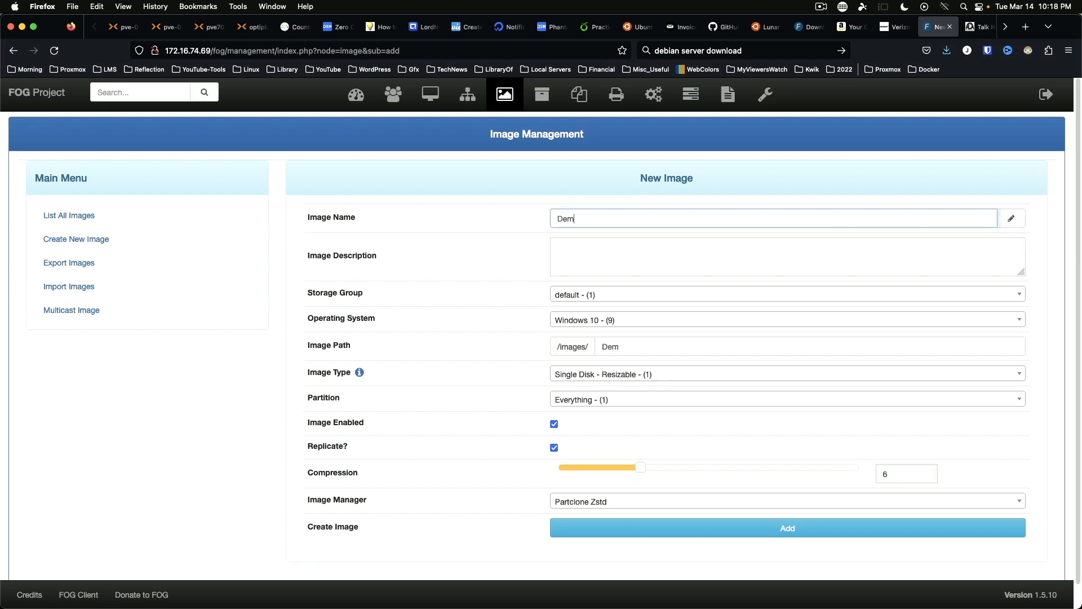
type("o")
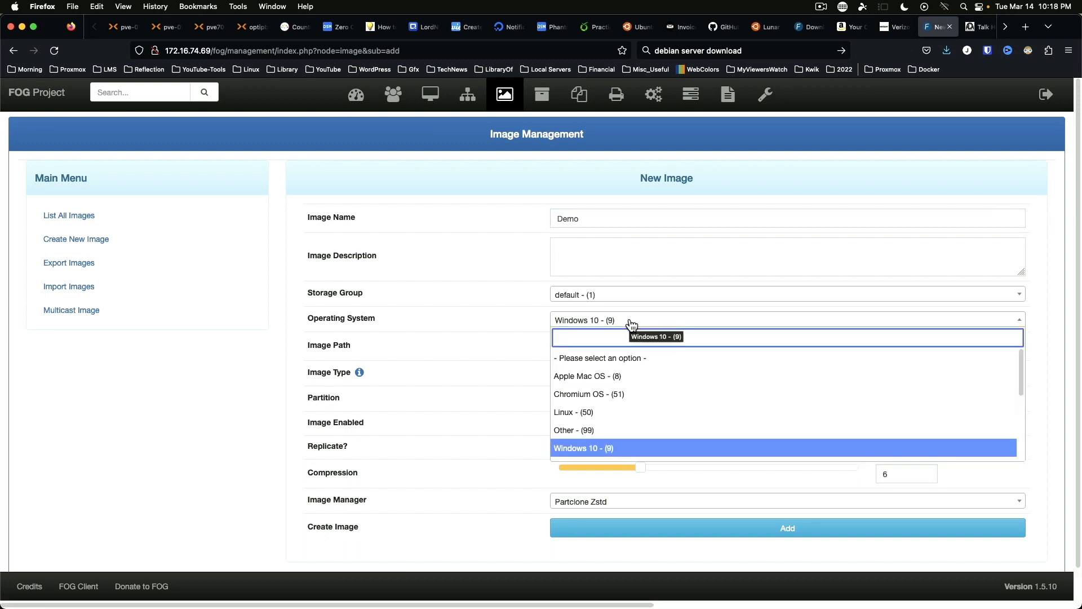
left_click(572, 413)
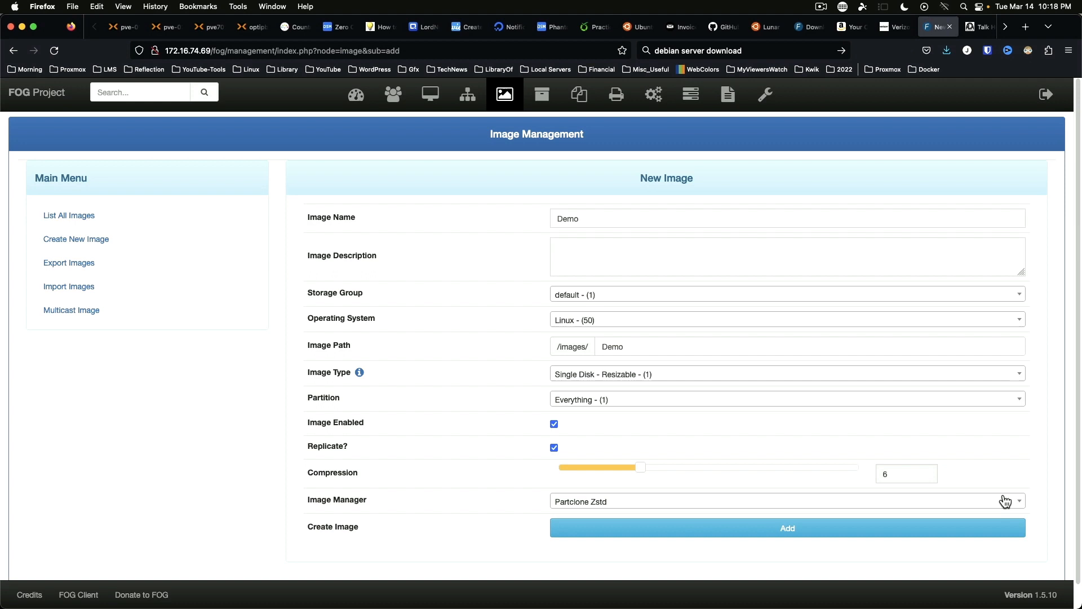
mouse_move(607, 378)
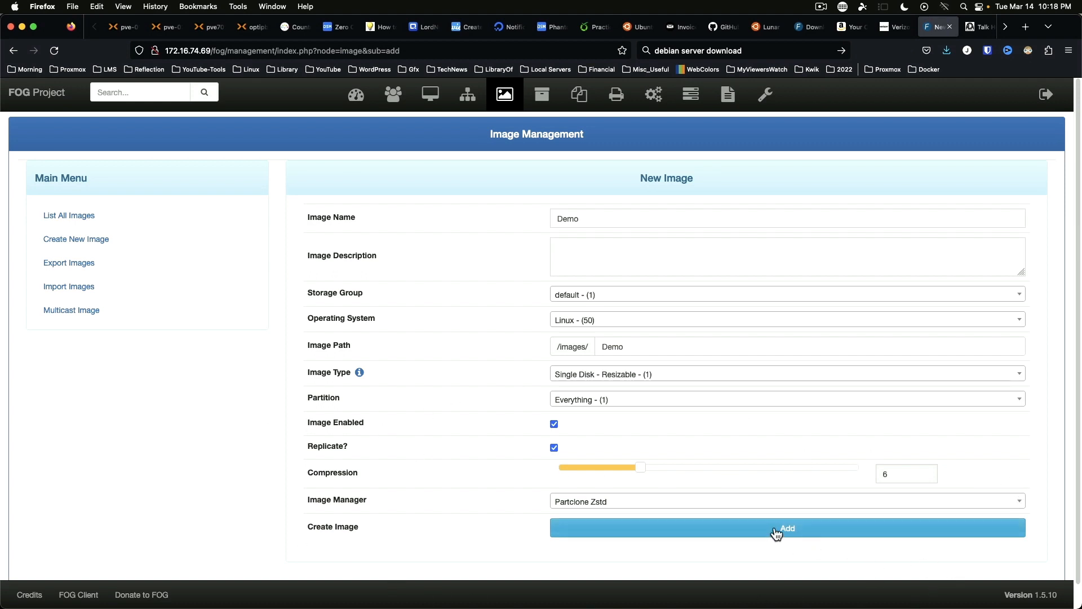
left_click(785, 528)
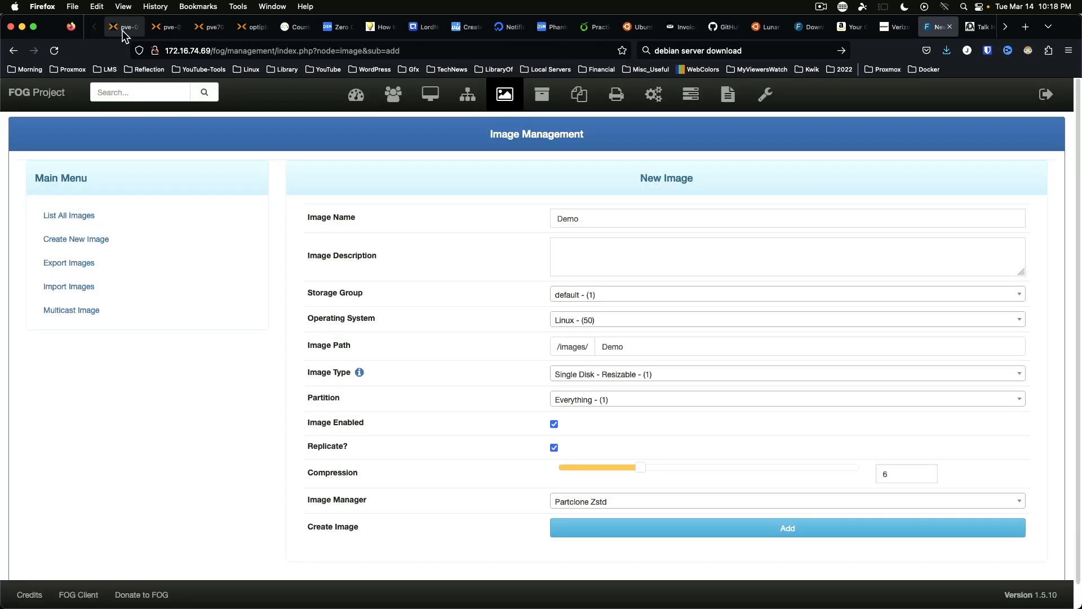
Step: Switch to Proxmox and show the console of the stopped Mint211CinnamonBeta VM
left_click(124, 26)
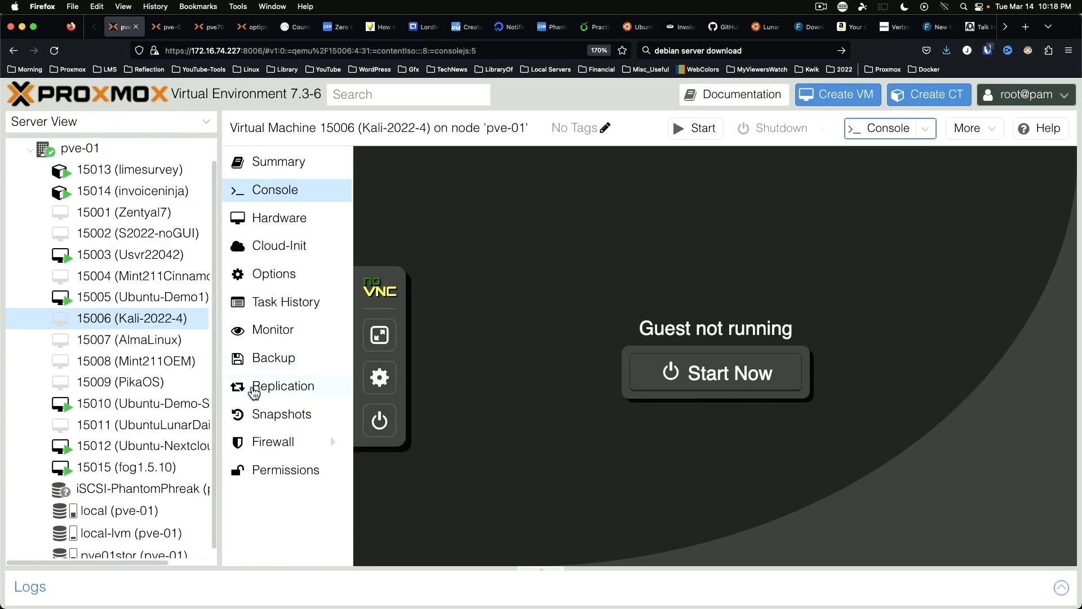
left_click(142, 276)
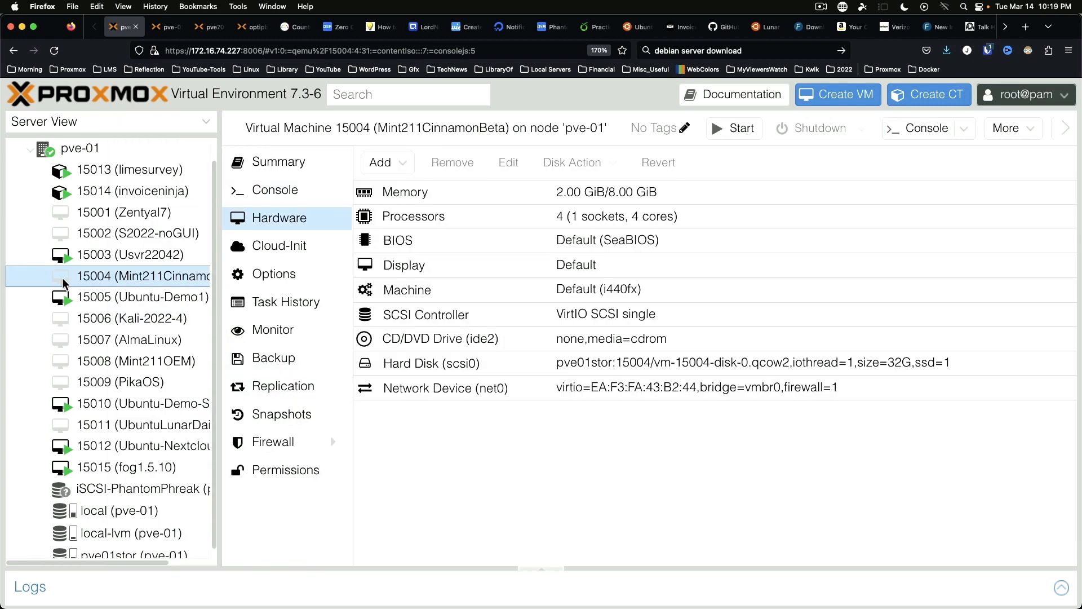
mouse_move(114, 283)
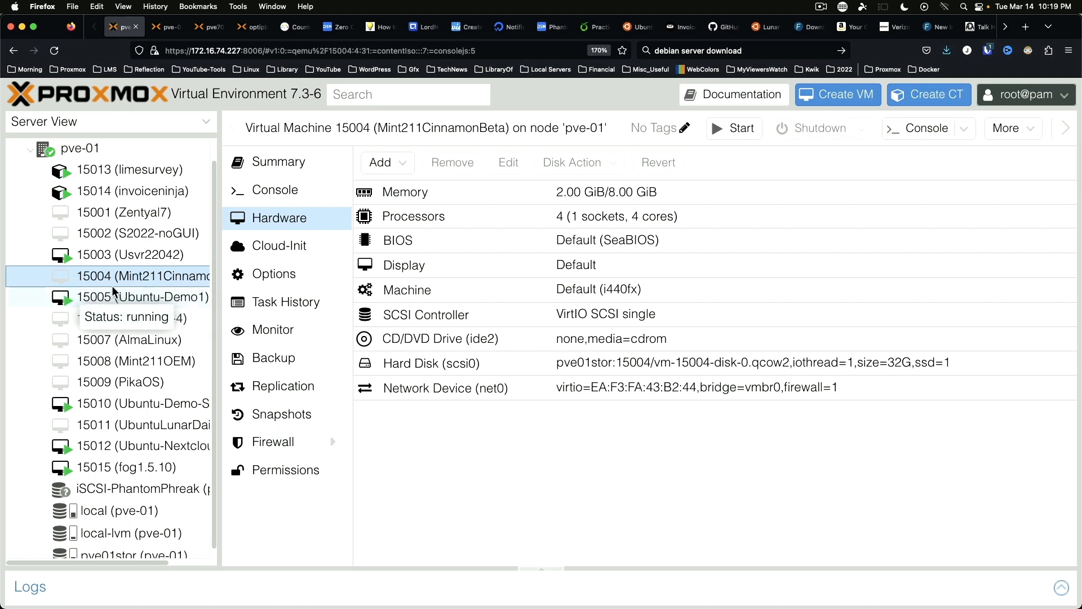
mouse_move(178, 290)
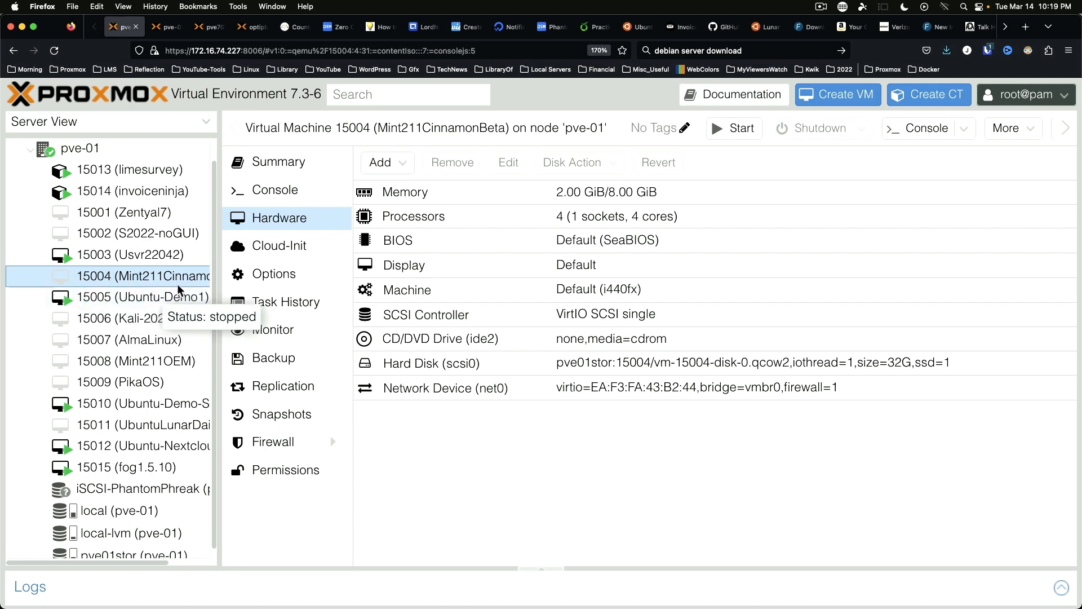
mouse_move(340, 209)
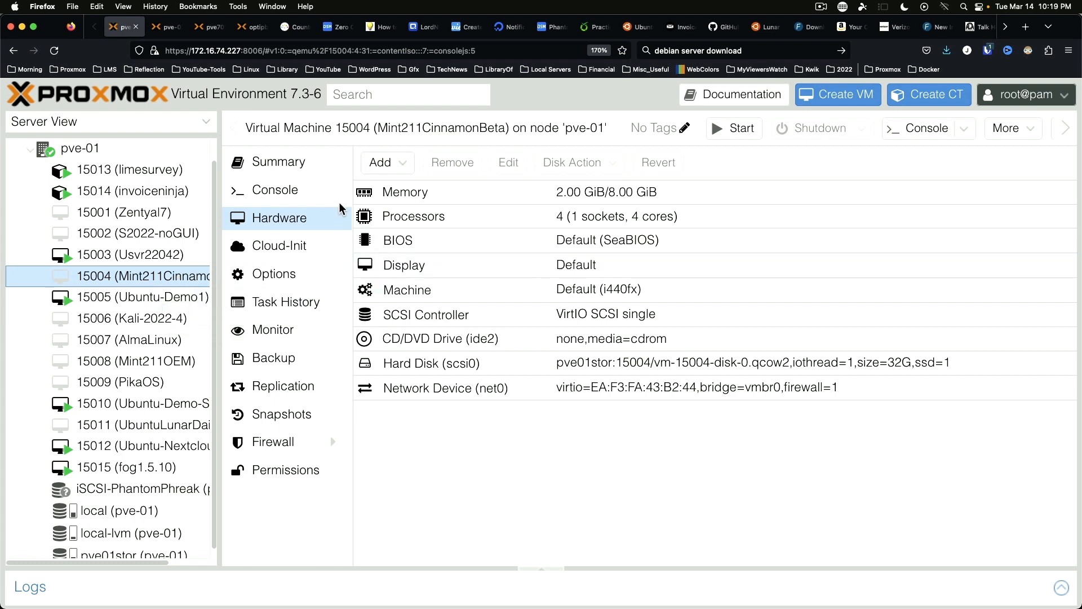
left_click(275, 189)
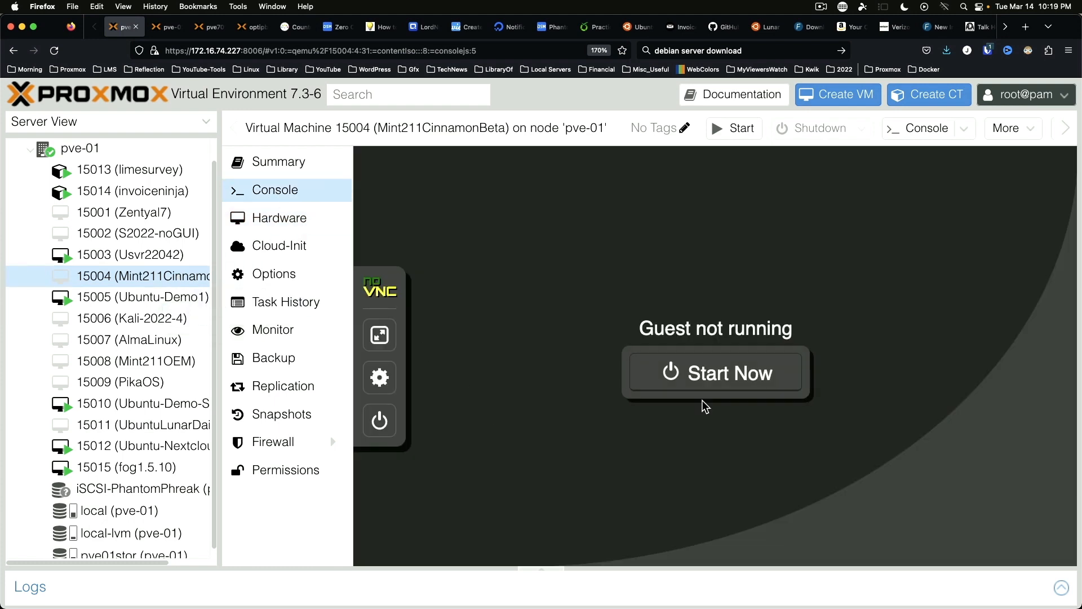
mouse_move(714, 373)
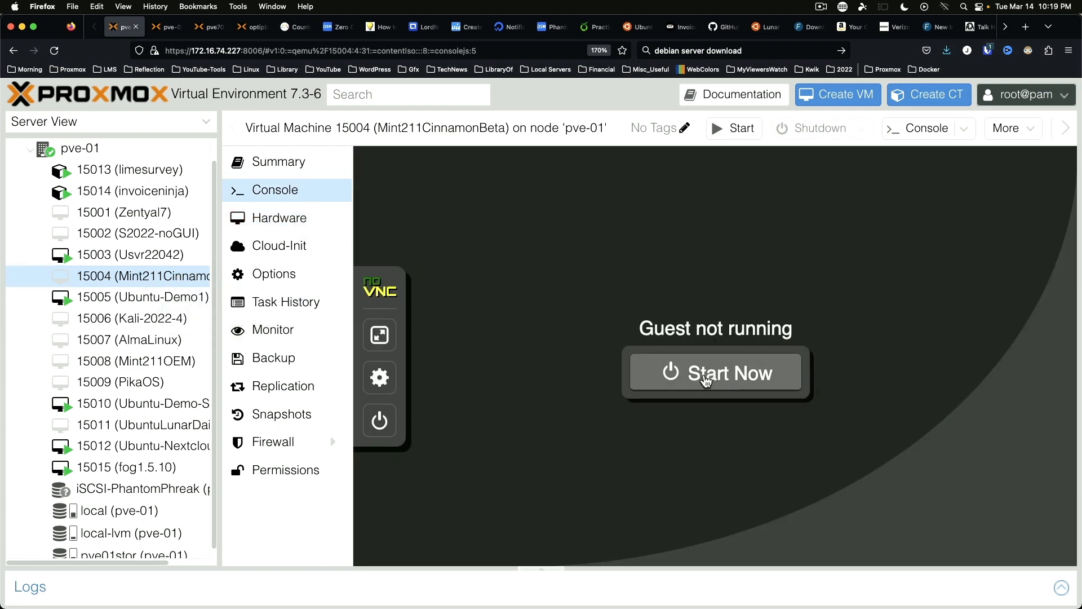
Step: Start the VM and choose Perform Full Host Registration and Inventory in the FOG menu
left_click(714, 373)
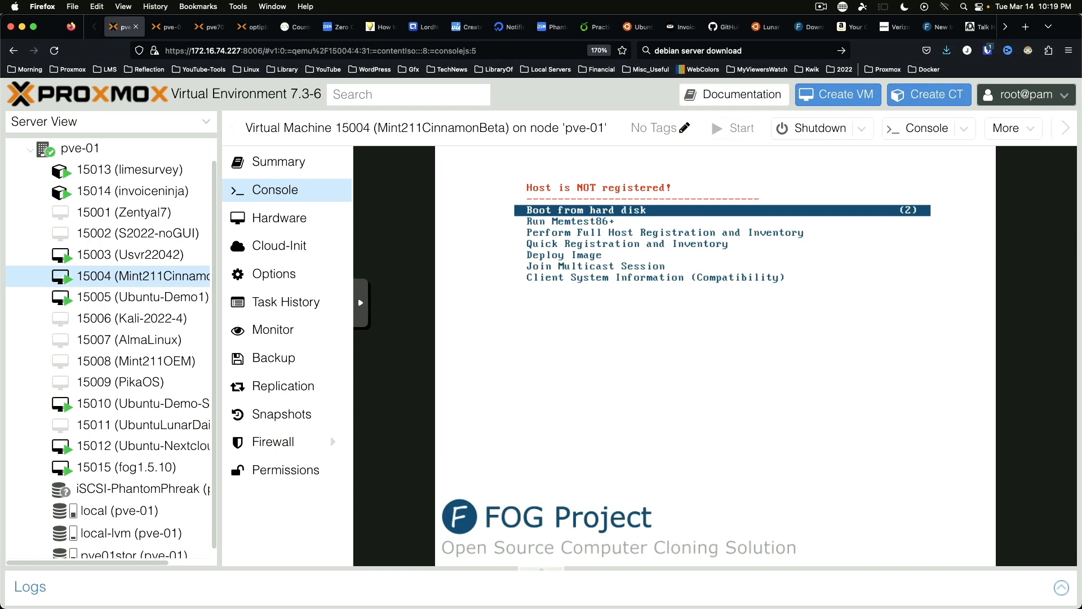
key("Down")
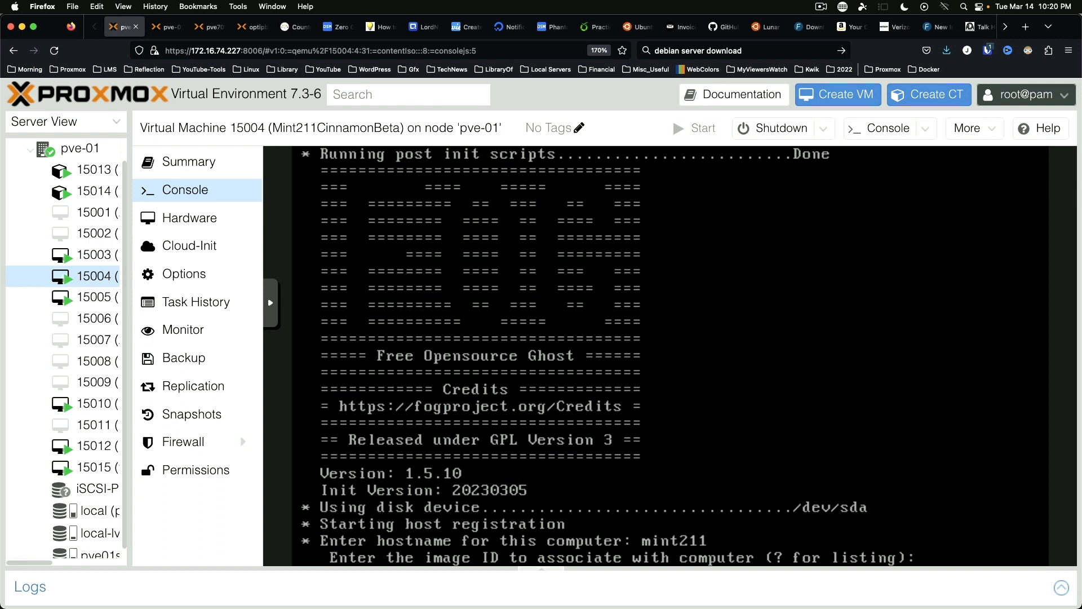
Step: List the images with ? and assign image ID 3 (Demo) to the registering host
type("?")
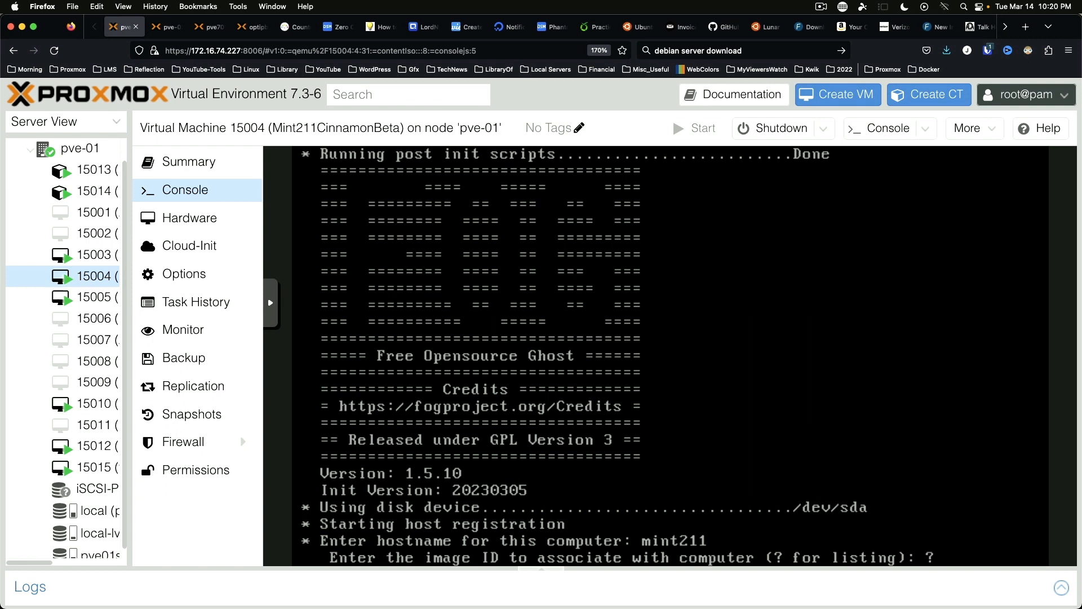
scroll("down", 3)
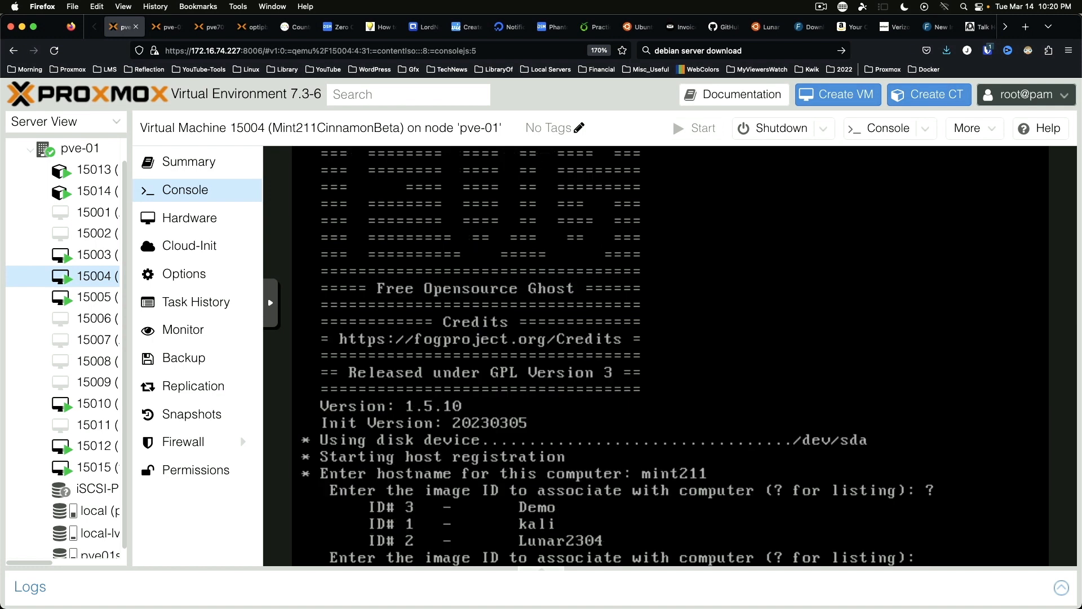
type("3")
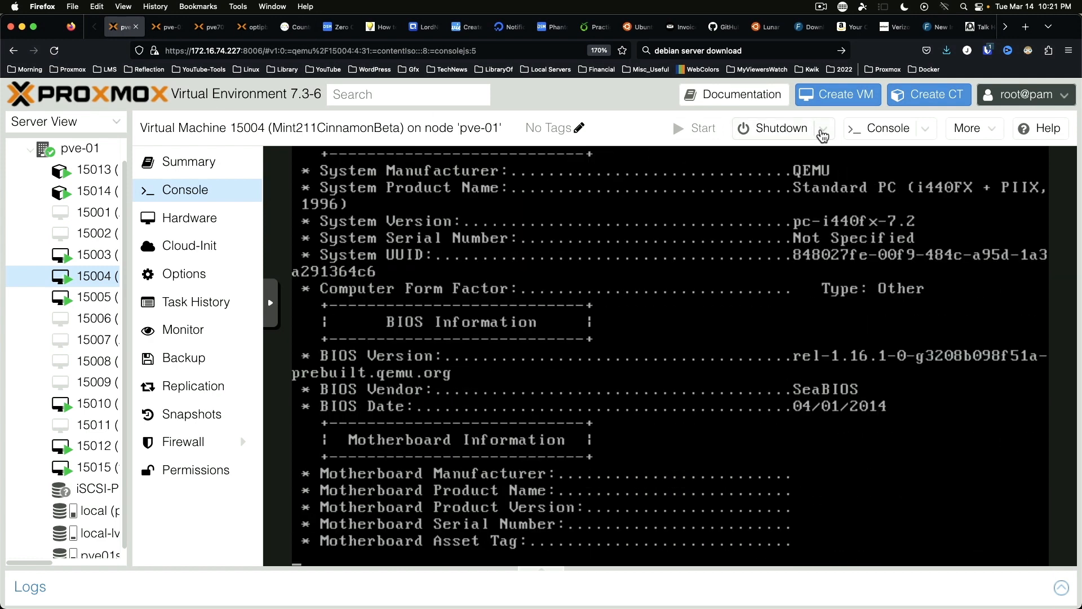
scroll("down", 3)
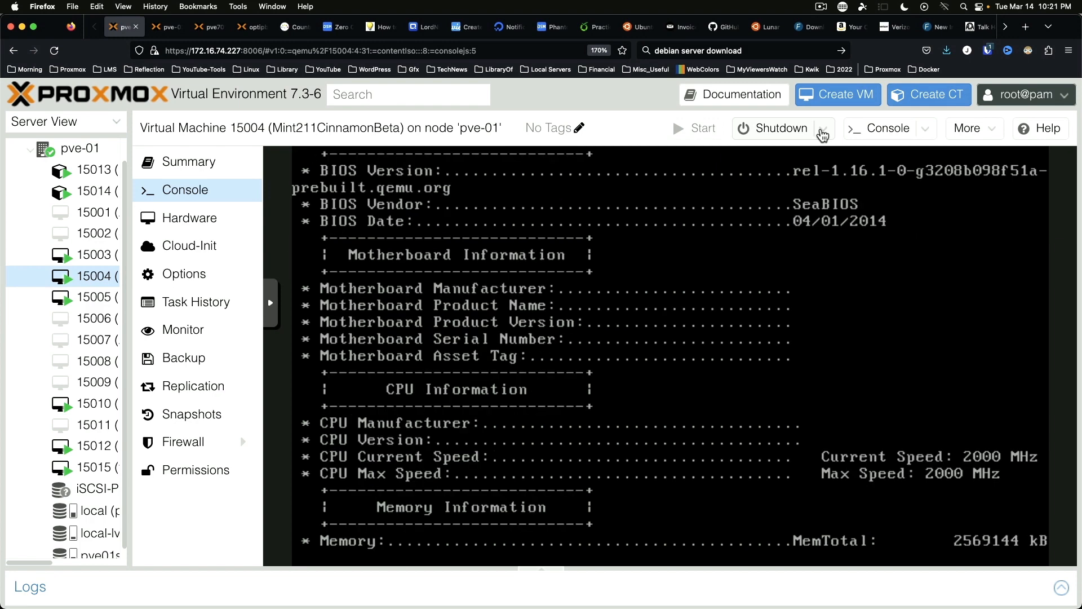
Step: Stop the Mint211CinnamonBeta VM from the Shutdown power options
scroll("down", 3)
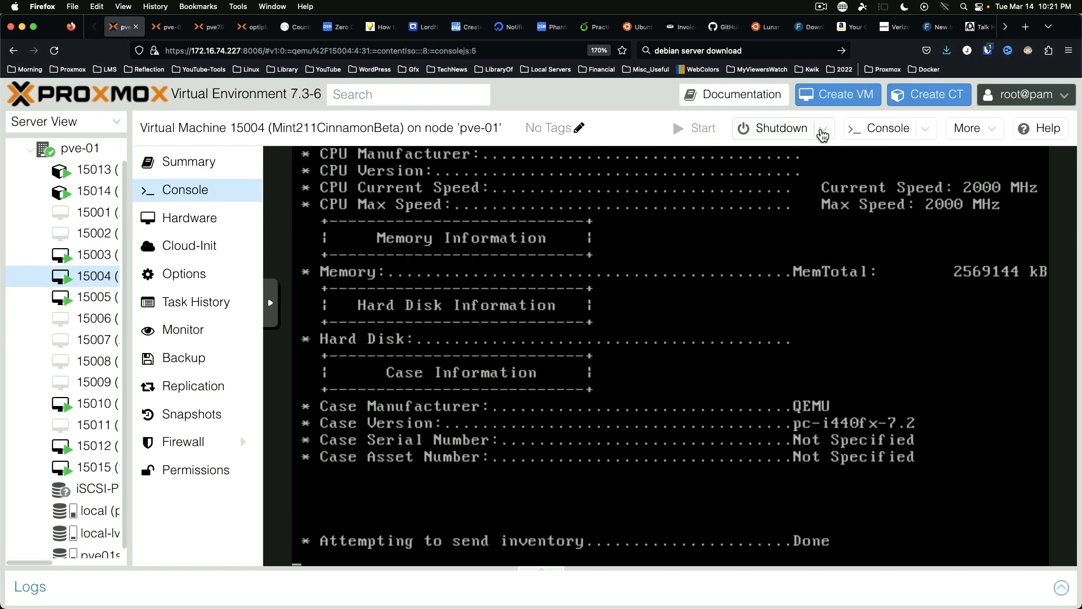
left_click(823, 129)
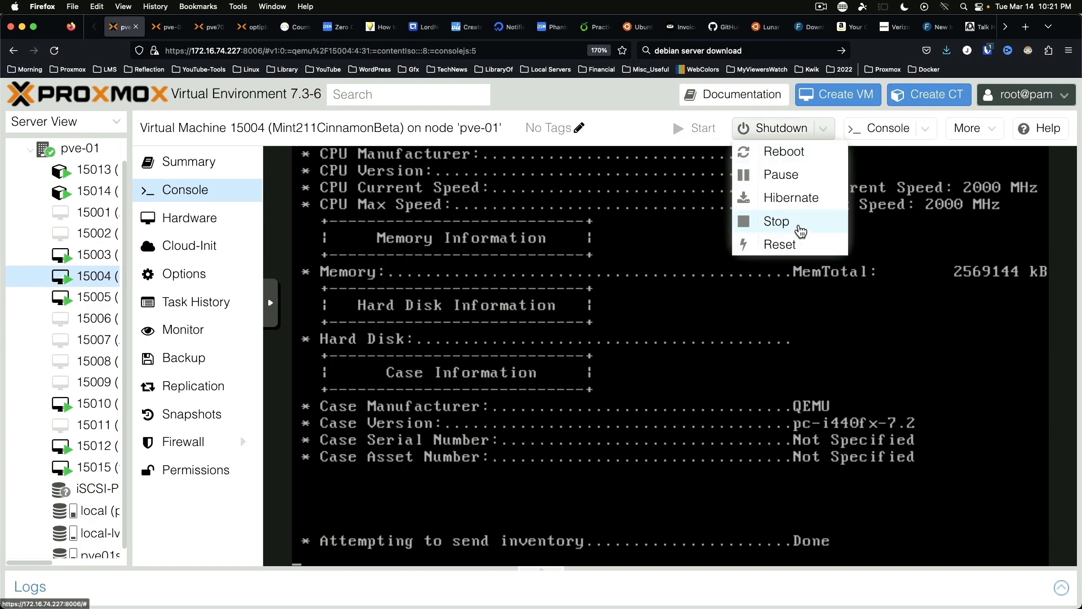
left_click(779, 244)
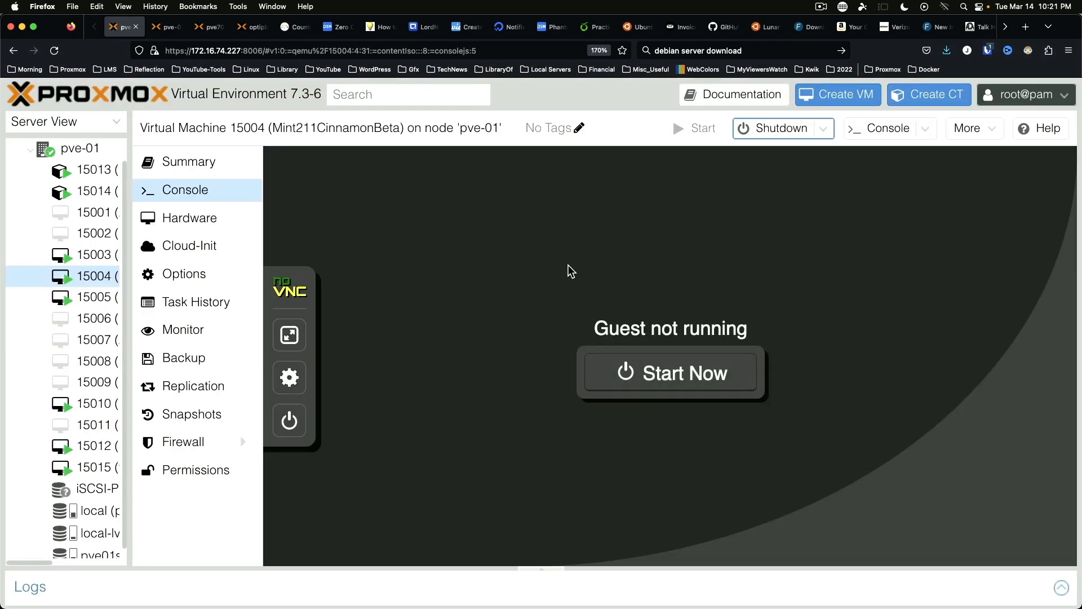
Step: Back in FOG, list all images to see Demo alongside kali and Lunar2304
left_click(937, 26)
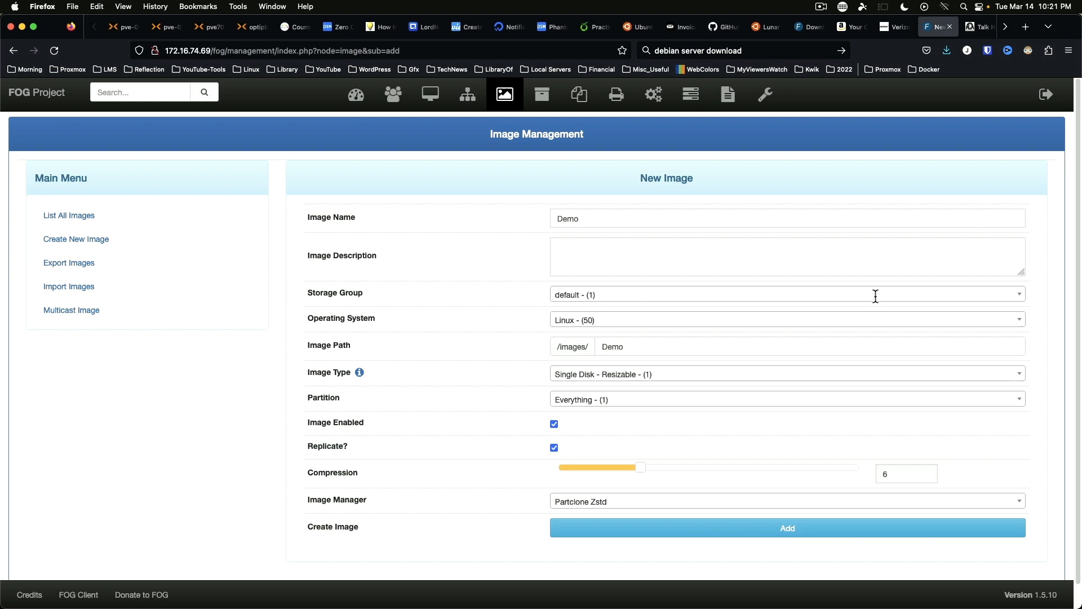
mouse_move(156, 327)
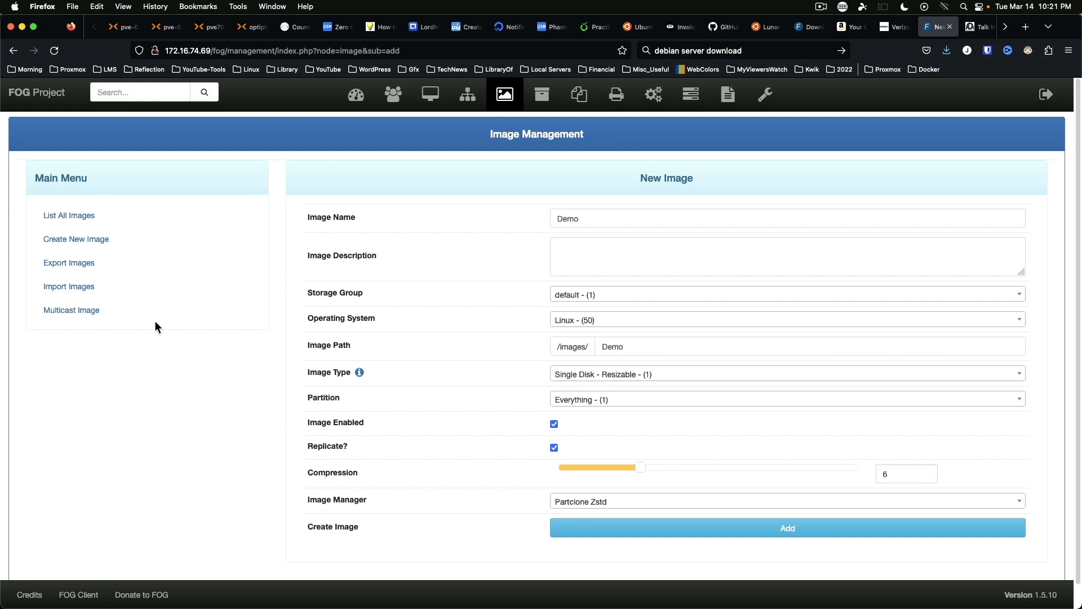
scroll("down", 3)
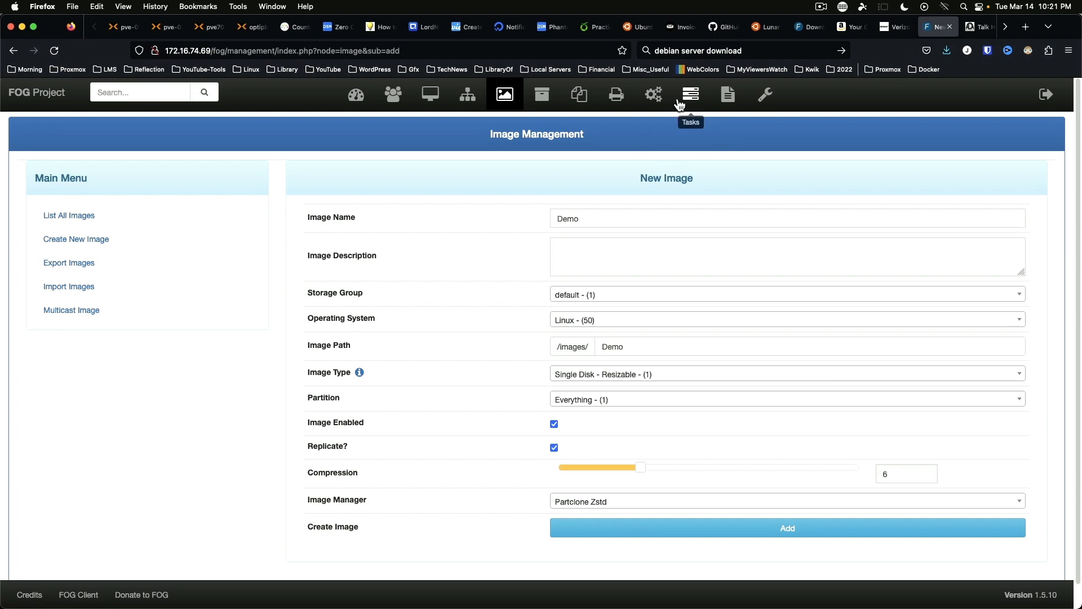
left_click(69, 215)
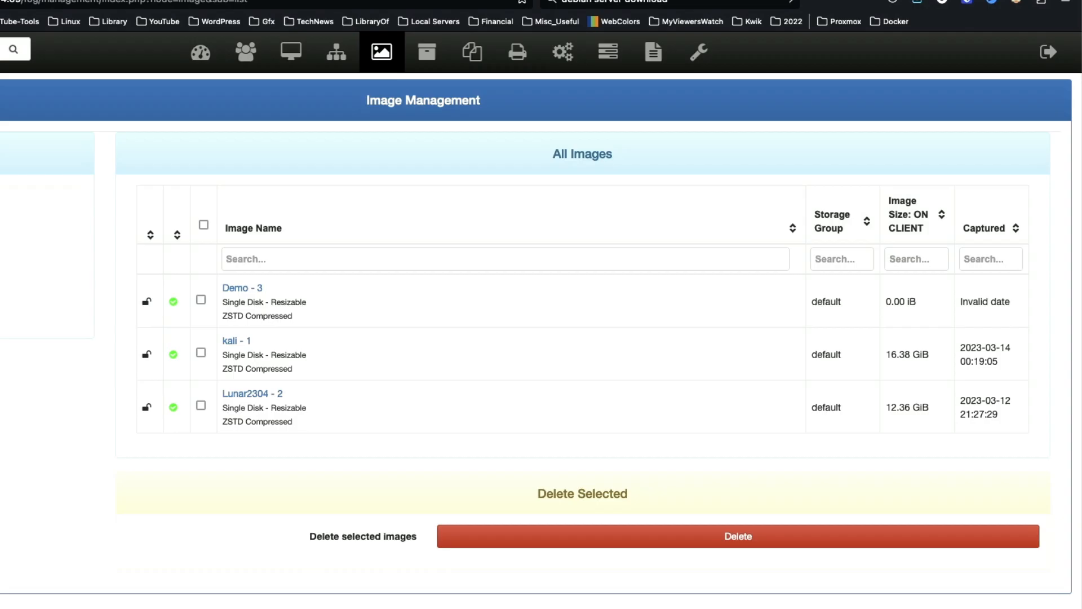
mouse_move(328, 476)
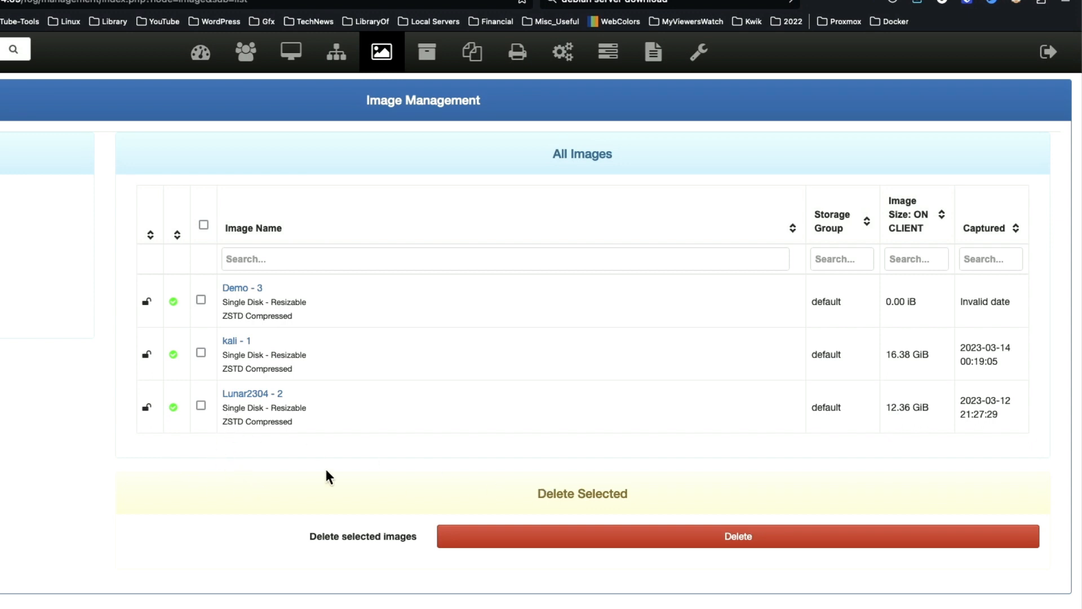
mouse_move(935, 314)
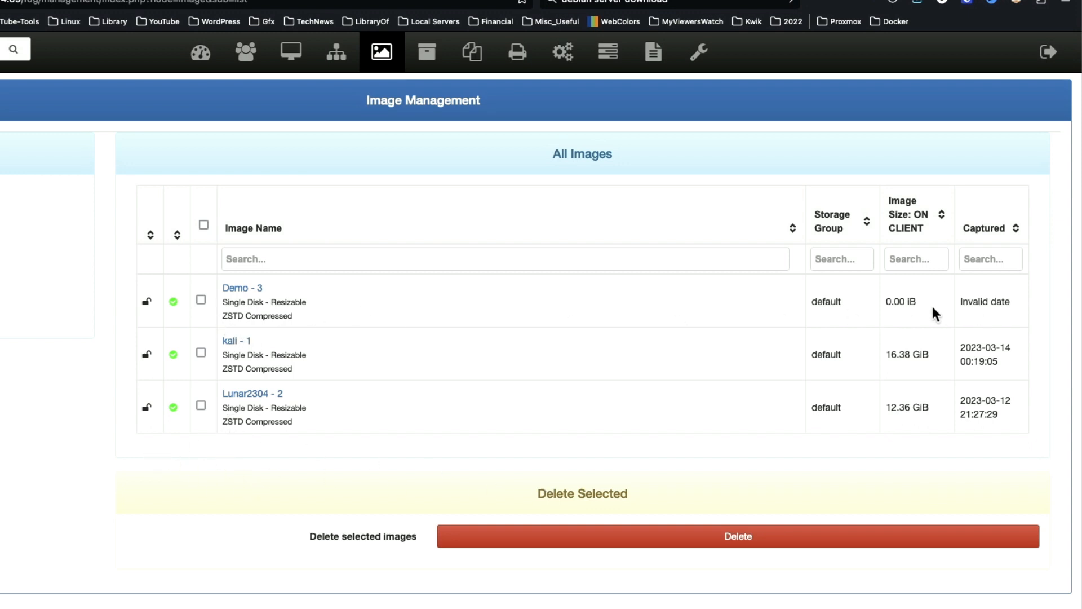
mouse_move(896, 319)
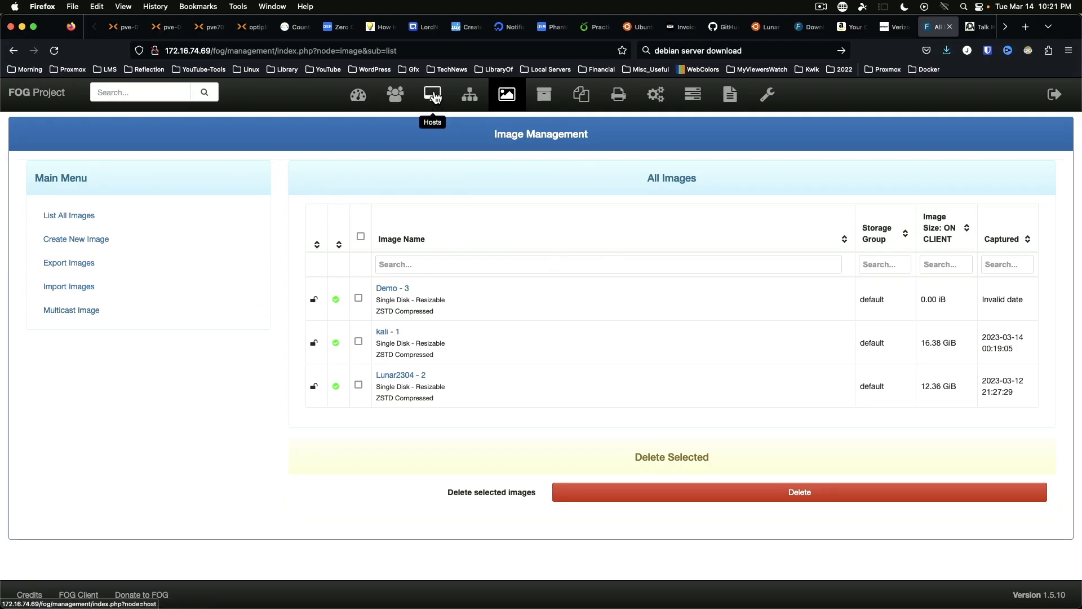
Step: List all hosts and start a capture task on the mint211 row
left_click(431, 95)
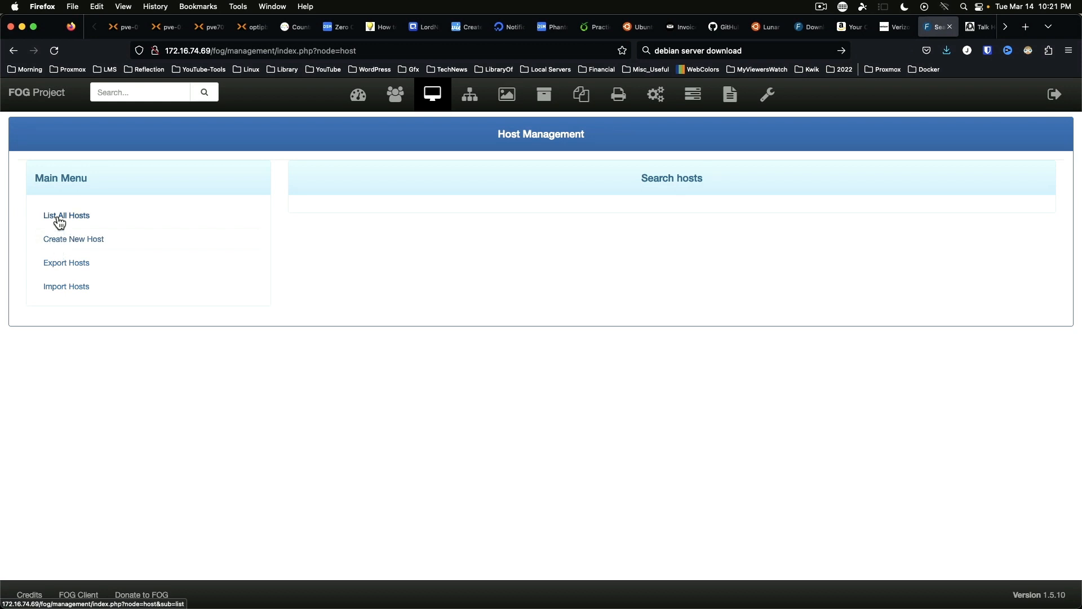
left_click(67, 215)
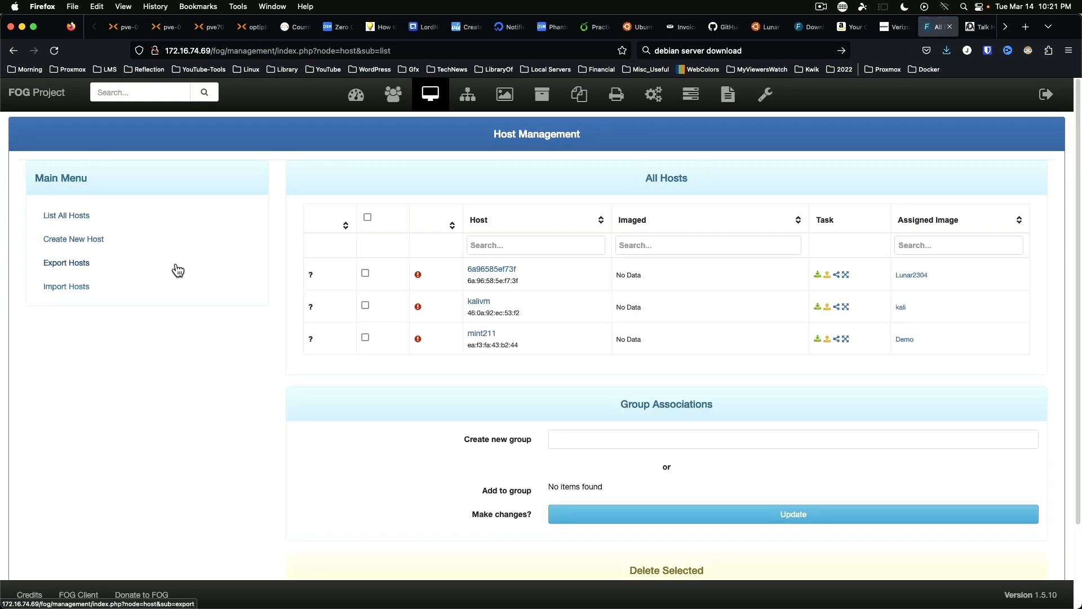
mouse_move(481, 333)
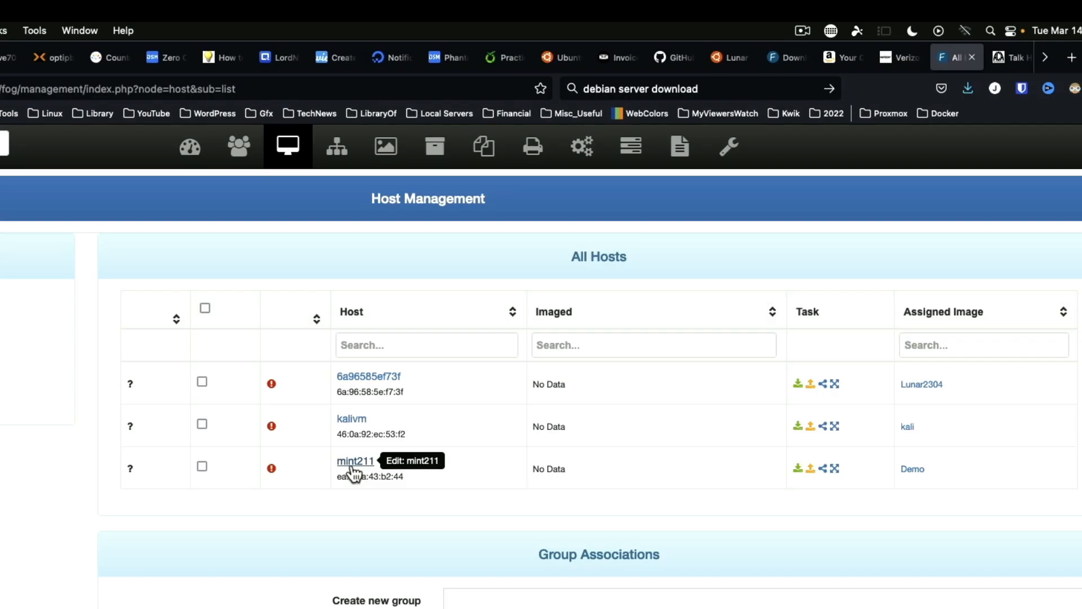
mouse_move(837, 312)
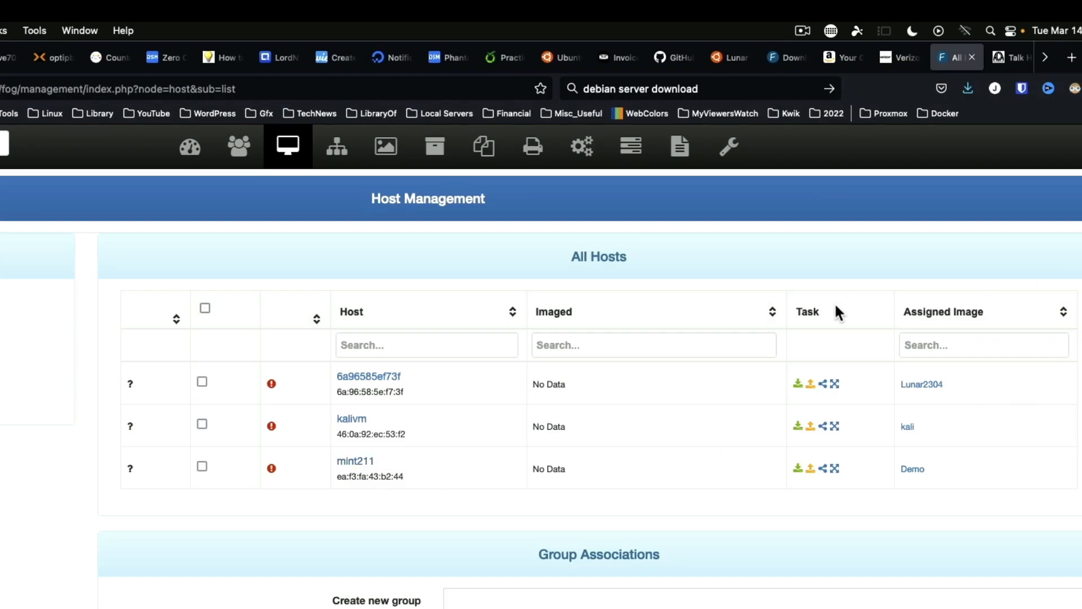
mouse_move(813, 475)
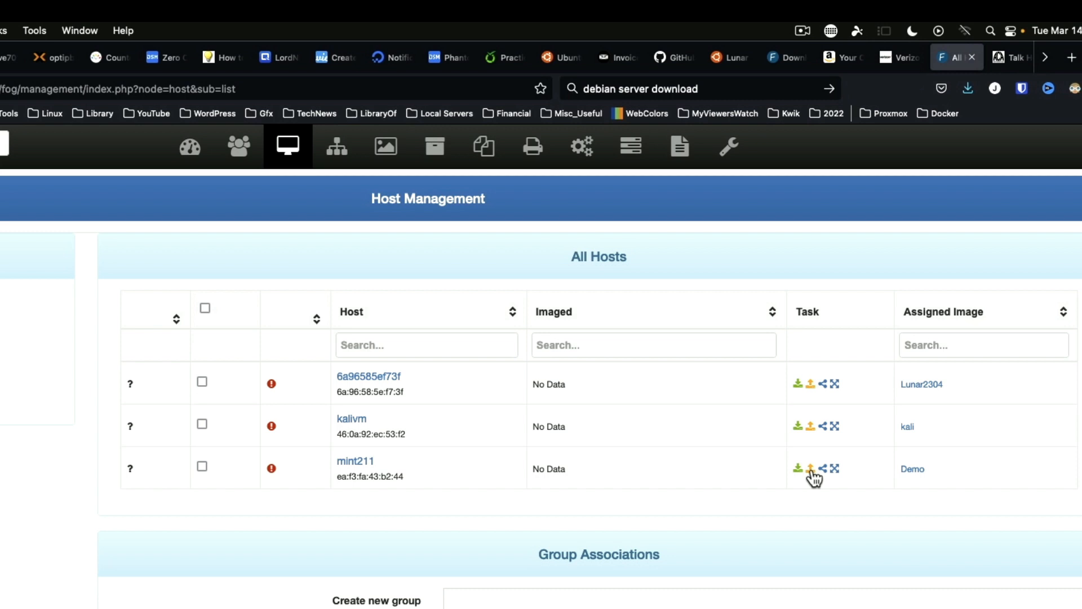
mouse_move(810, 468)
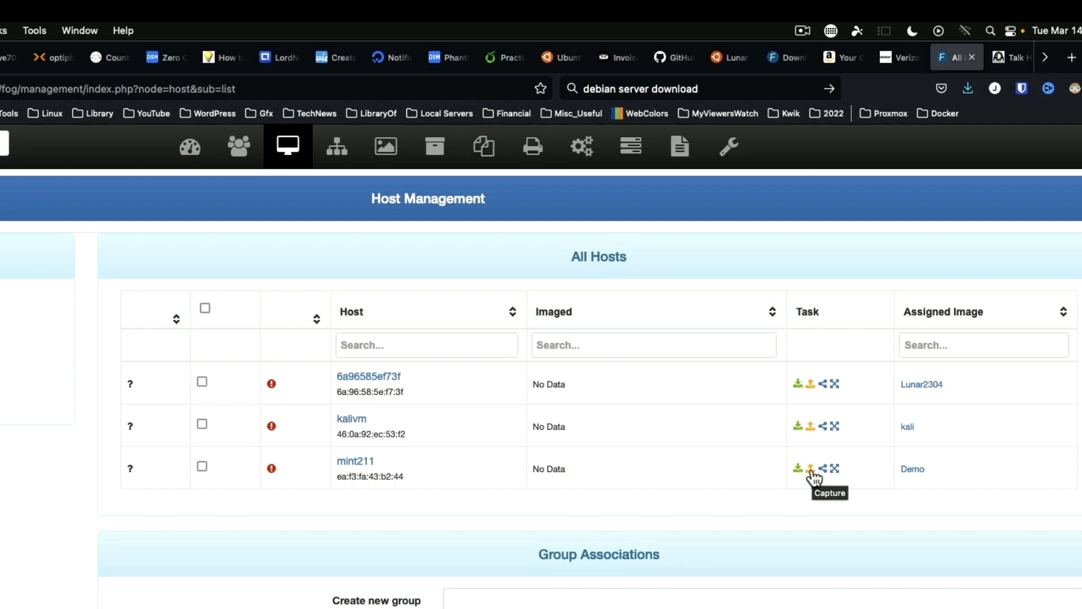
left_click(812, 469)
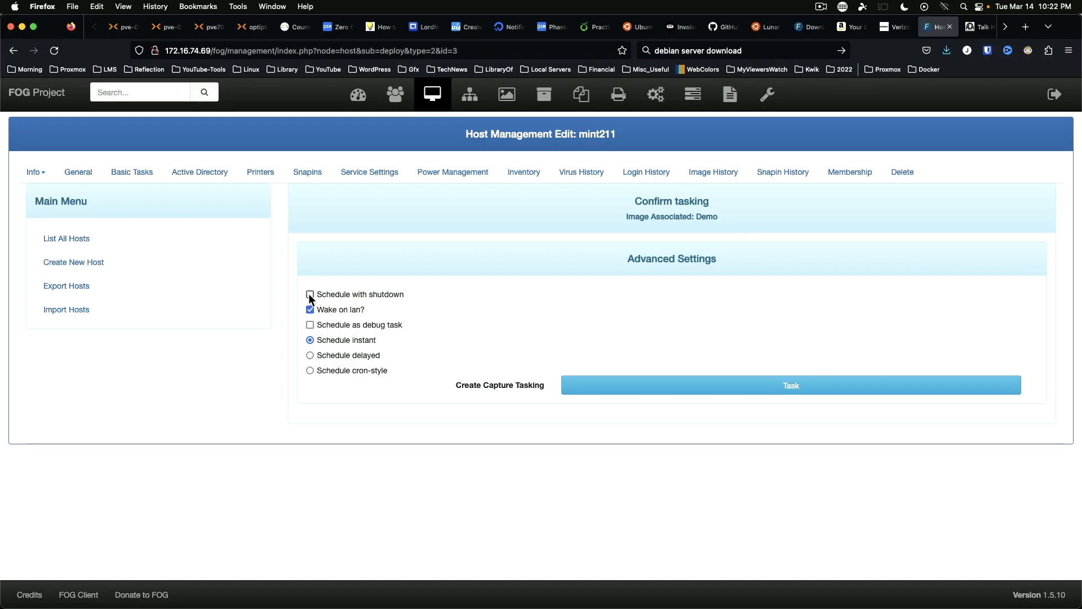
Step: Create the mint211 capture task with shutdown enabled and view it in Active Tasks
left_click(310, 294)
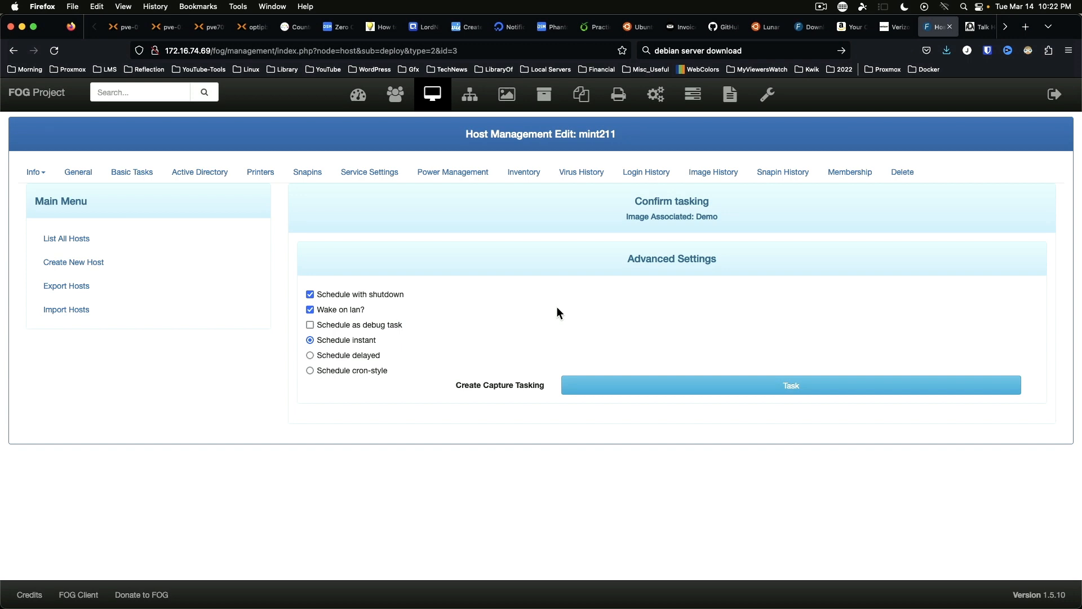
mouse_move(475, 400)
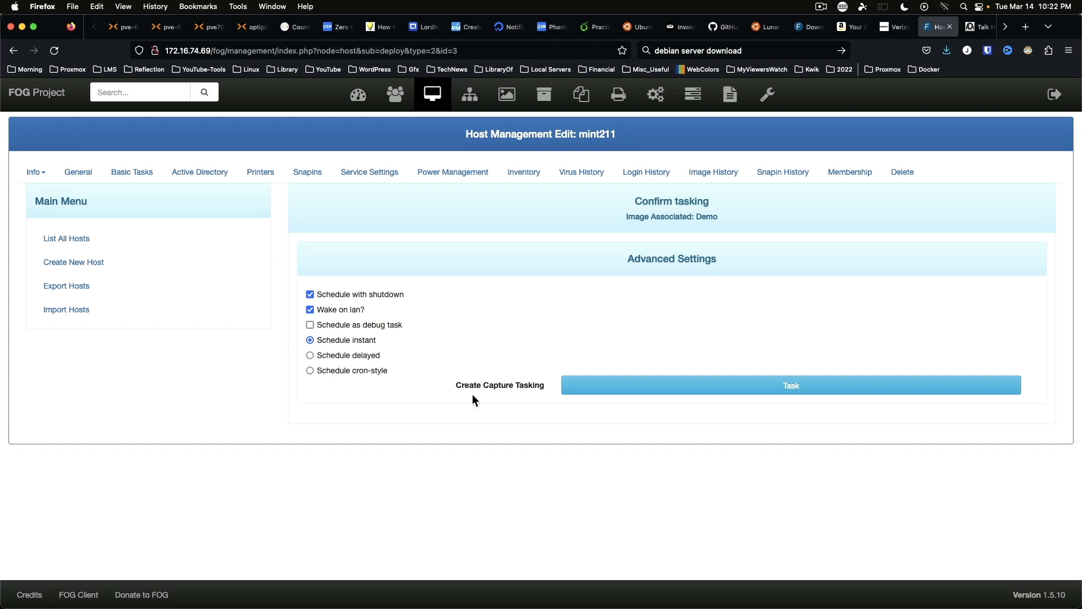
mouse_move(806, 390)
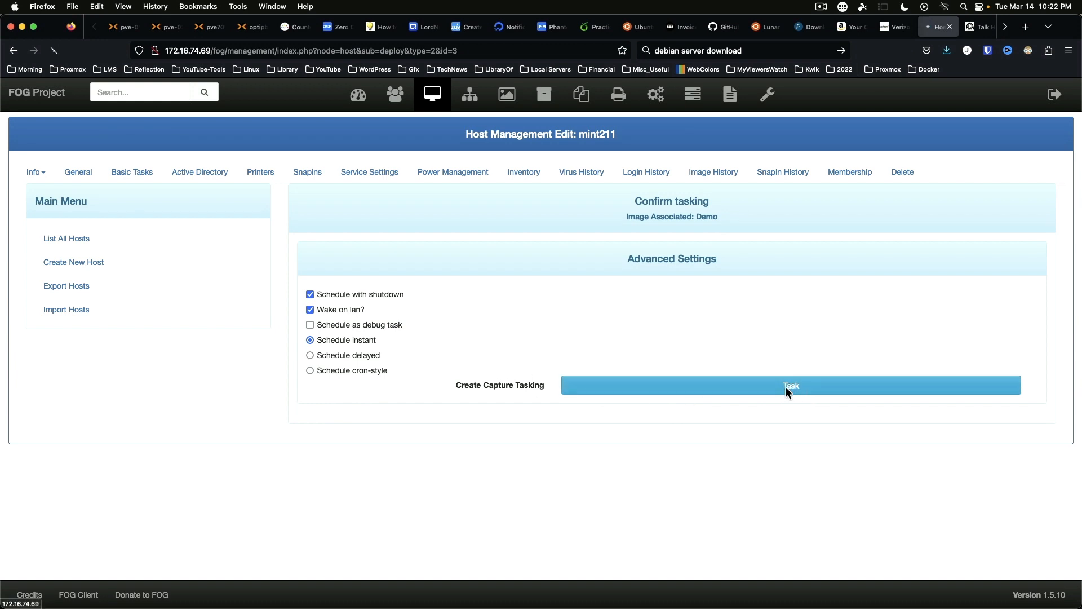
left_click(791, 386)
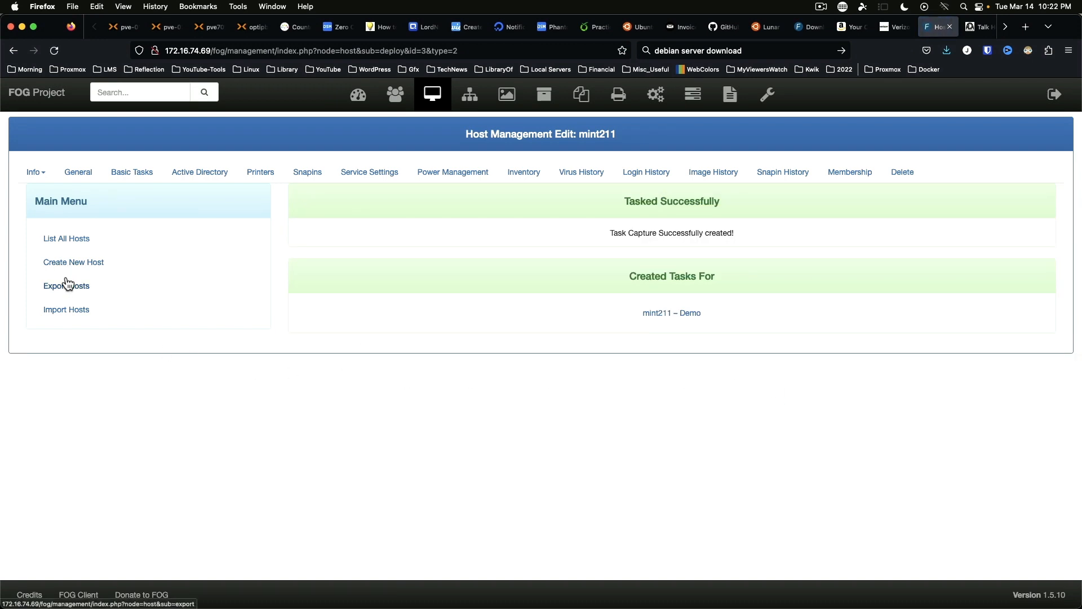
mouse_move(582, 95)
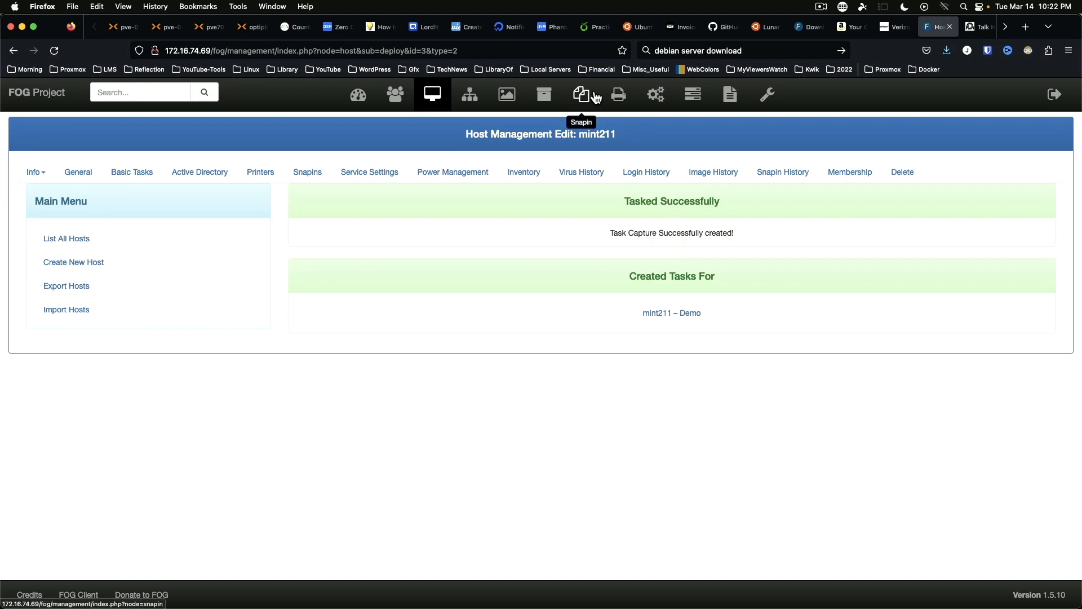
left_click(692, 95)
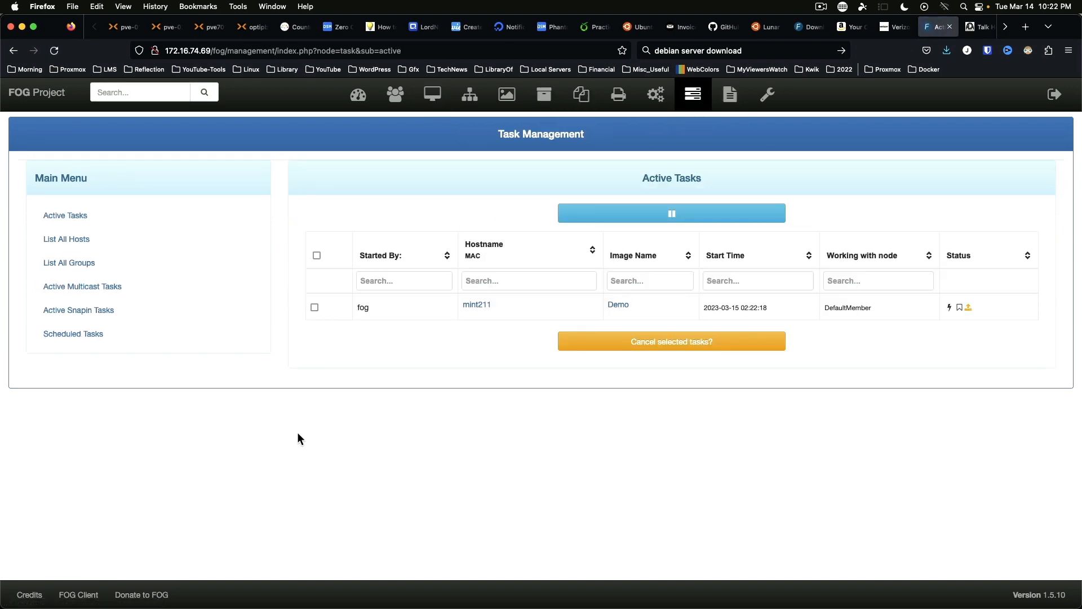
mouse_move(992, 324)
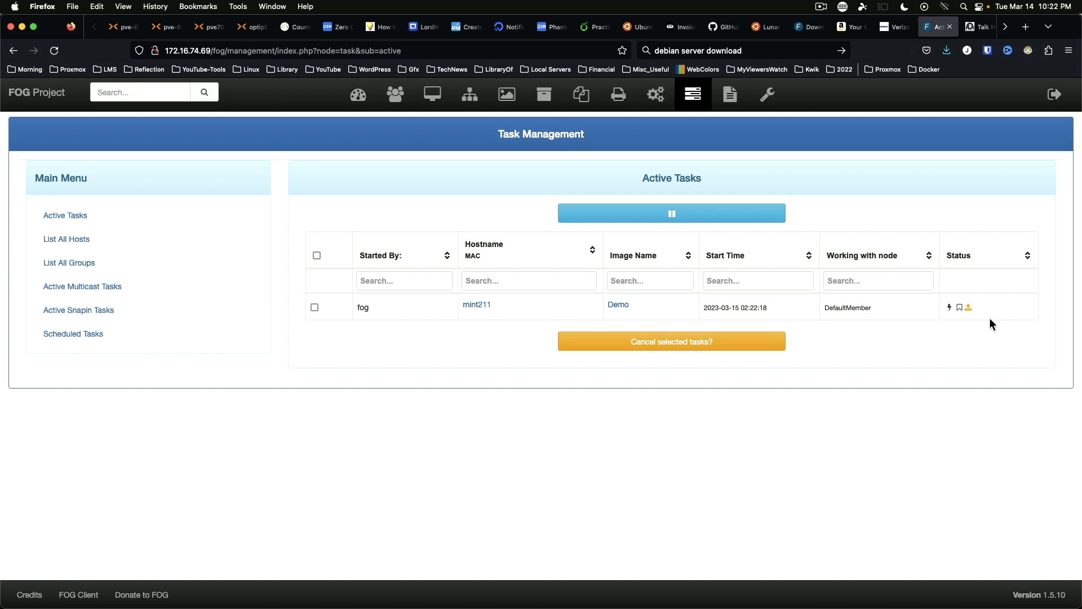
mouse_move(921, 321)
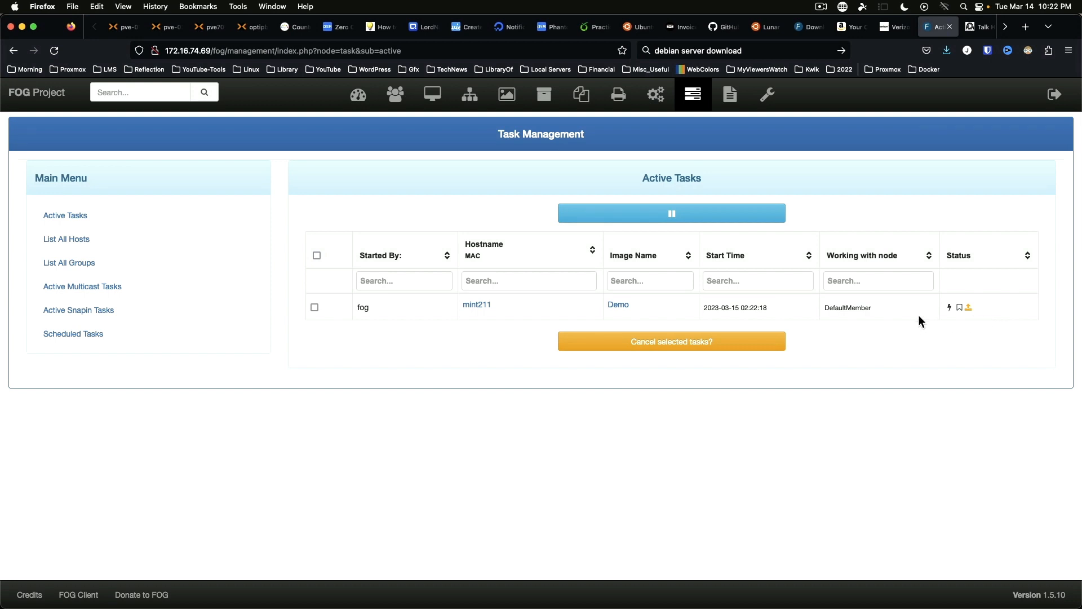
Step: Return to VM 15004's Proxmox console and power it on to network-boot into FOG
left_click(121, 26)
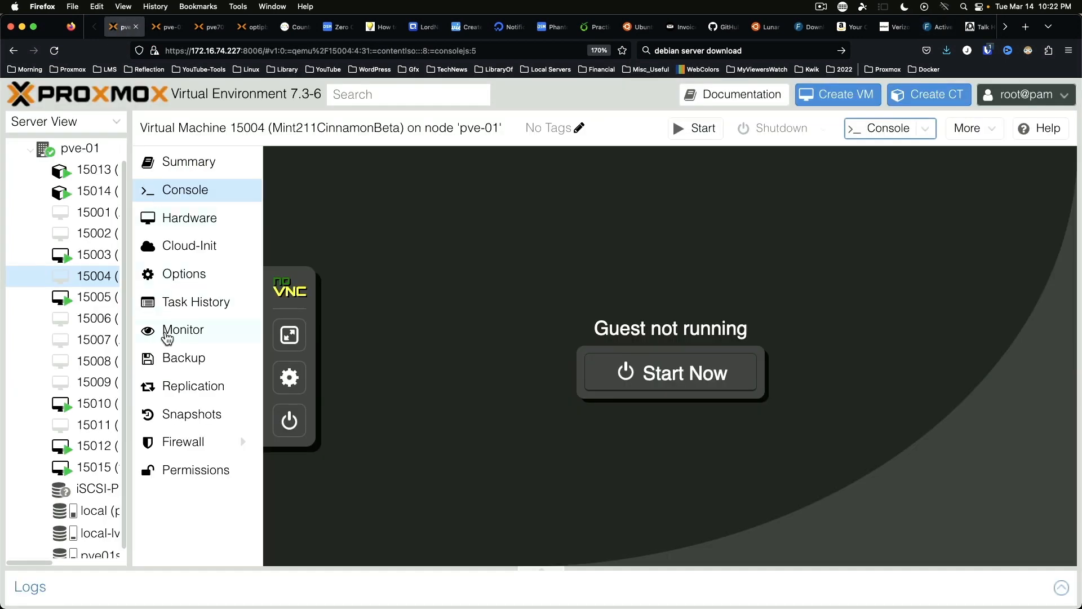
mouse_move(243, 133)
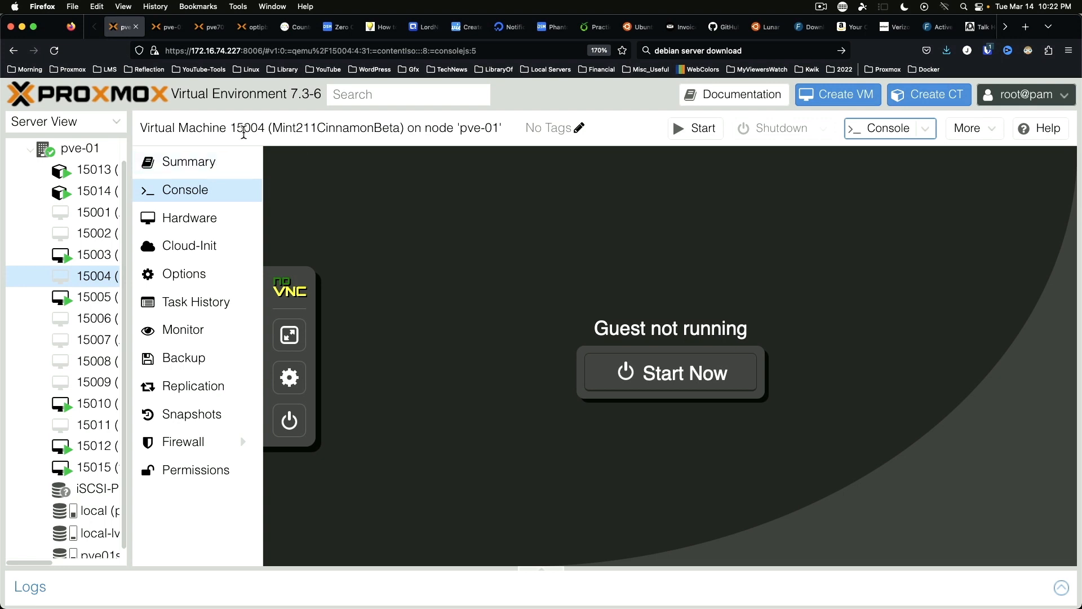
mouse_move(682, 380)
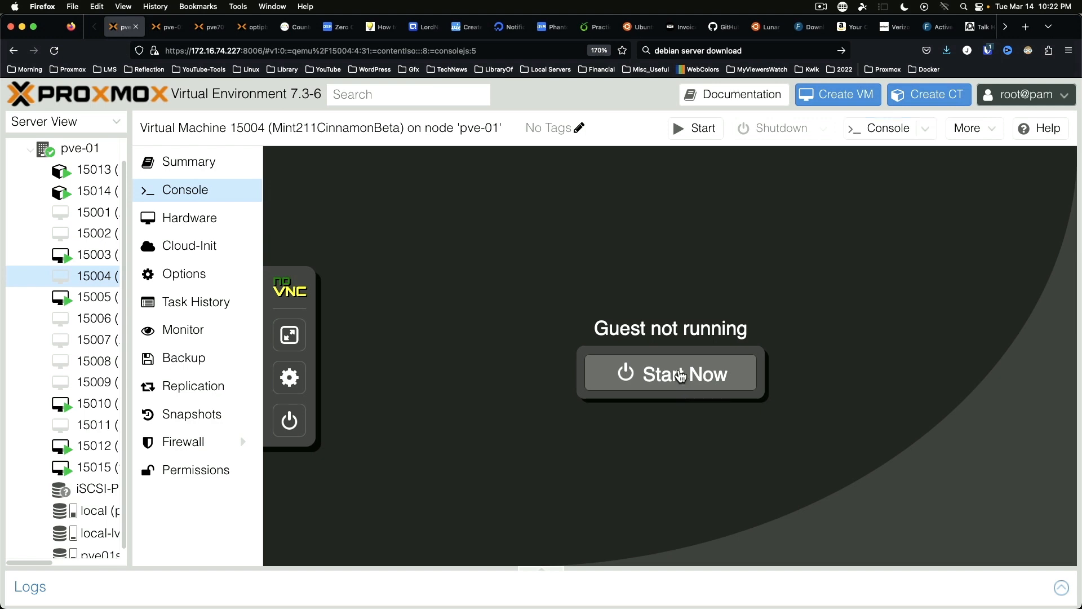
left_click(668, 373)
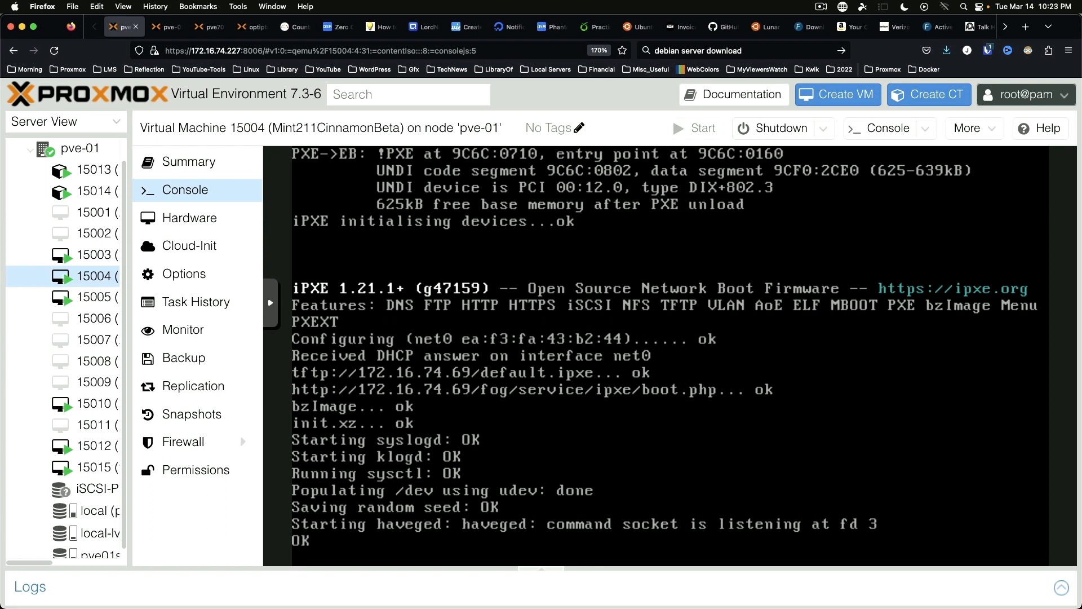
mouse_move(936, 36)
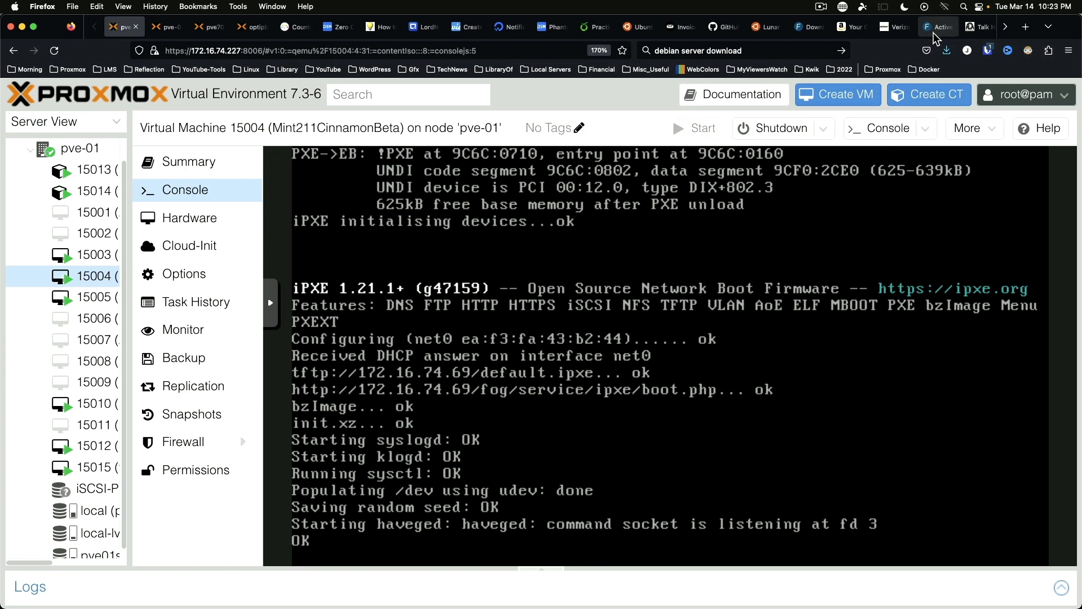
mouse_move(954, 49)
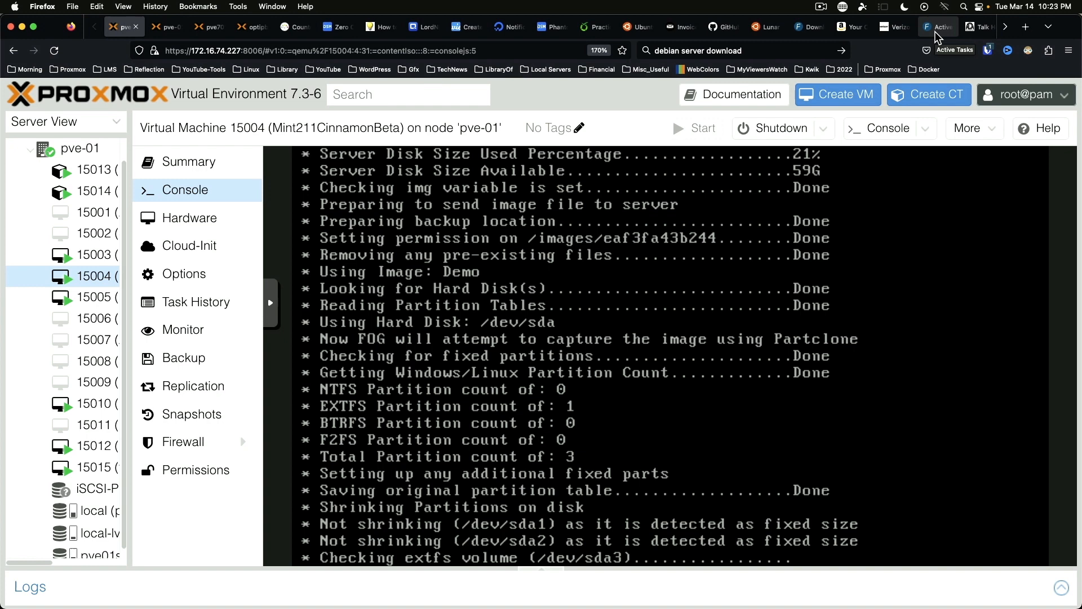
Step: Watch the Partclone capture begin, then bring up the FOG dashboard
scroll("down", 3)
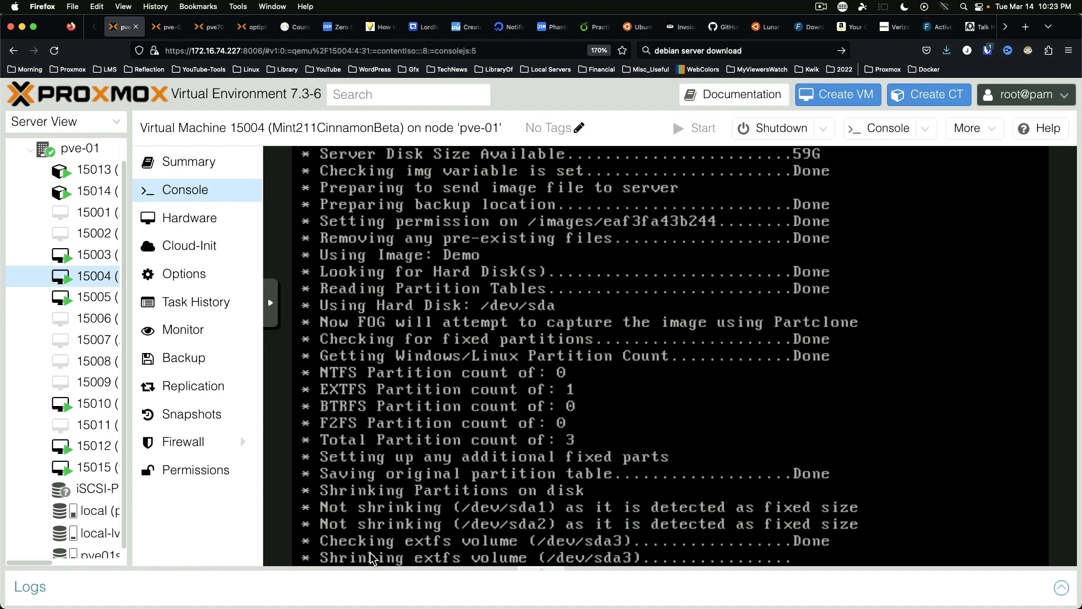
mouse_move(809, 545)
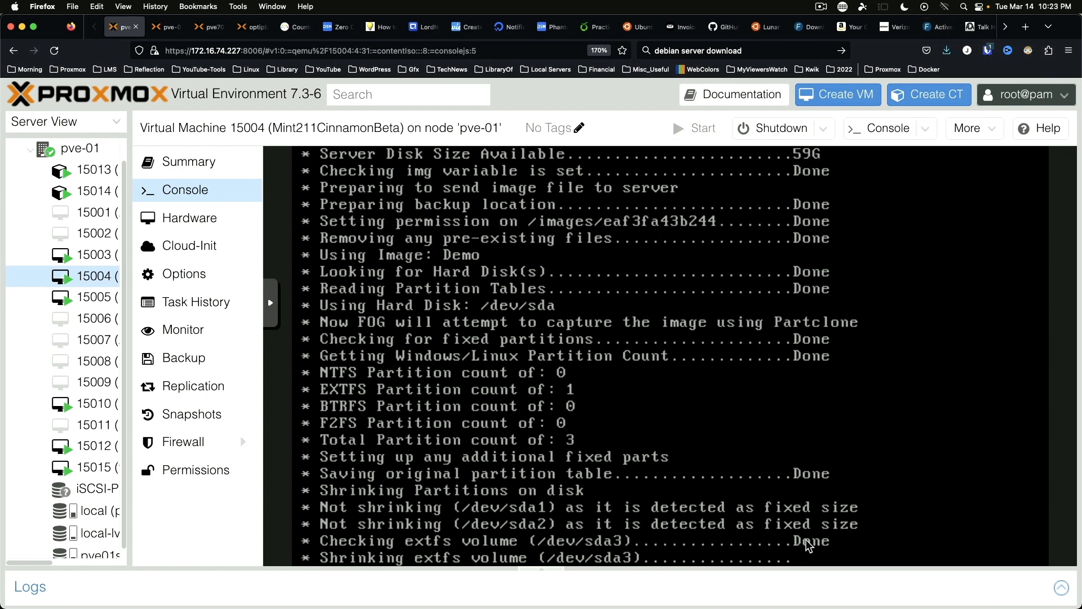
left_click(928, 26)
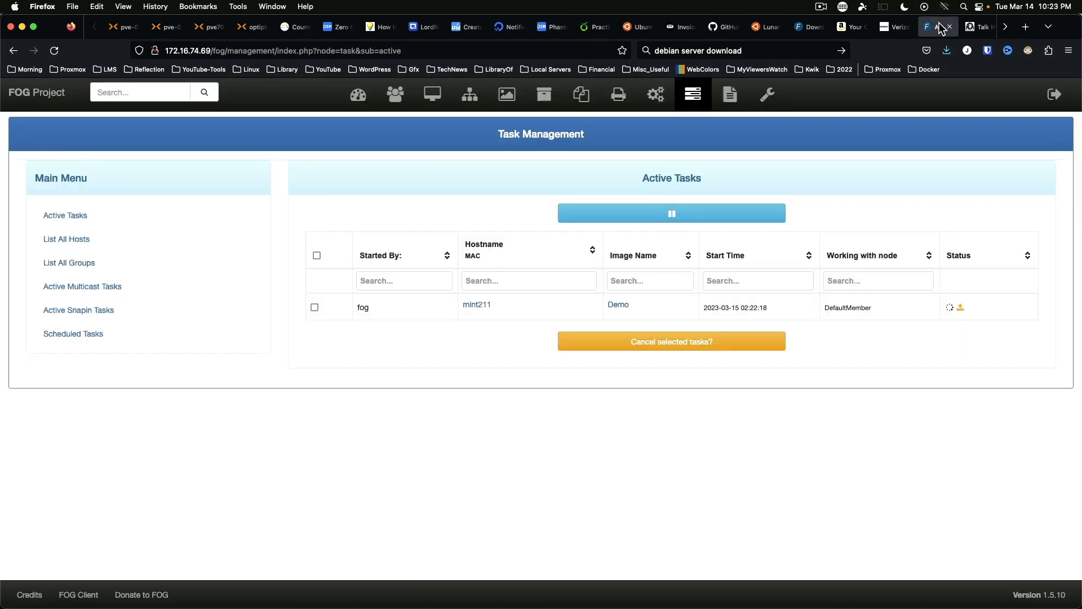
mouse_move(357, 94)
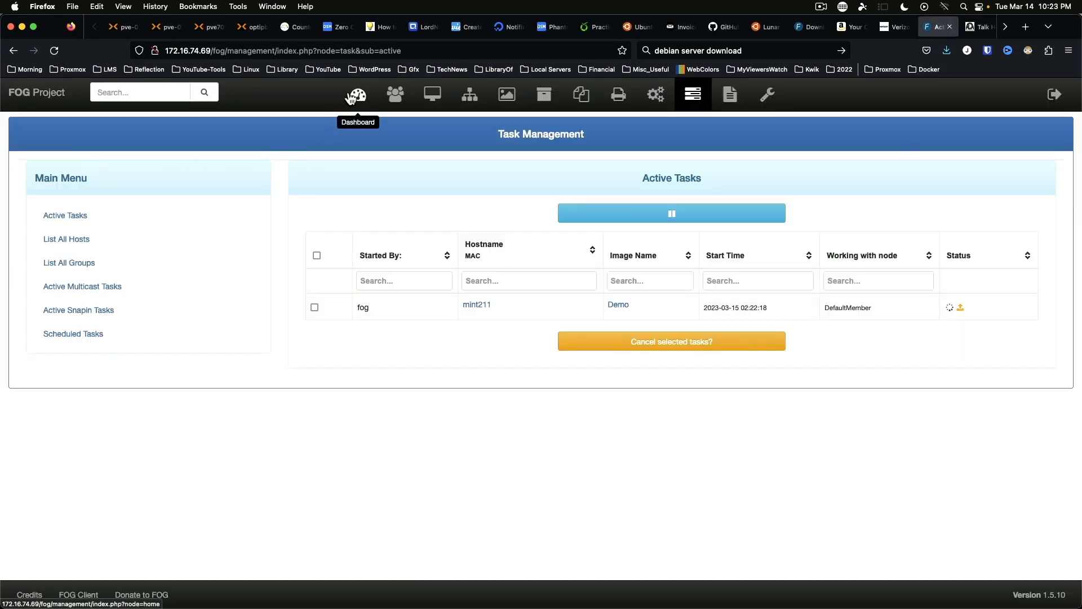
left_click(355, 94)
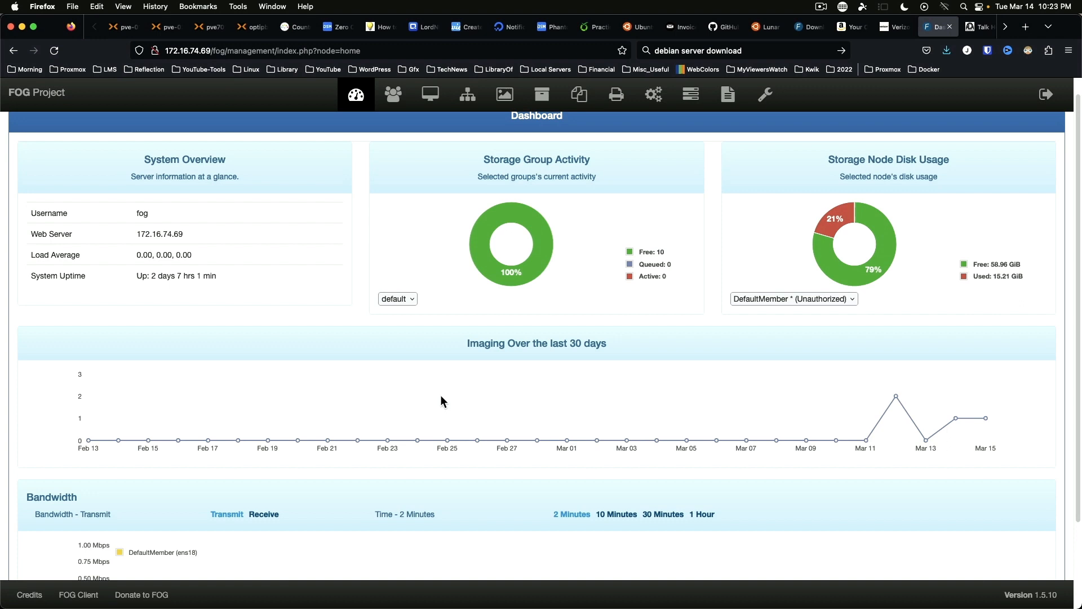
Step: Switch the dashboard Bandwidth graph to Receive, then return to the Proxmox tab where sda3 is being shrunk
scroll("down", 3)
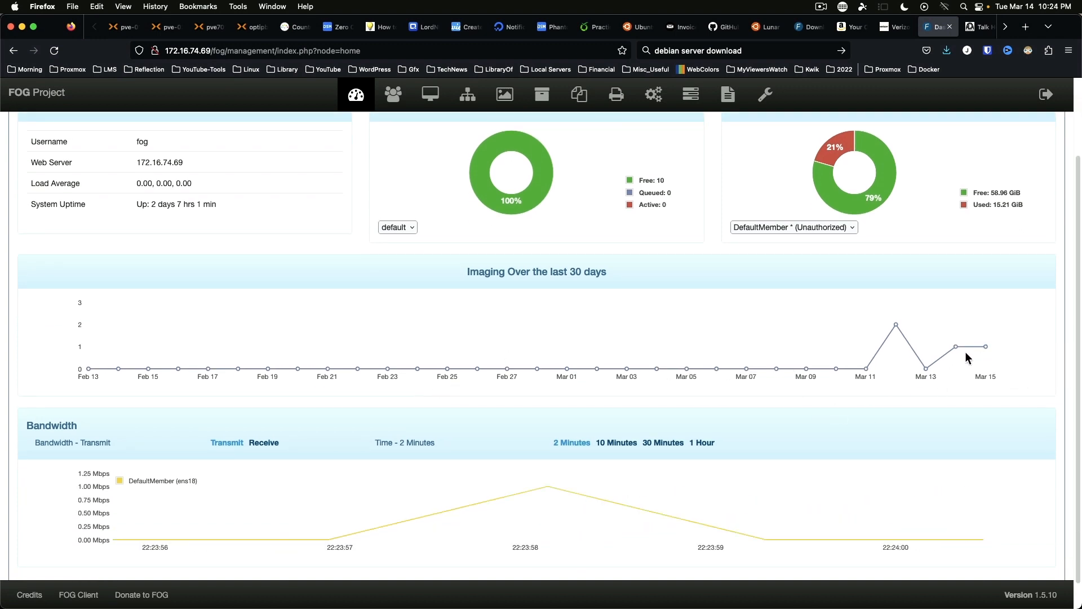
mouse_move(955, 346)
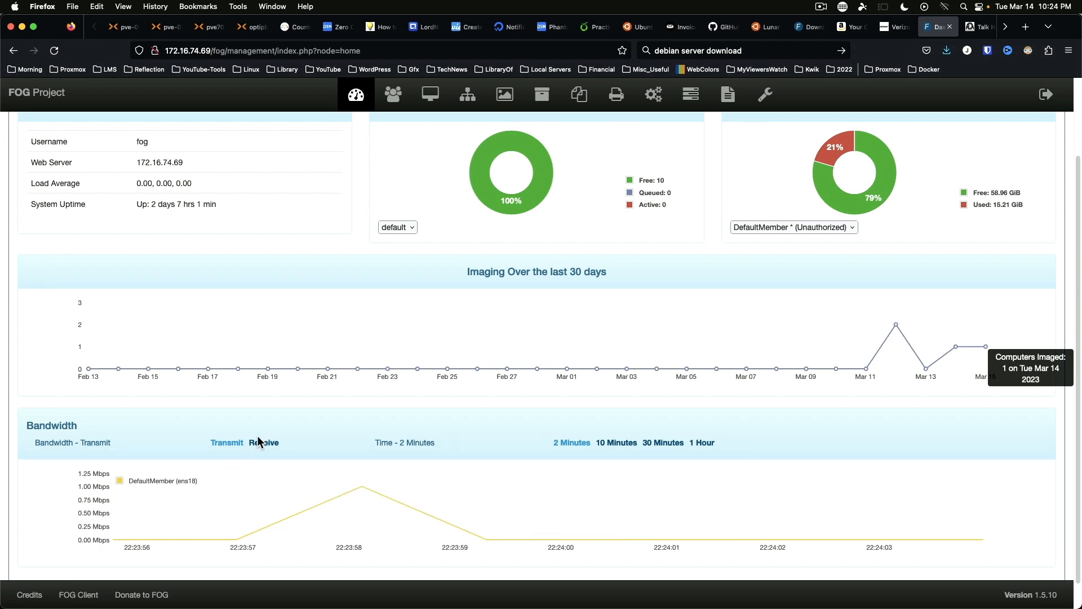
left_click(264, 442)
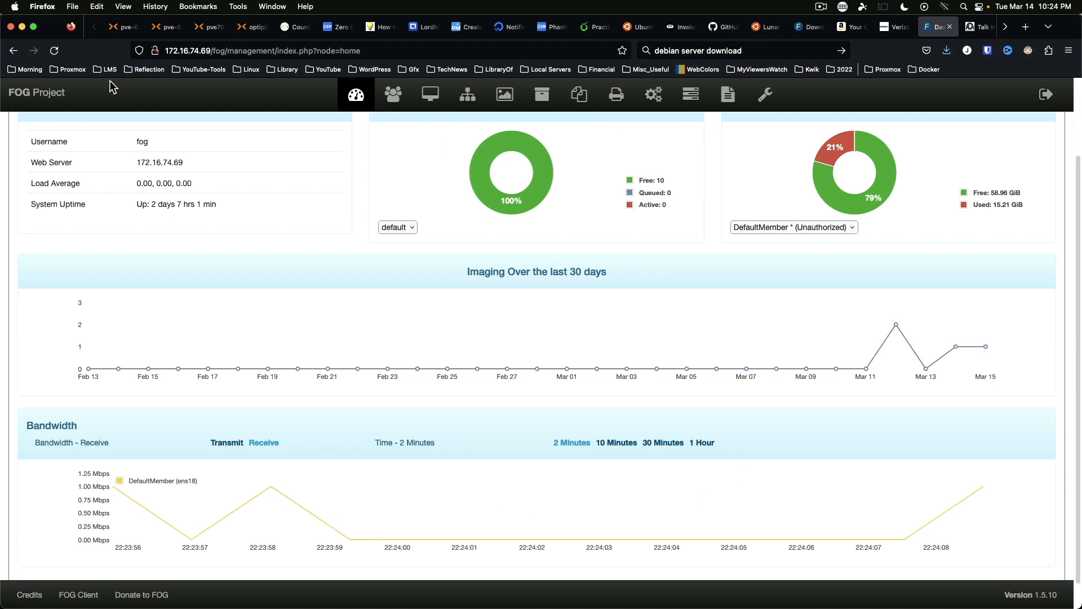
left_click(123, 26)
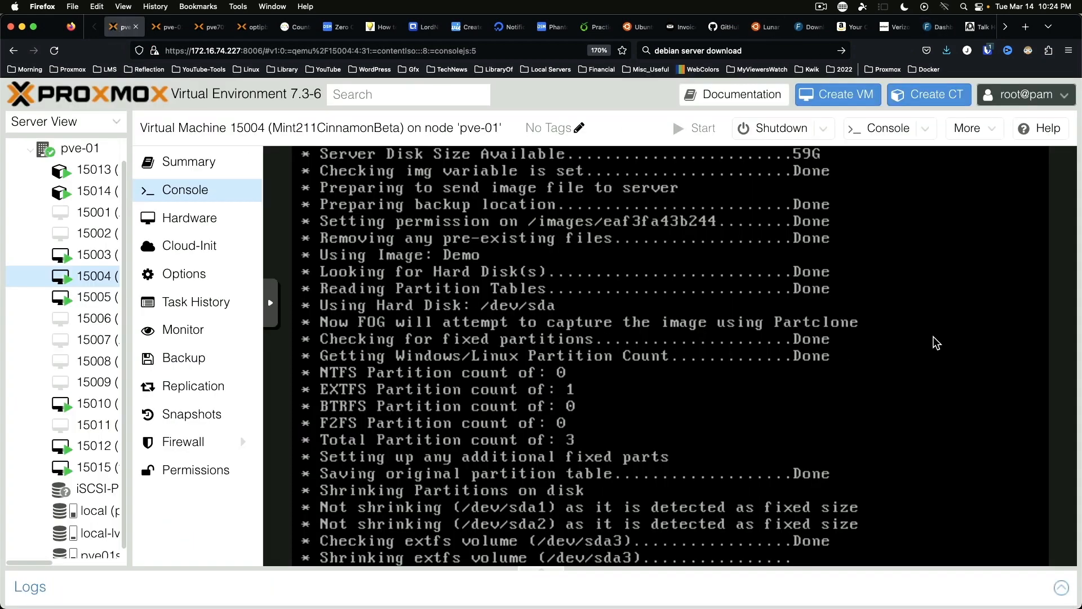
mouse_move(463, 287)
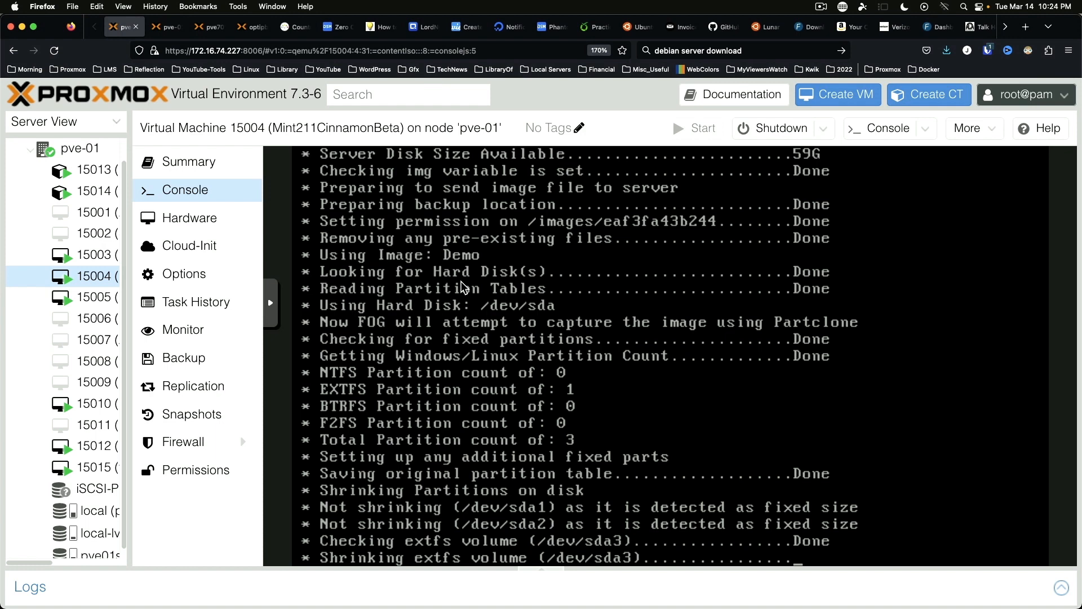
Step: Confirm Partclone is cloning sda3 into the Demo image, then return to the FOG tab
scroll("down", 3)
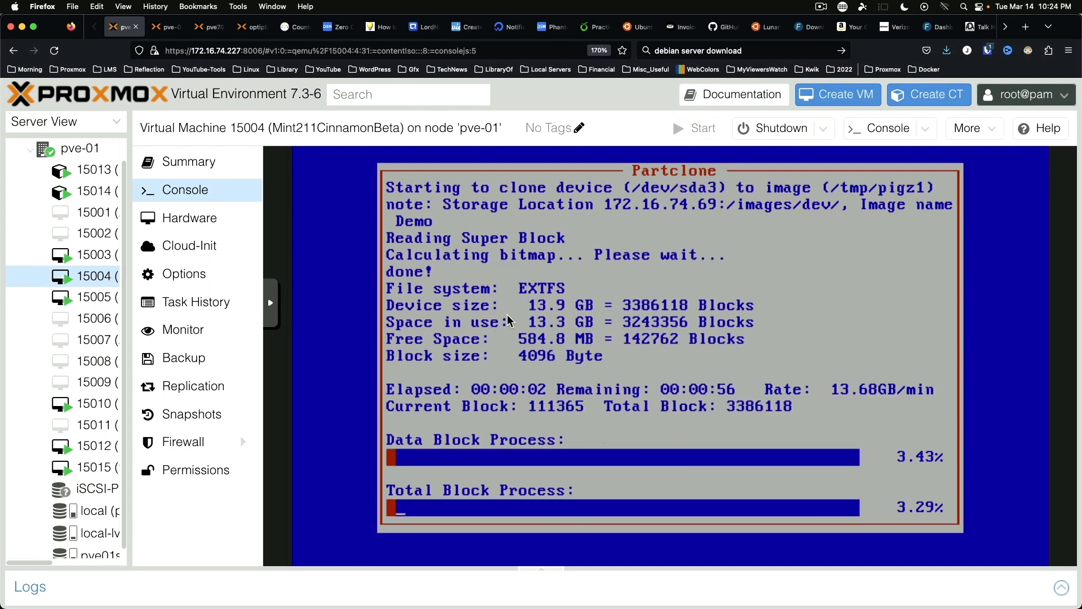
left_click(930, 26)
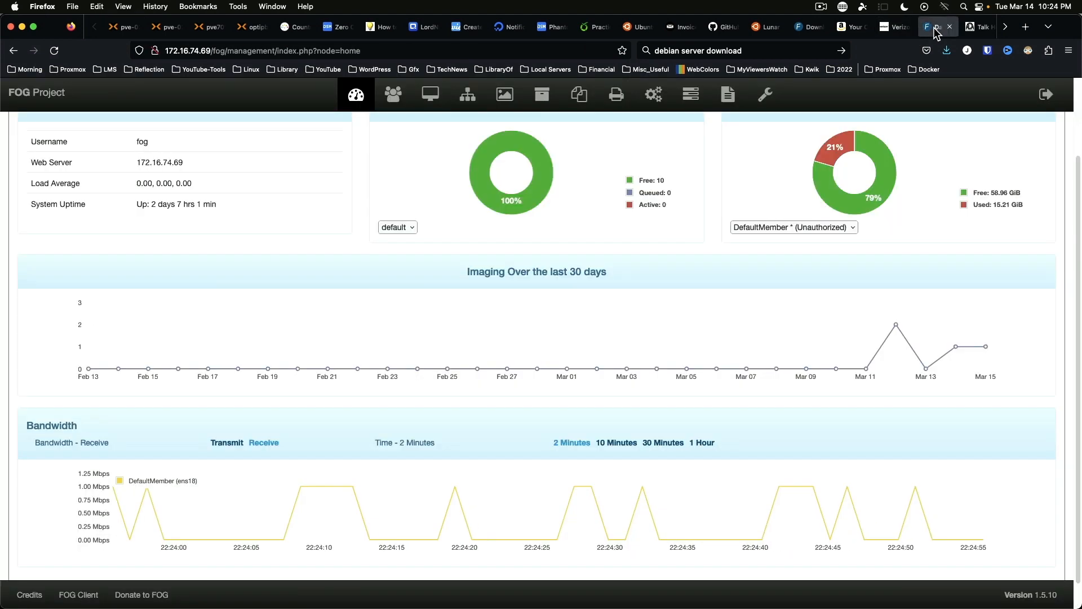
Step: Scroll to the Bandwidth graph showing received traffic peaking near 8000 Mbps during capture
scroll("down", 3)
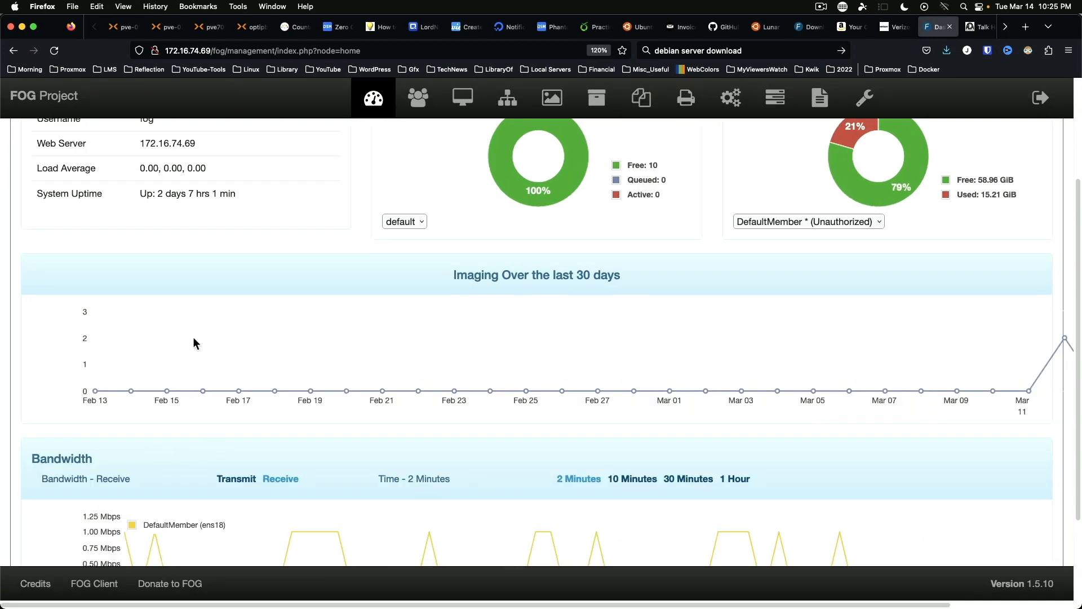
scroll("down", 3)
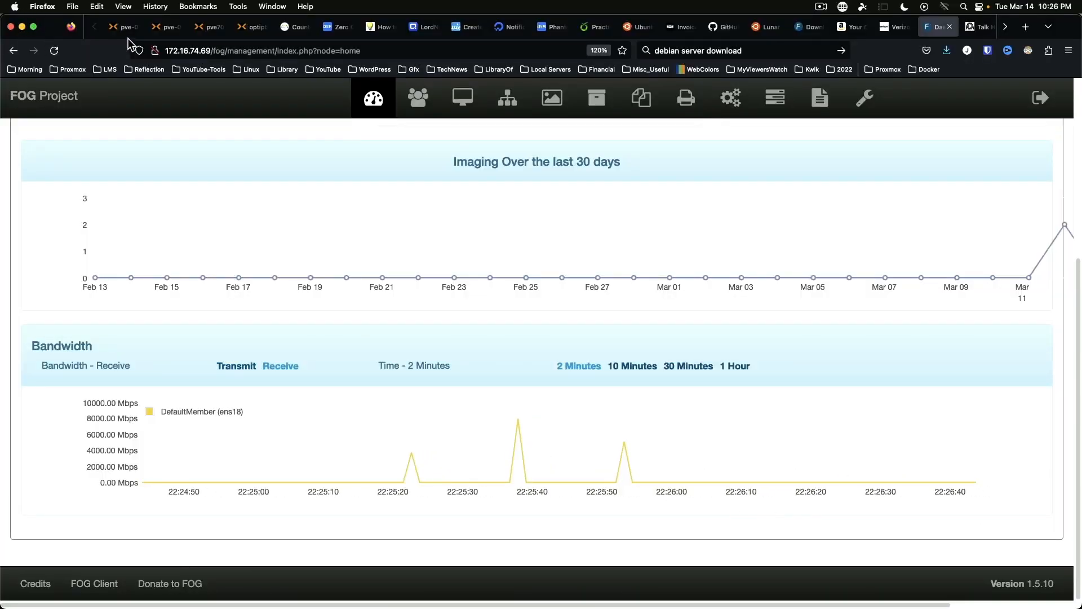
Step: Start a new VM 15016 named mint211clone on node pve-01 with the QEMU guest agent enabled
left_click(124, 26)
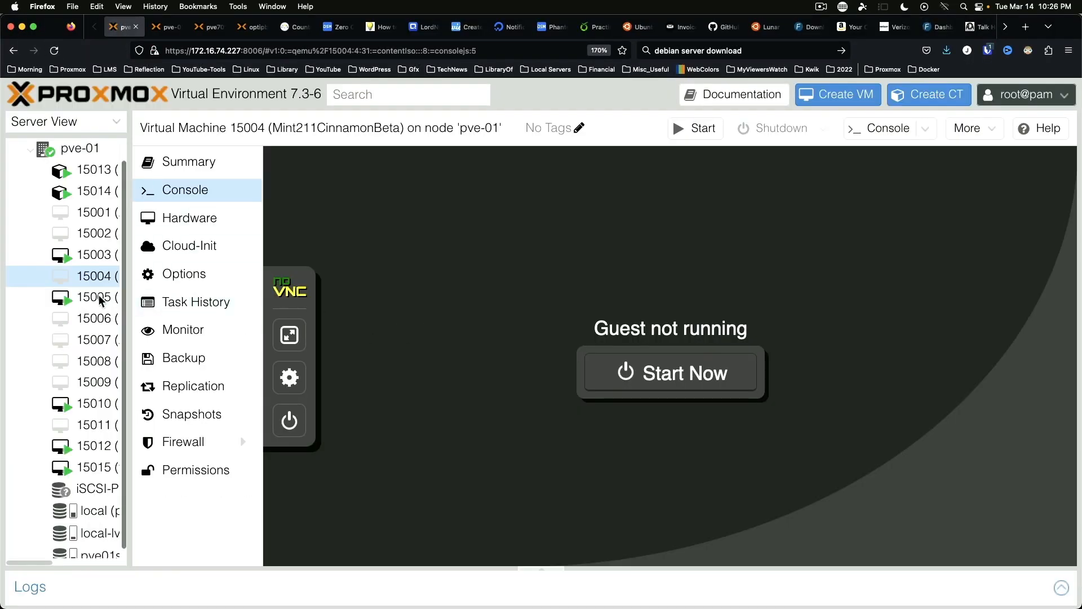
mouse_move(591, 476)
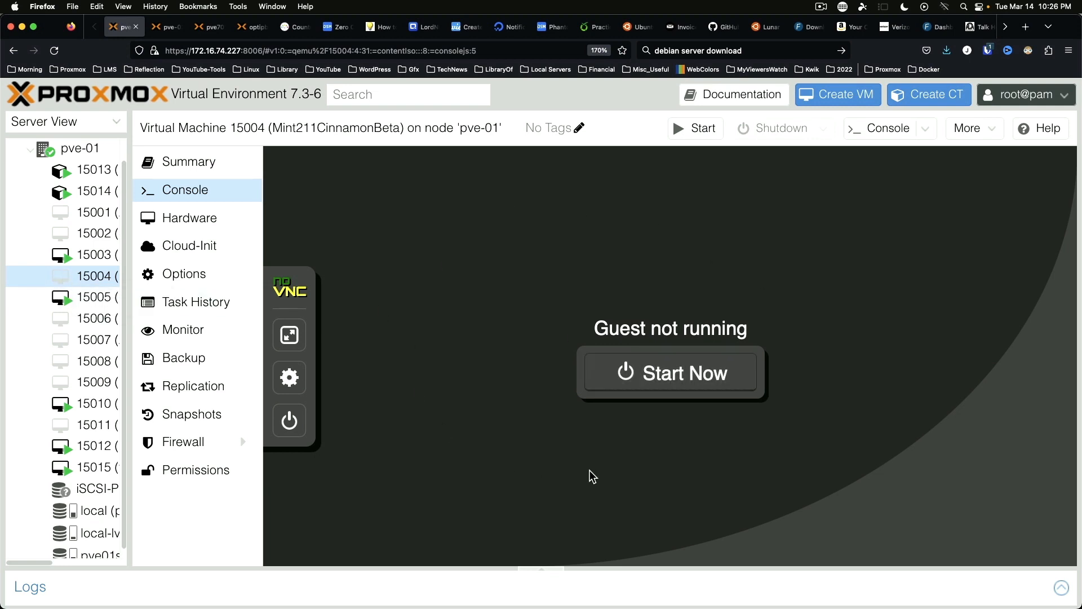
mouse_move(462, 422)
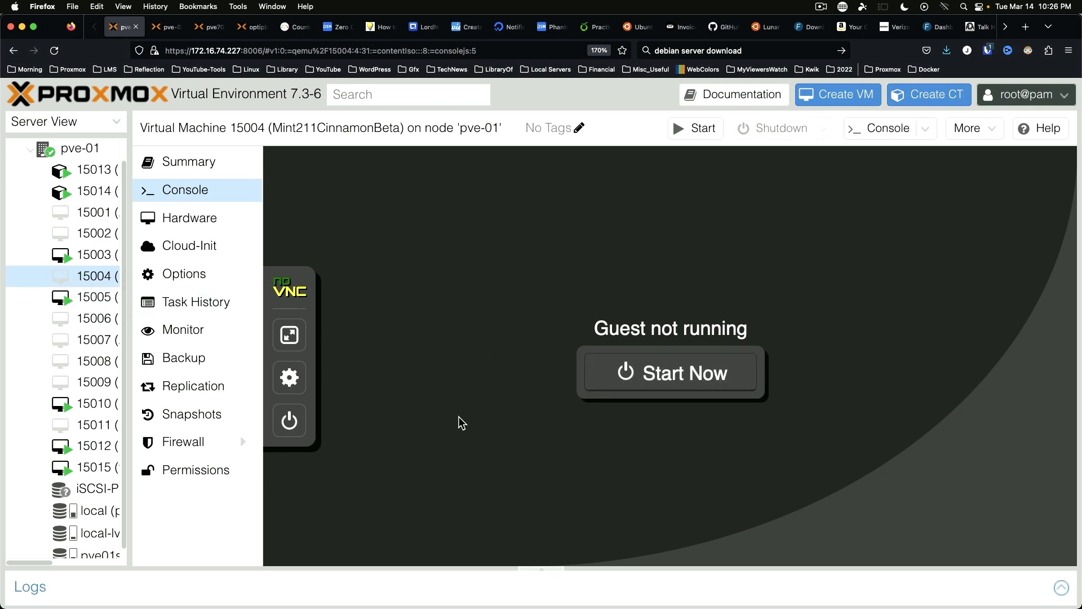
right_click(77, 149)
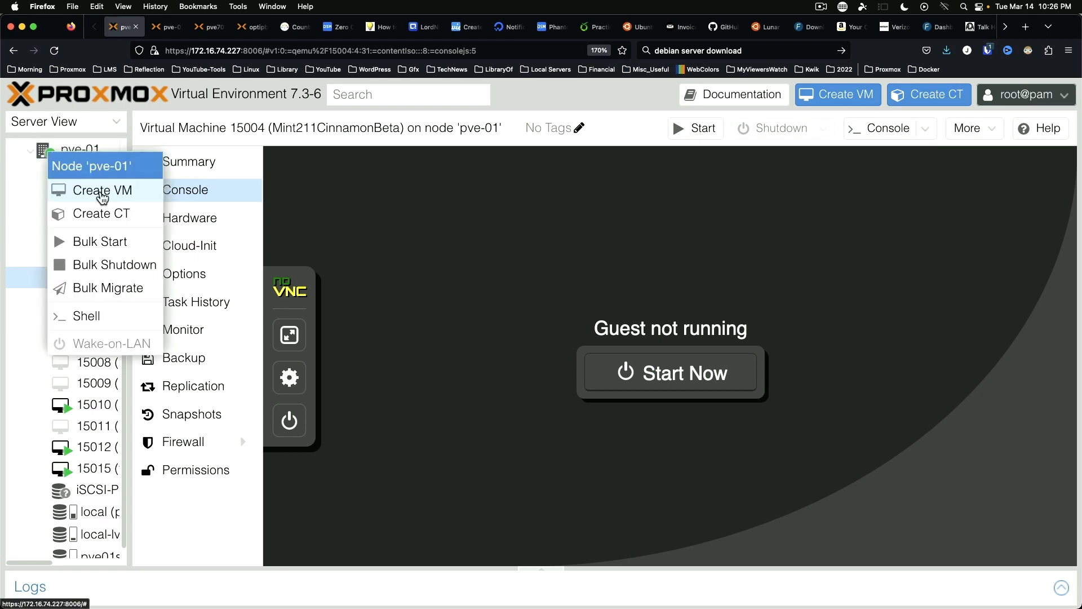
left_click(102, 190)
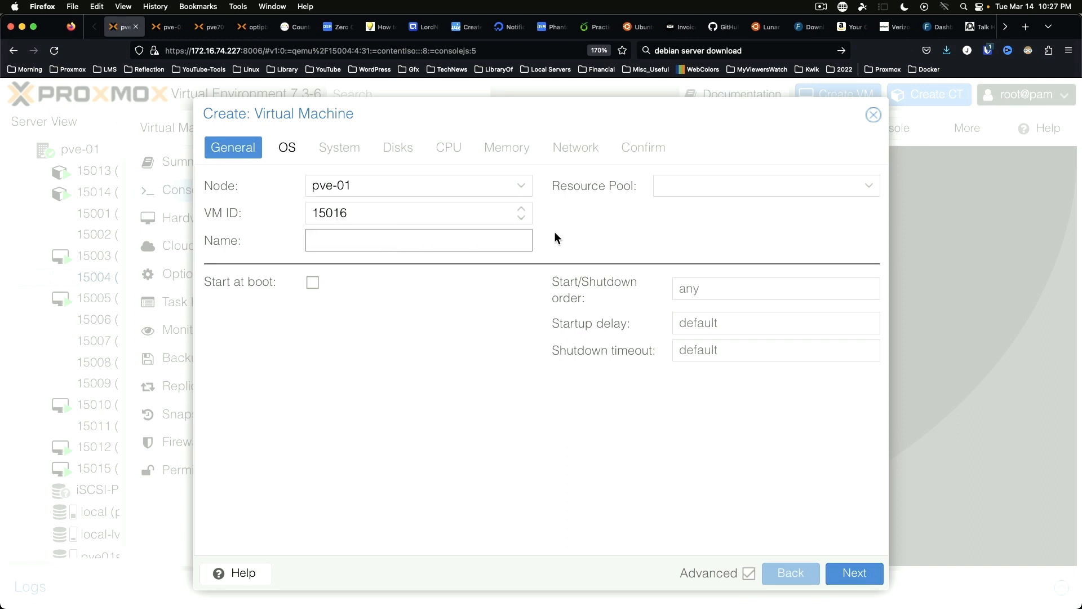
type("mint")
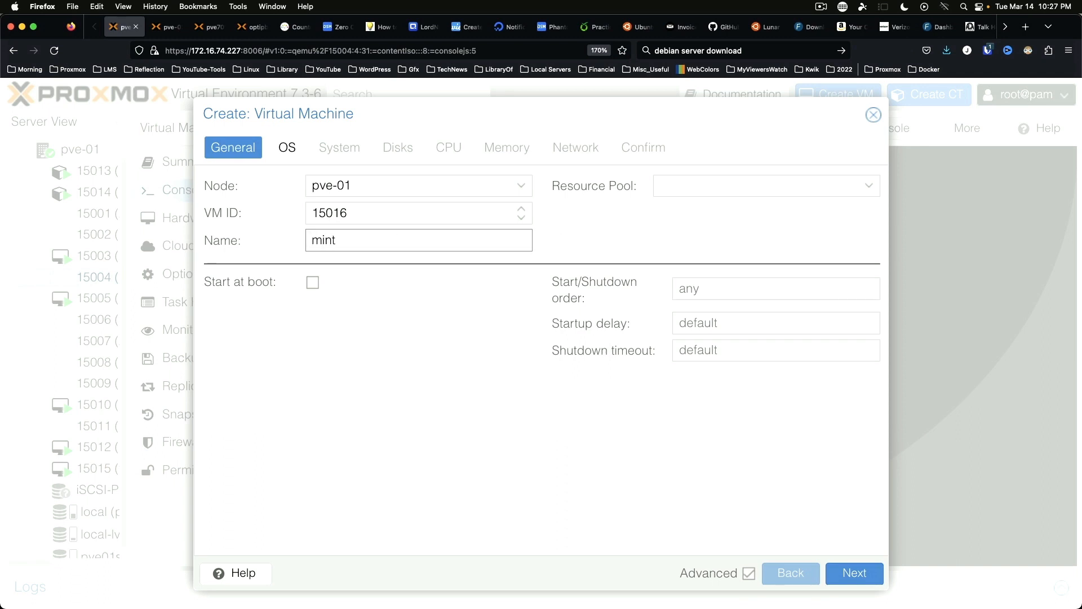
left_click(287, 147)
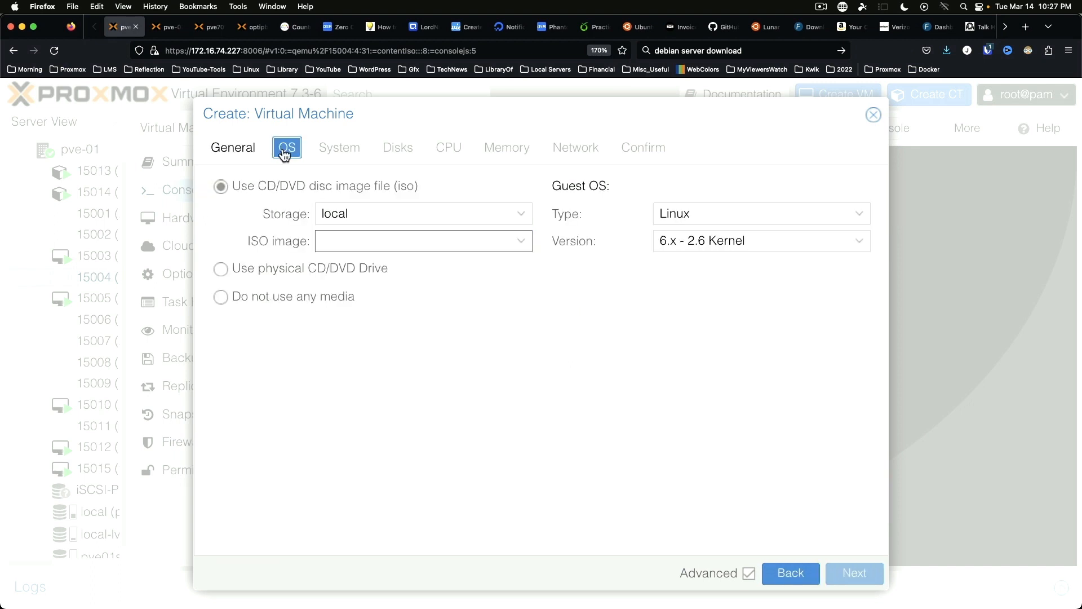
left_click(221, 297)
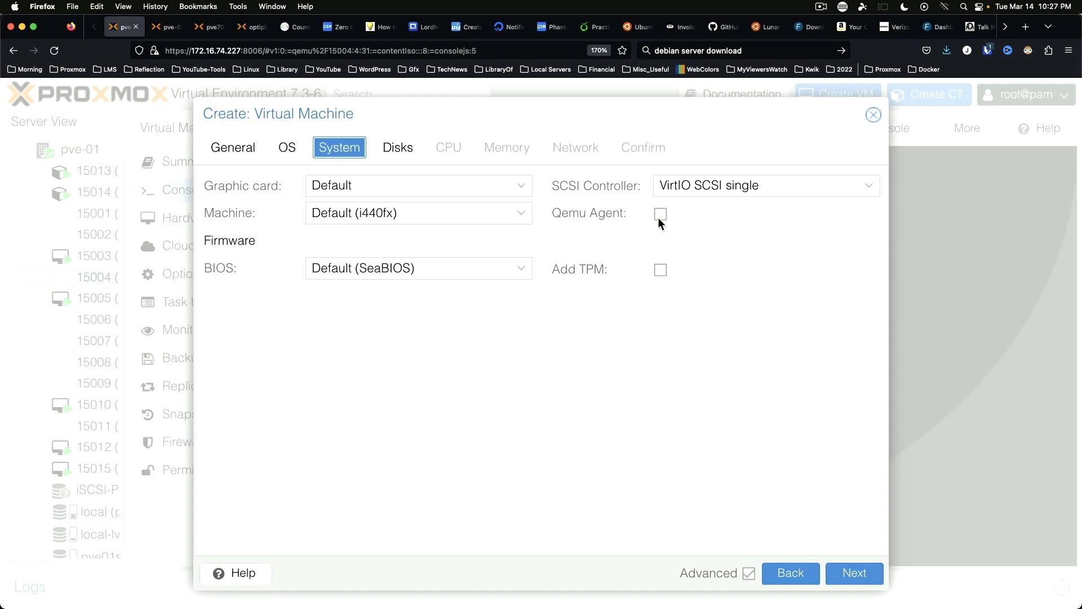
left_click(659, 214)
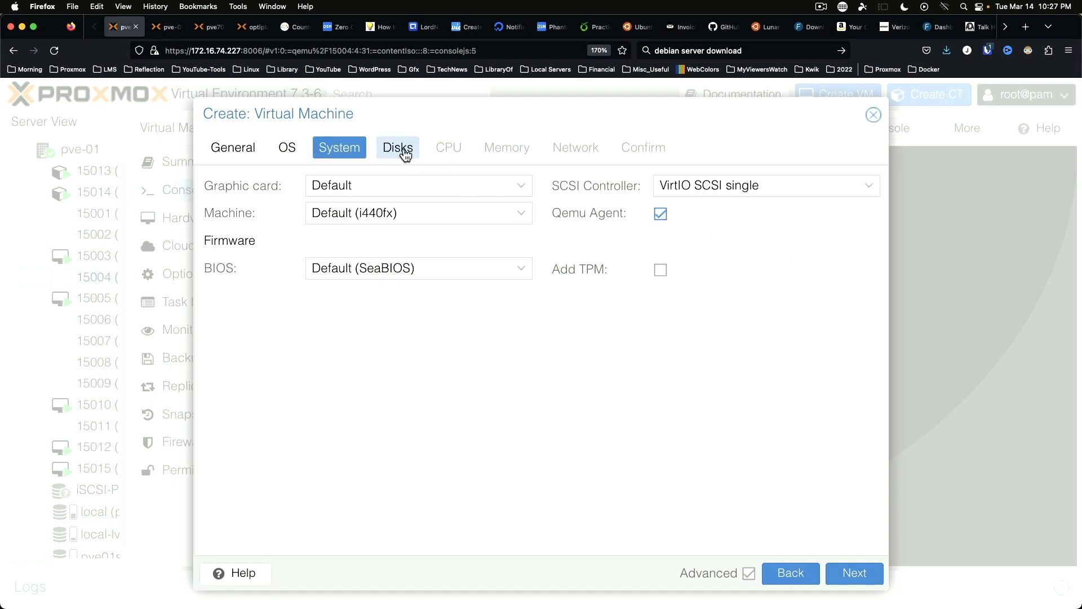
Step: Give the VM a 35 GiB SSD-emulated disk, 4 cores and 8192 MiB memory, reaching the Confirm summary
left_click(398, 146)
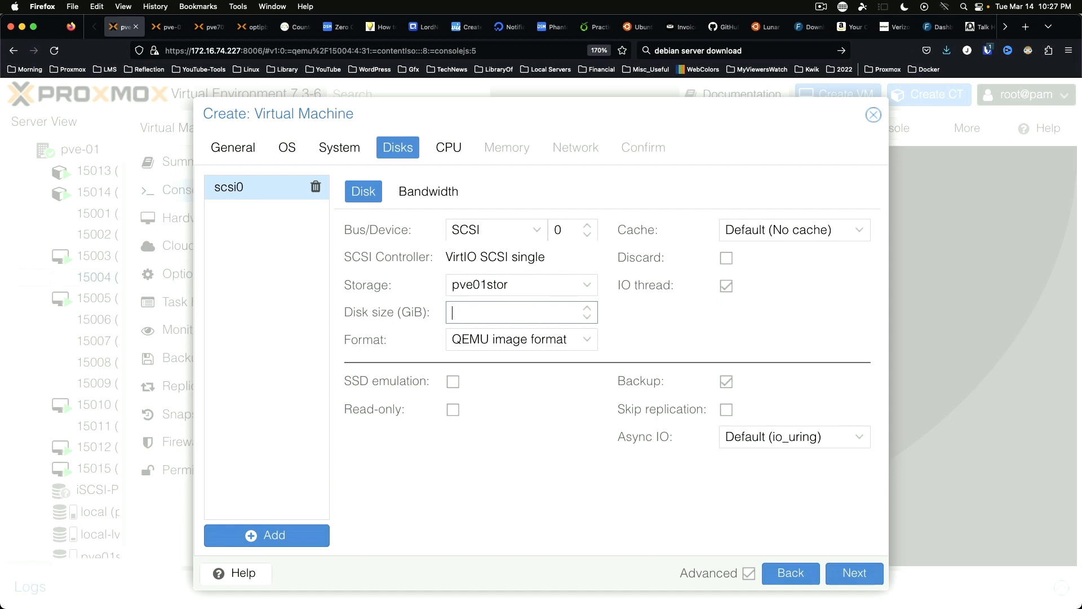
type("35")
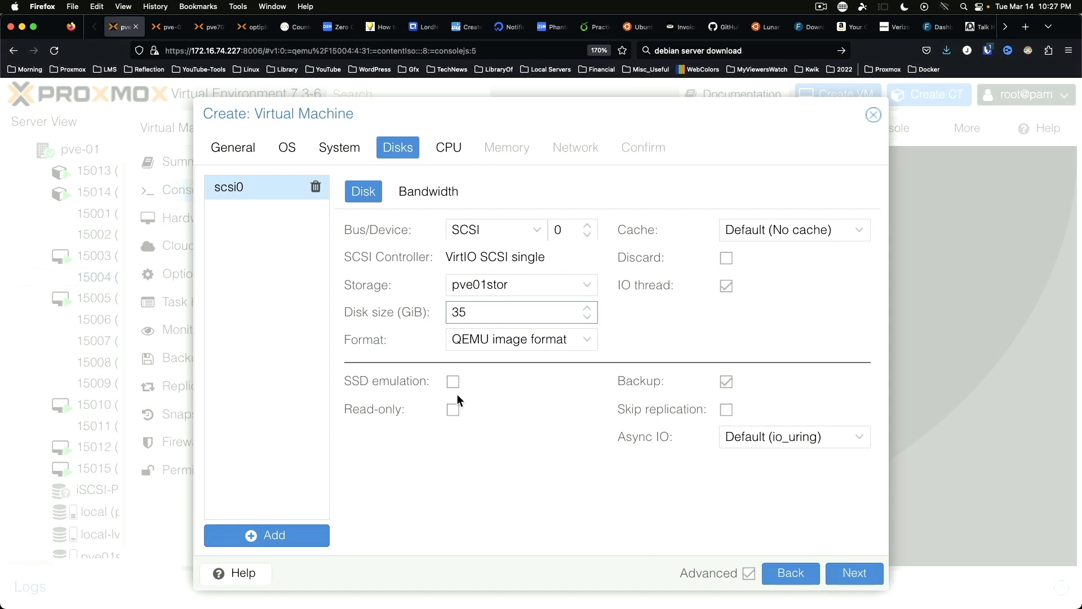
left_click(453, 381)
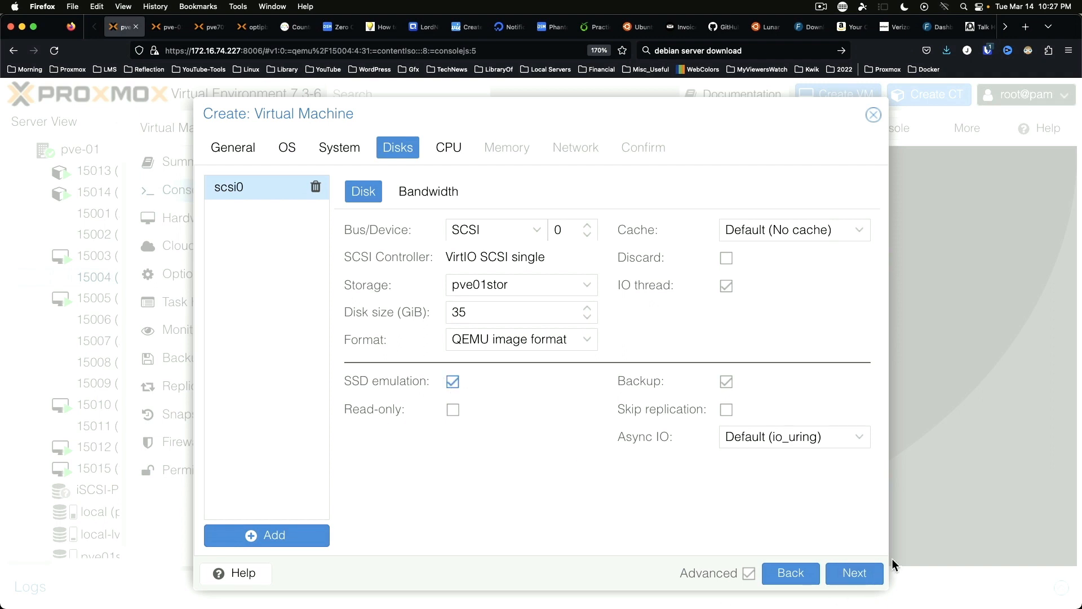
left_click(853, 572)
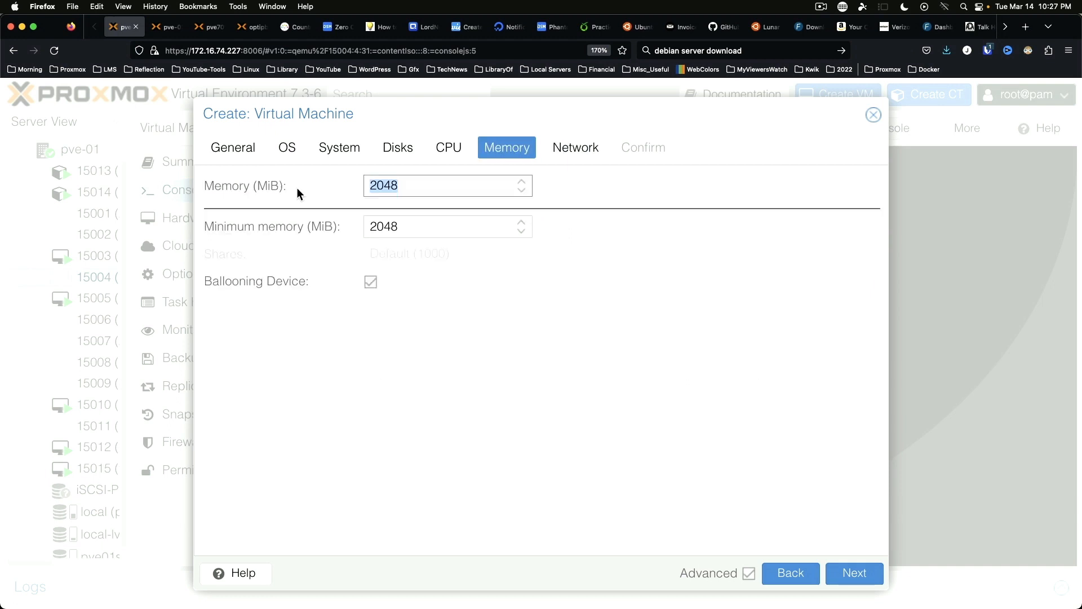
type("8192")
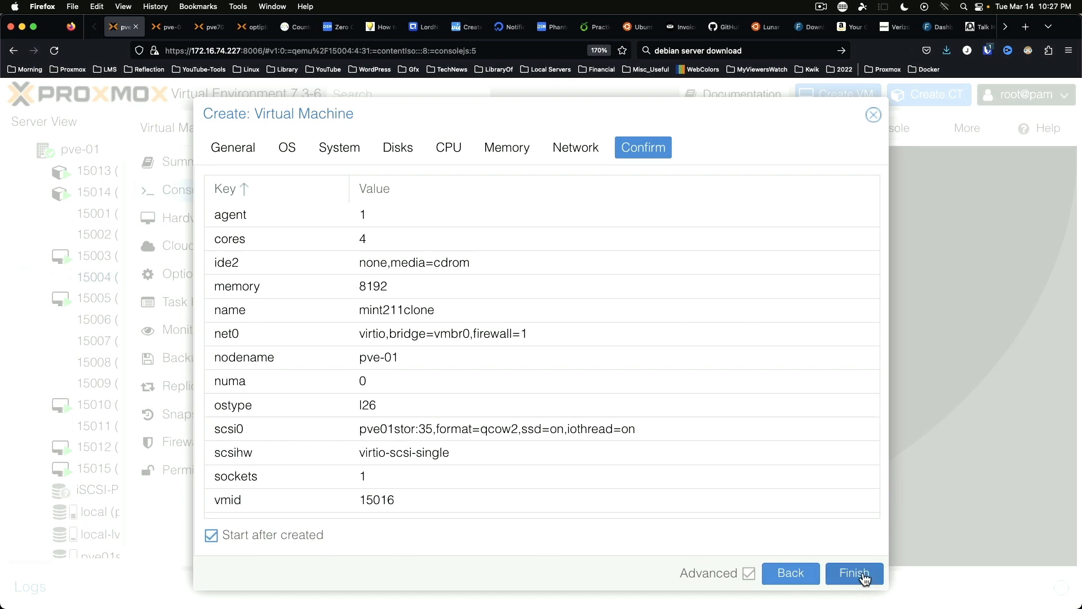
Step: Finish creating VM 15016 so it boots and restores the Demo image via Partclone, then return to FOG
left_click(853, 573)
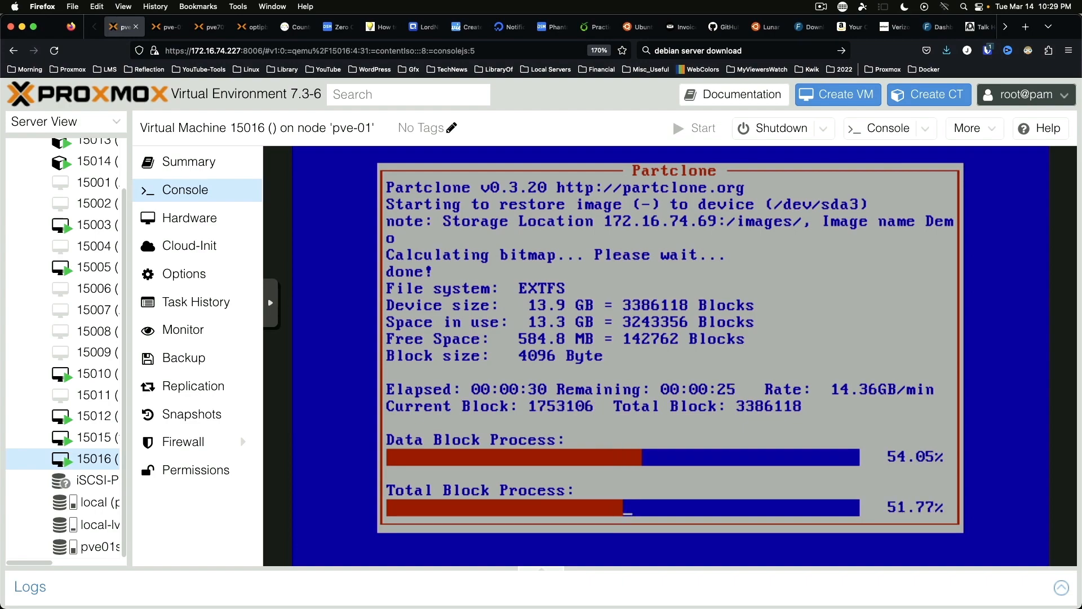
left_click(936, 26)
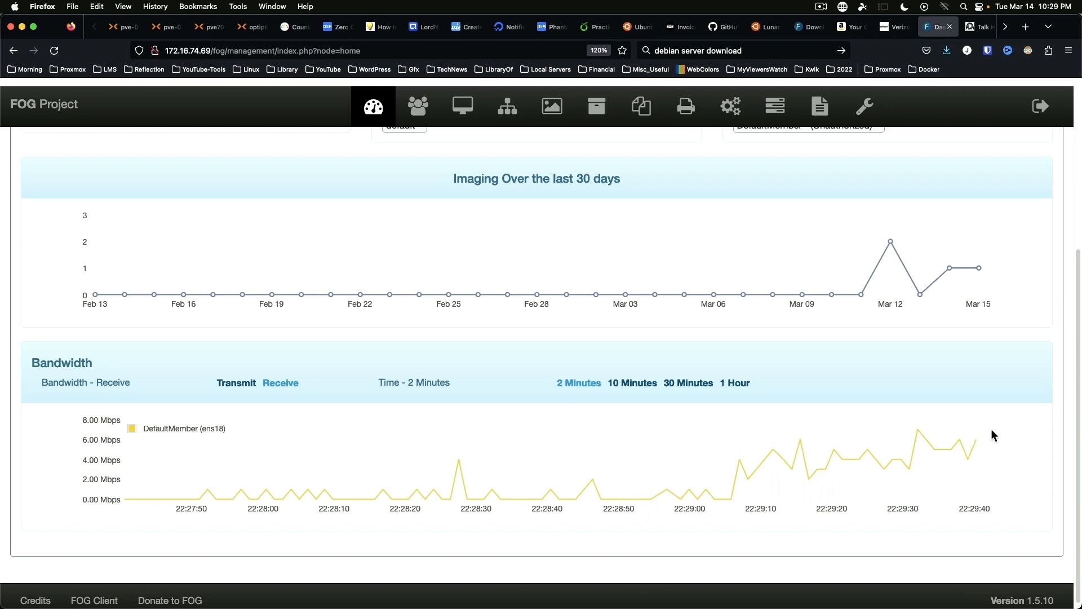
Step: Set the Bandwidth graph to Transmit over 30 Minutes, showing restore traffic above 1000 Mbps
left_click(235, 382)
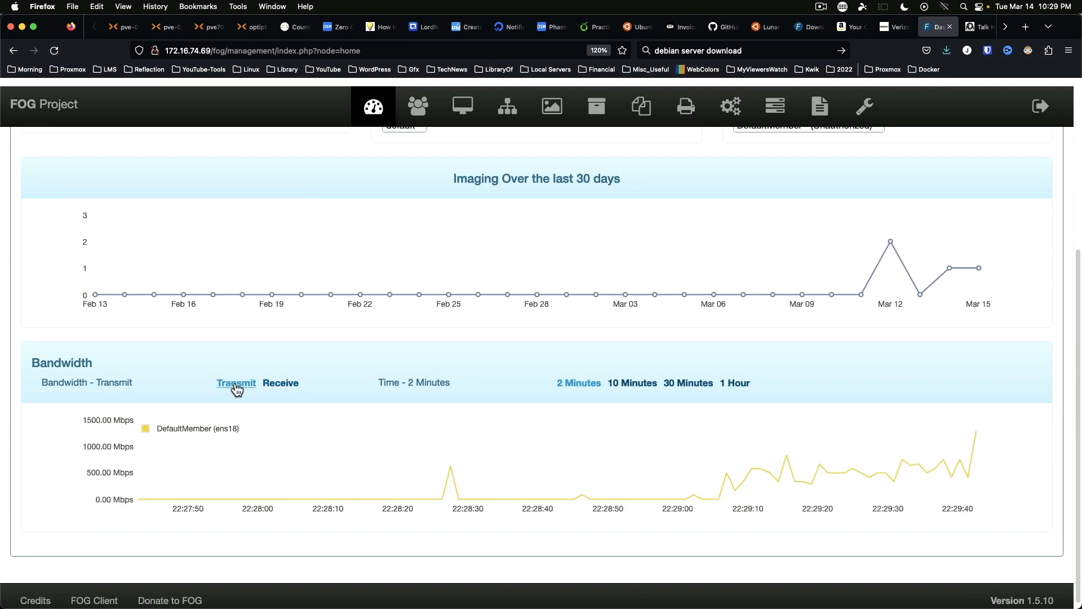
mouse_move(325, 392)
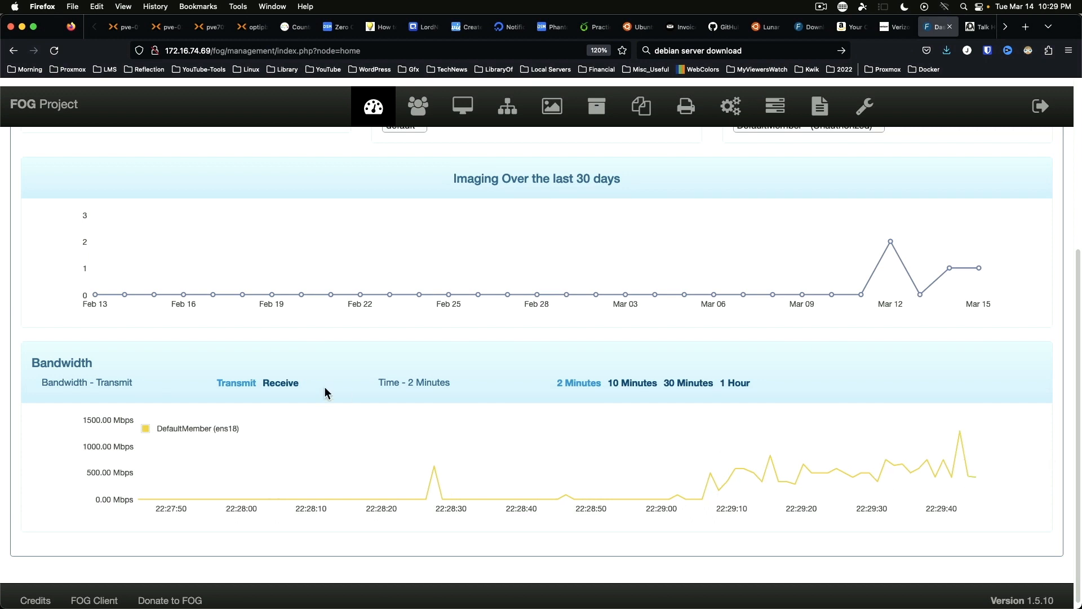
left_click(281, 382)
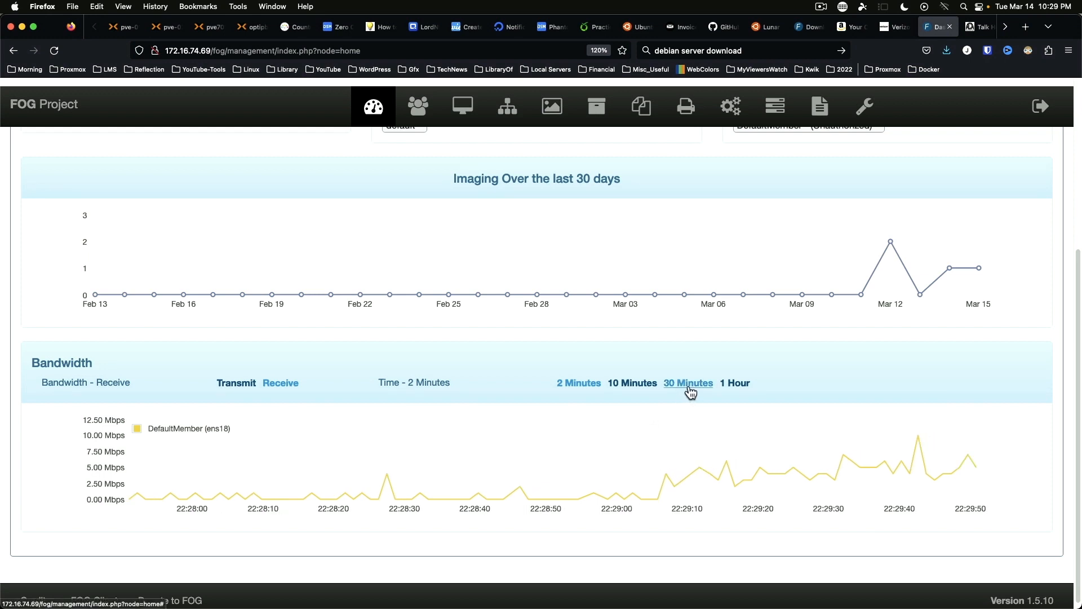
left_click(687, 382)
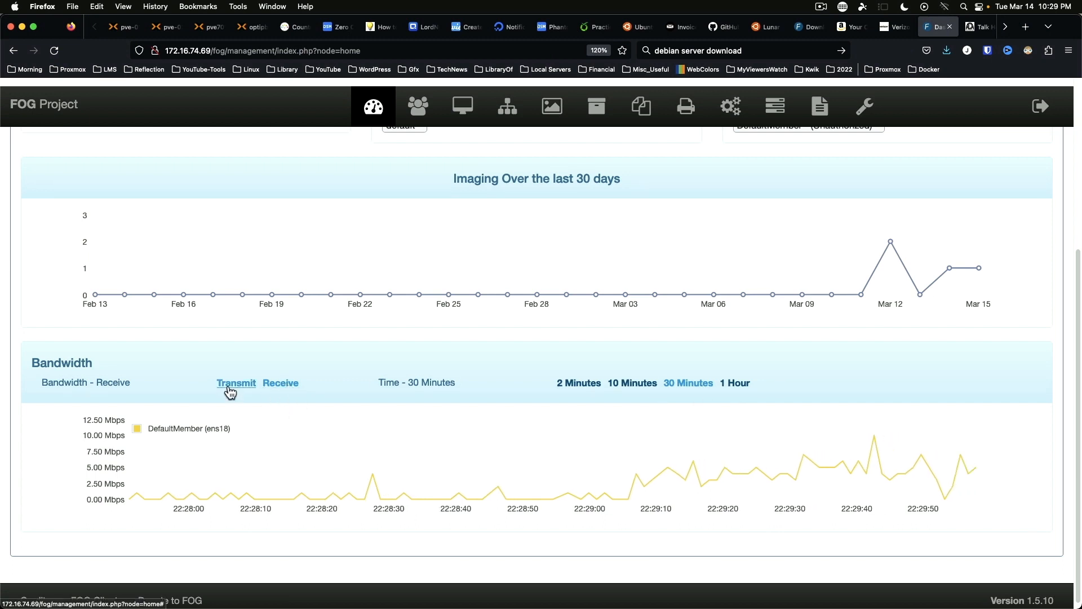
left_click(235, 382)
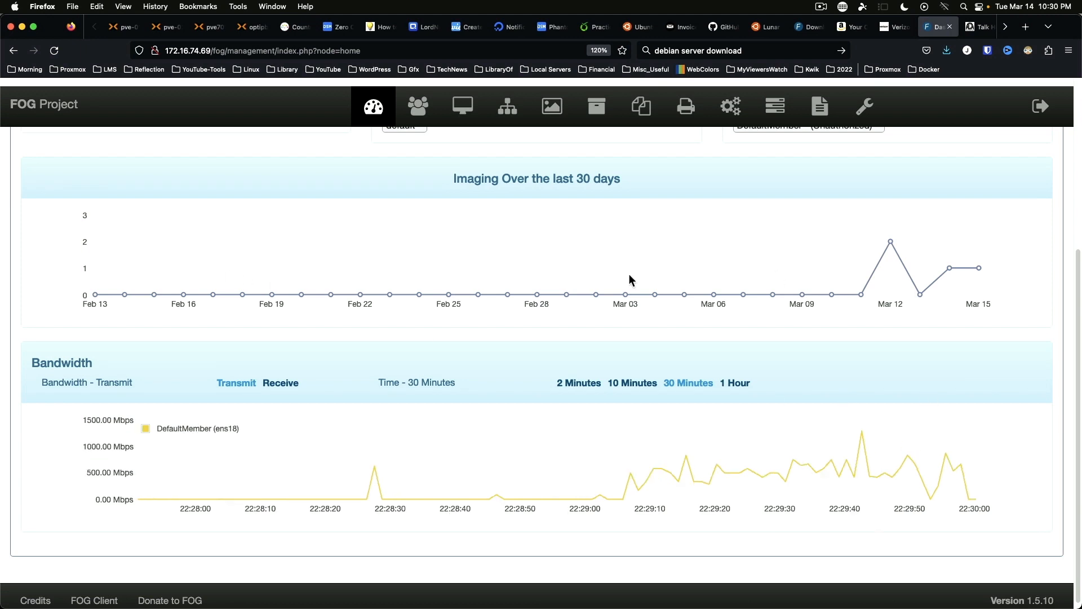
mouse_move(384, 192)
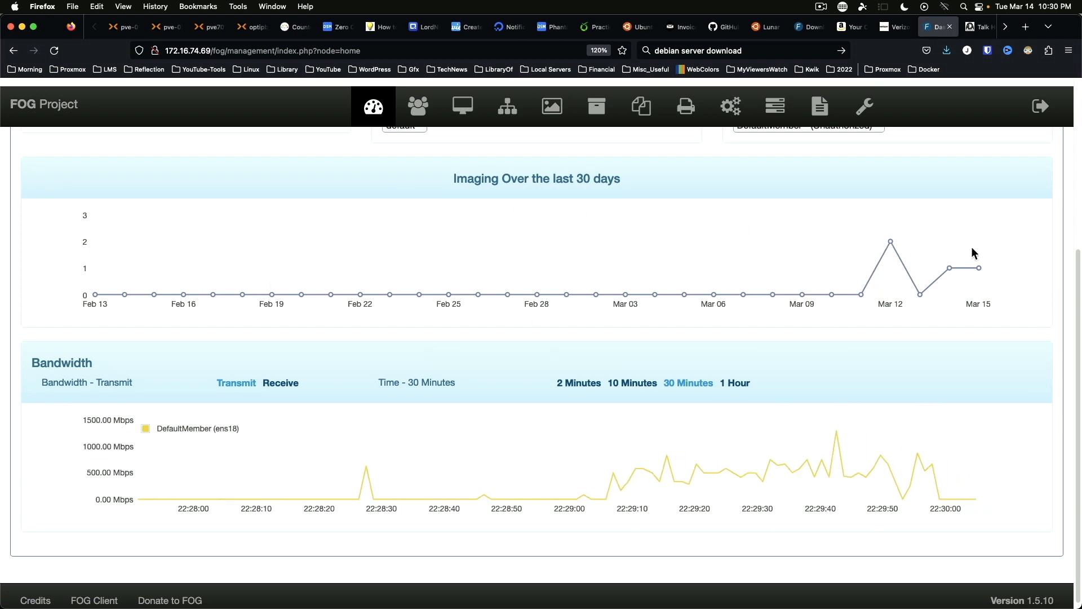
mouse_move(784, 250)
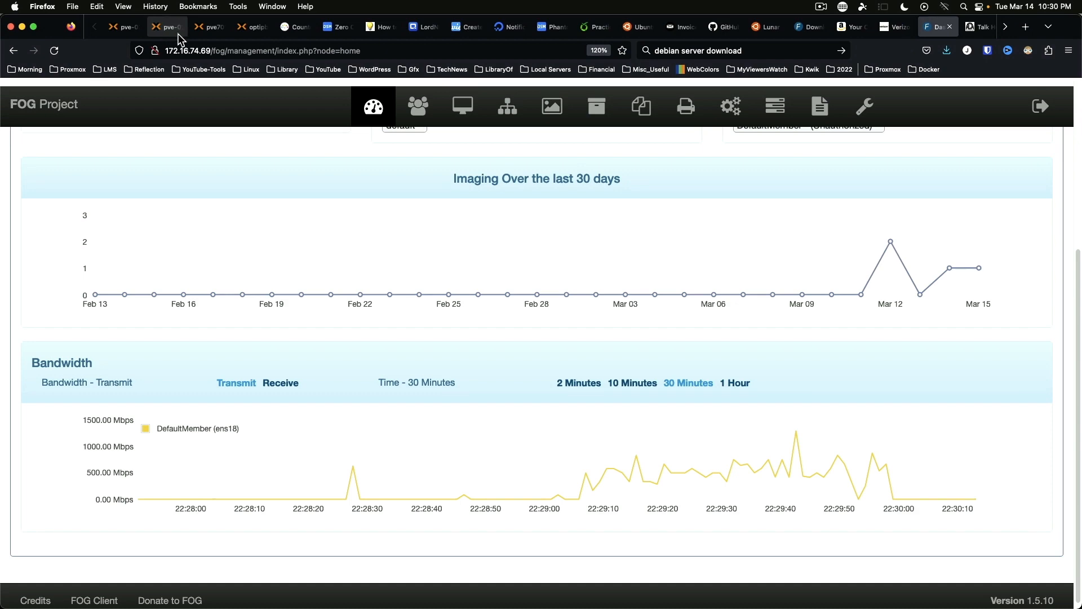
Step: View VM 15016's console with the cloned machine booted into the Linux Mint desktop
left_click(122, 26)
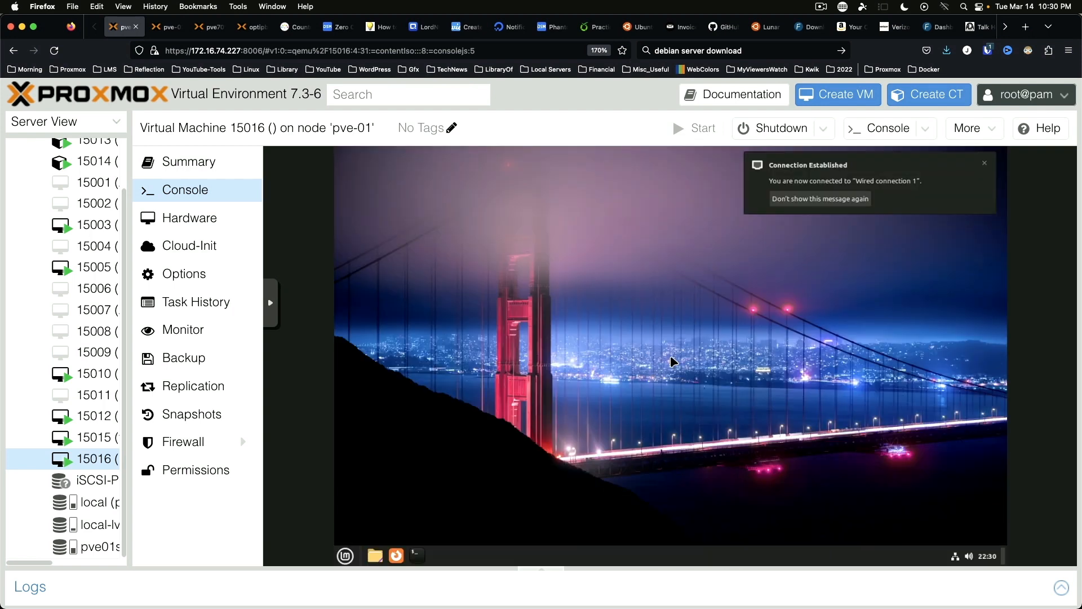
left_click(983, 162)
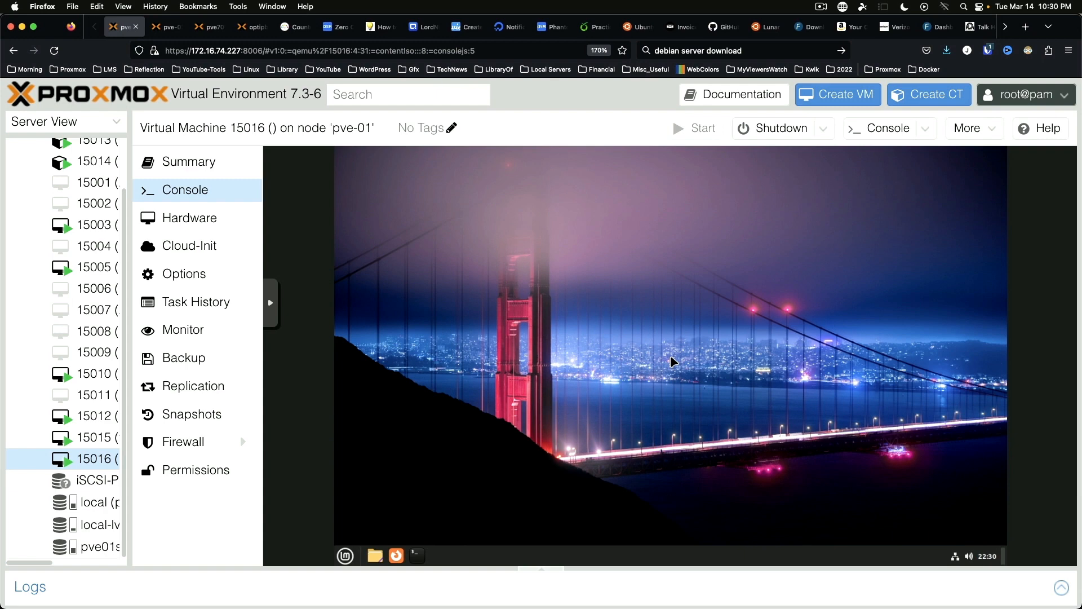